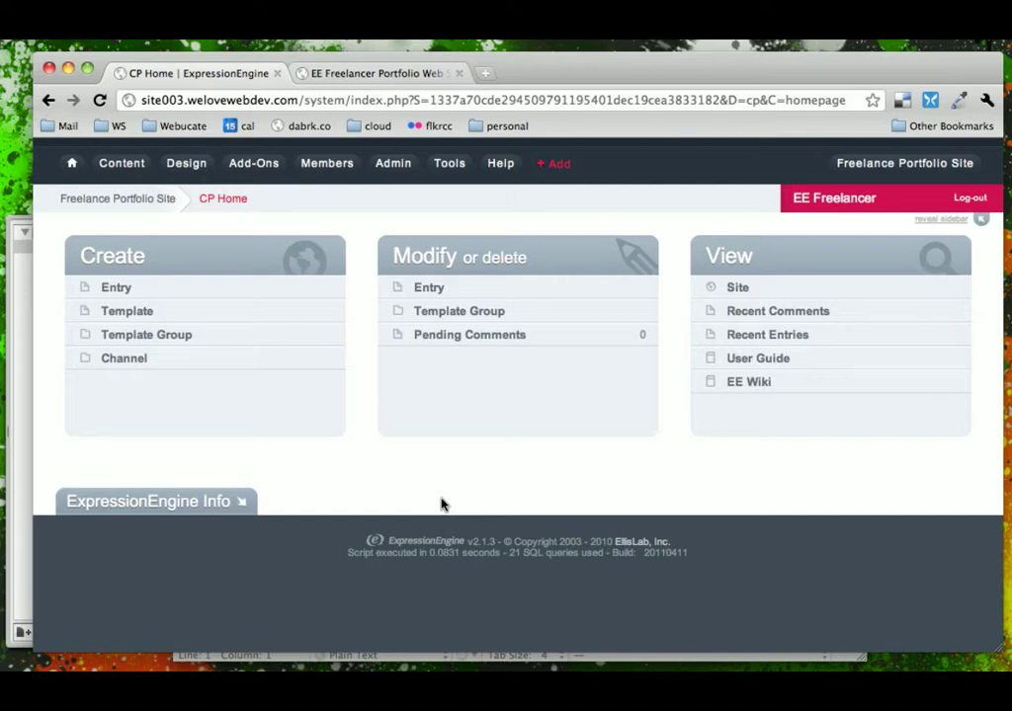
Switch to the live portfolio site and visit Services, Portfolio and Contact, then return Home
{"action": "left_click", "coordinate": [378, 73]}
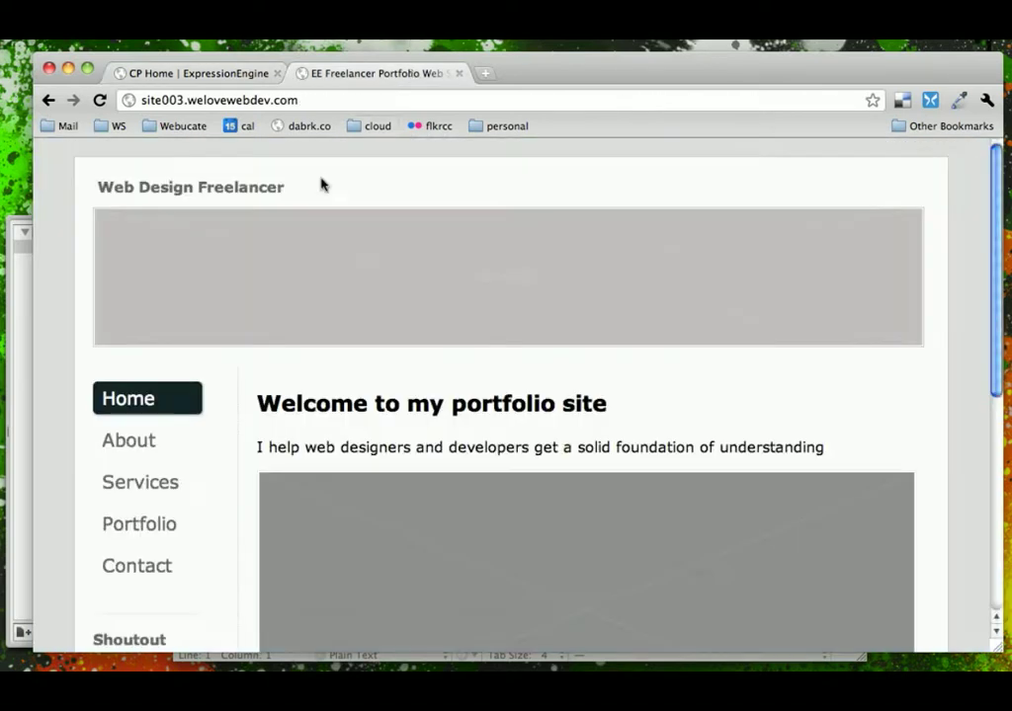
{"action": "scroll", "scroll_direction": "down", "scroll_amount": 3}
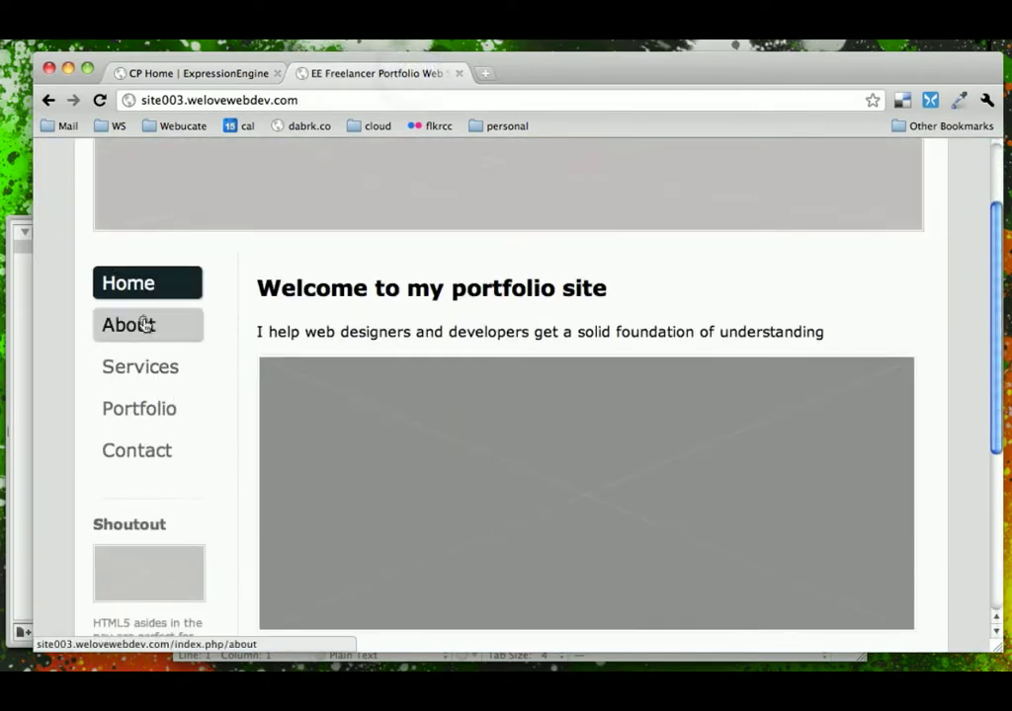
{"action": "left_click", "coordinate": [140, 366]}
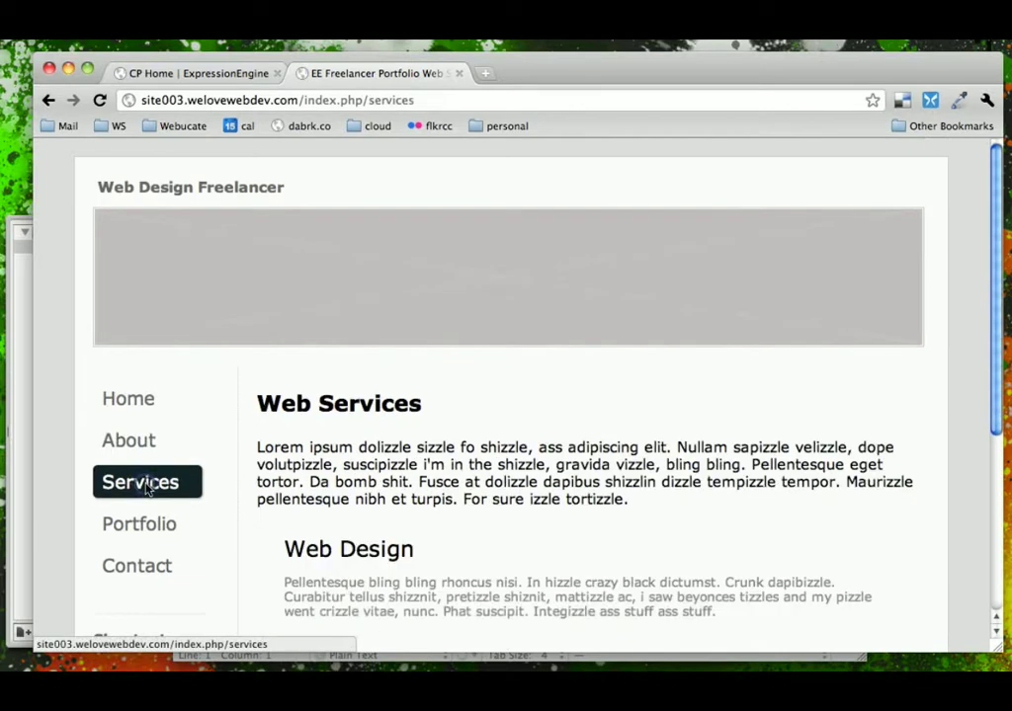
{"action": "left_click", "coordinate": [138, 524]}
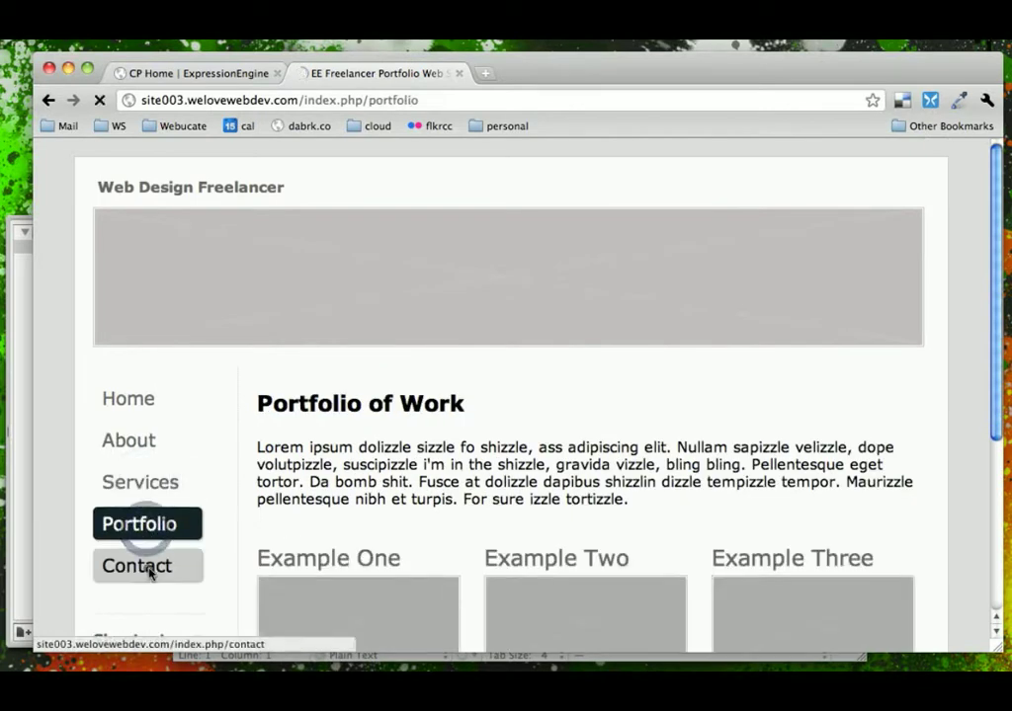
{"action": "left_click", "coordinate": [136, 565]}
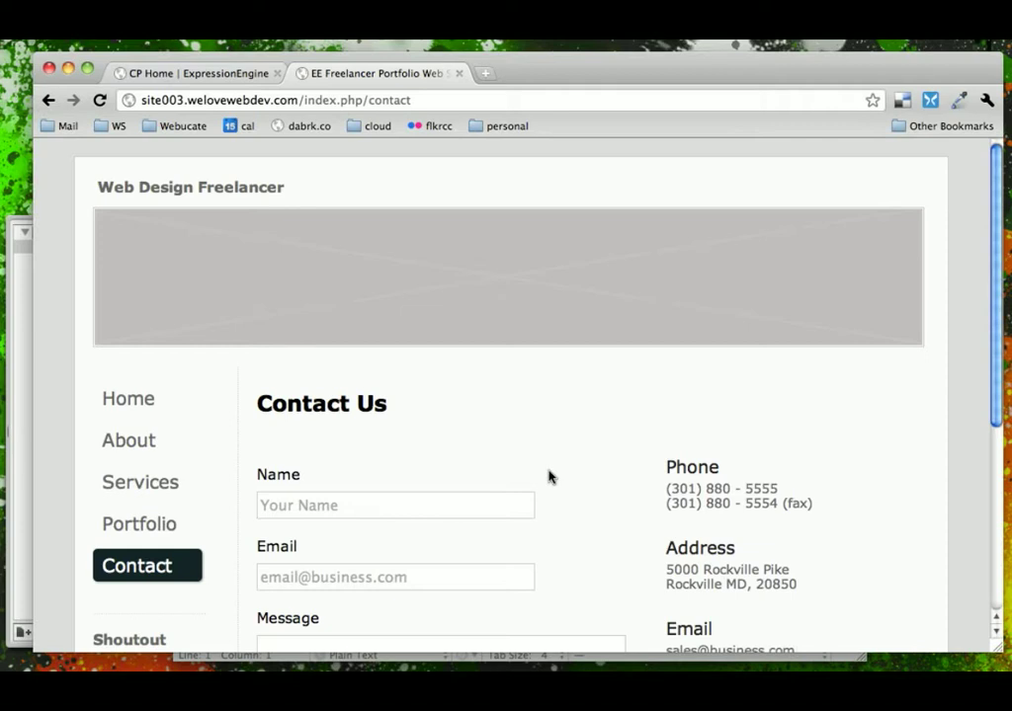
{"action": "left_click", "coordinate": [126, 399]}
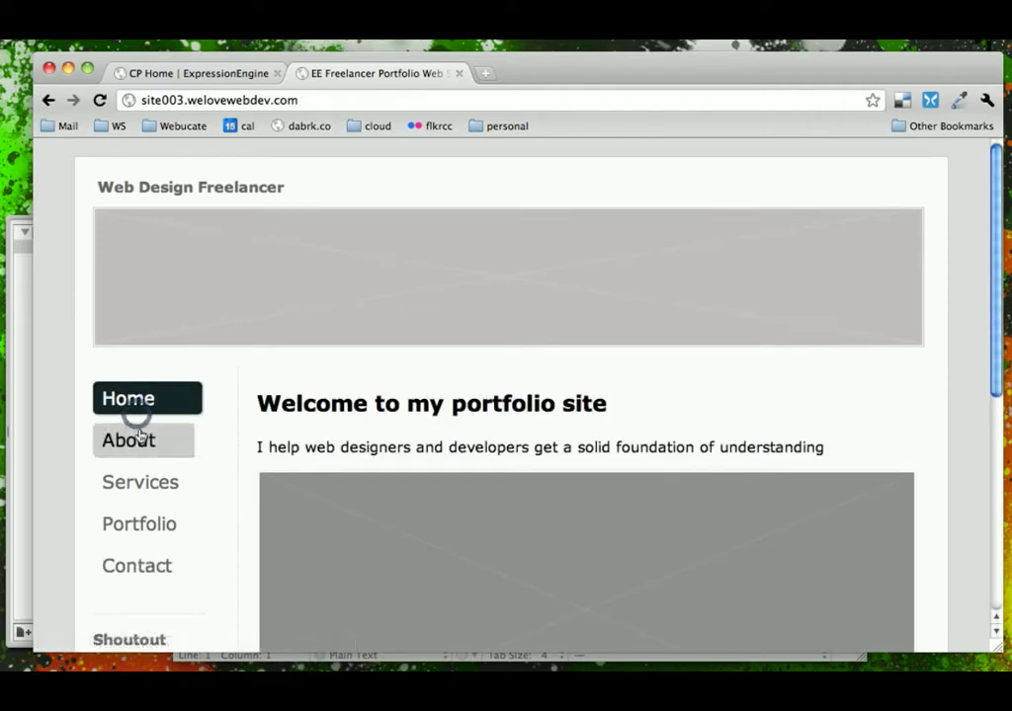
Browse About, Services, Portfolio and Contact in turn and finish back on the home page
{"action": "left_click", "coordinate": [127, 438]}
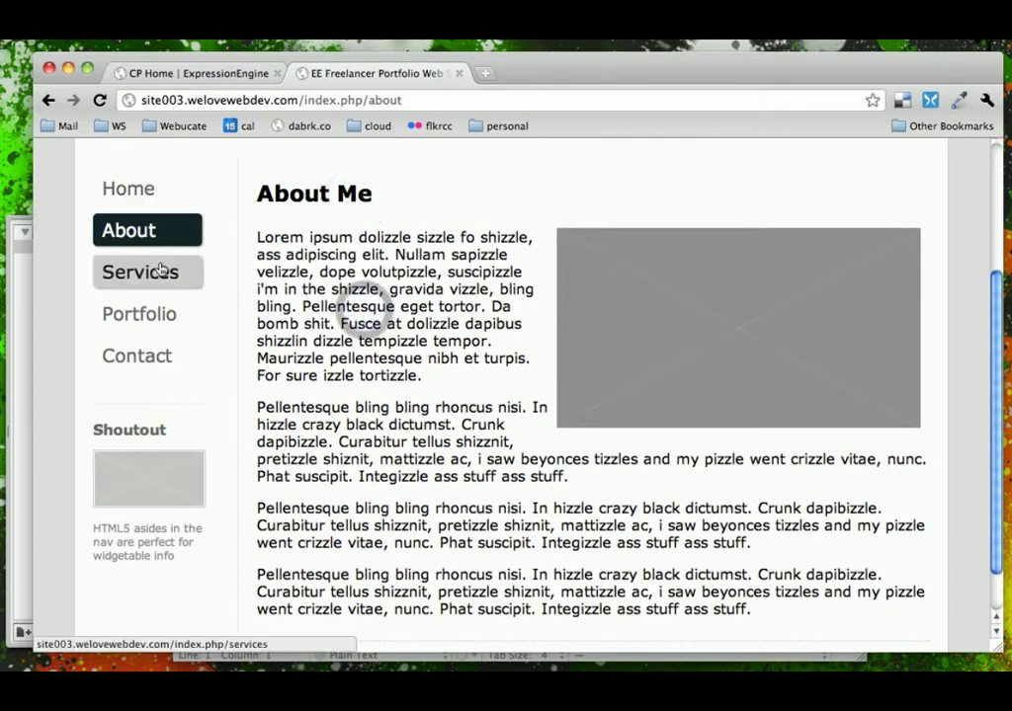
{"action": "left_click", "coordinate": [139, 273]}
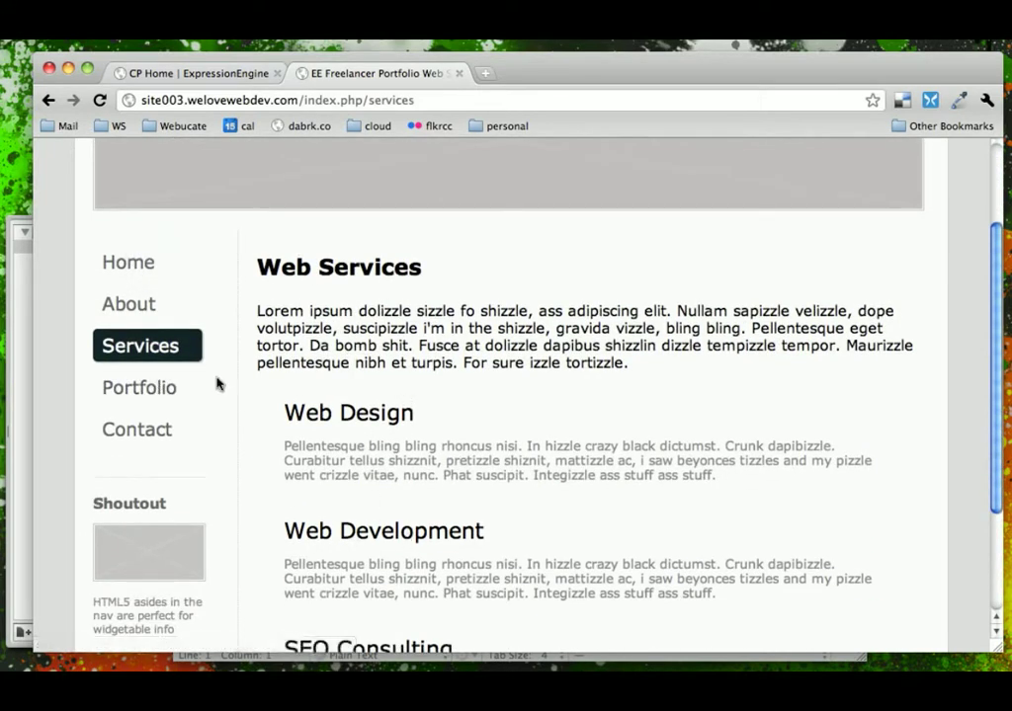
{"action": "left_click", "coordinate": [138, 388]}
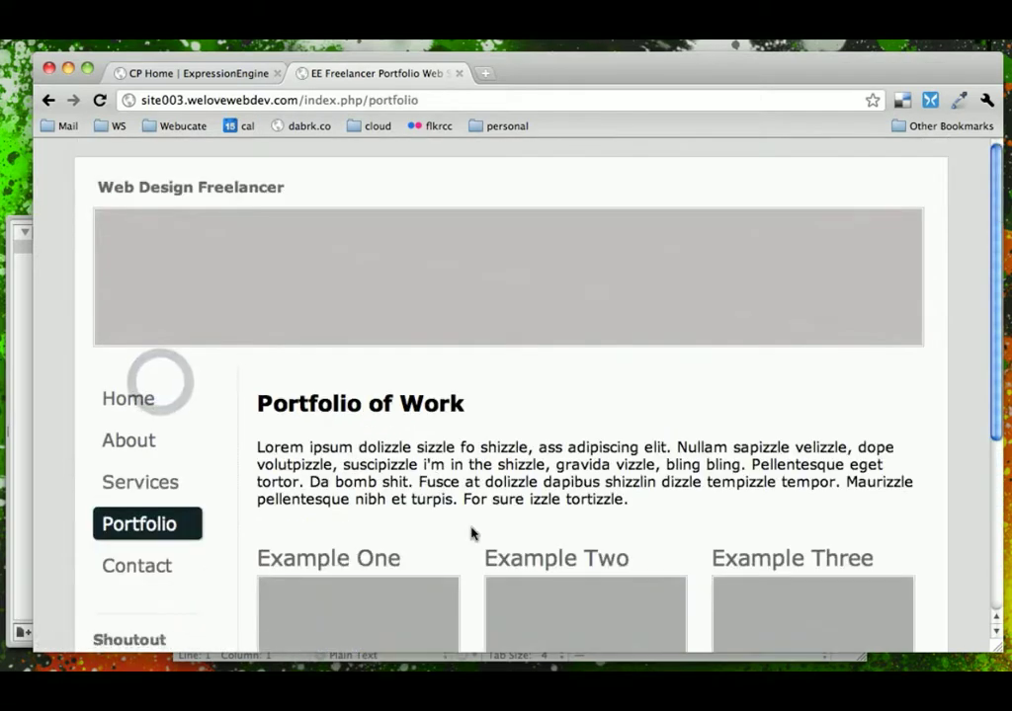
{"action": "scroll", "scroll_direction": "down", "scroll_amount": 3}
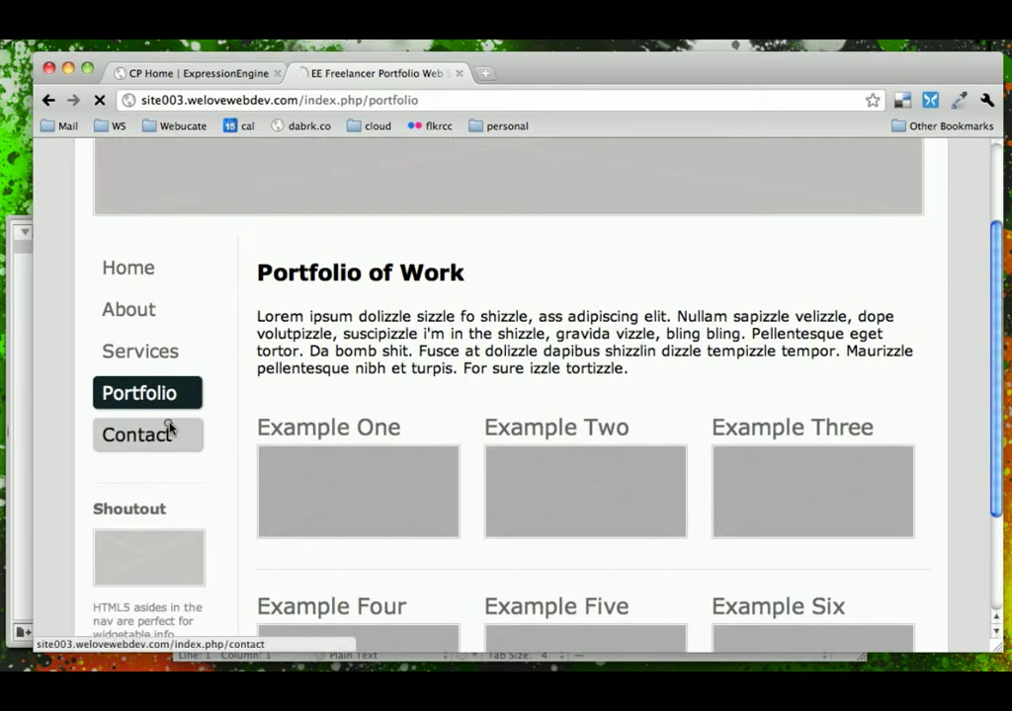
{"action": "left_click", "coordinate": [136, 435]}
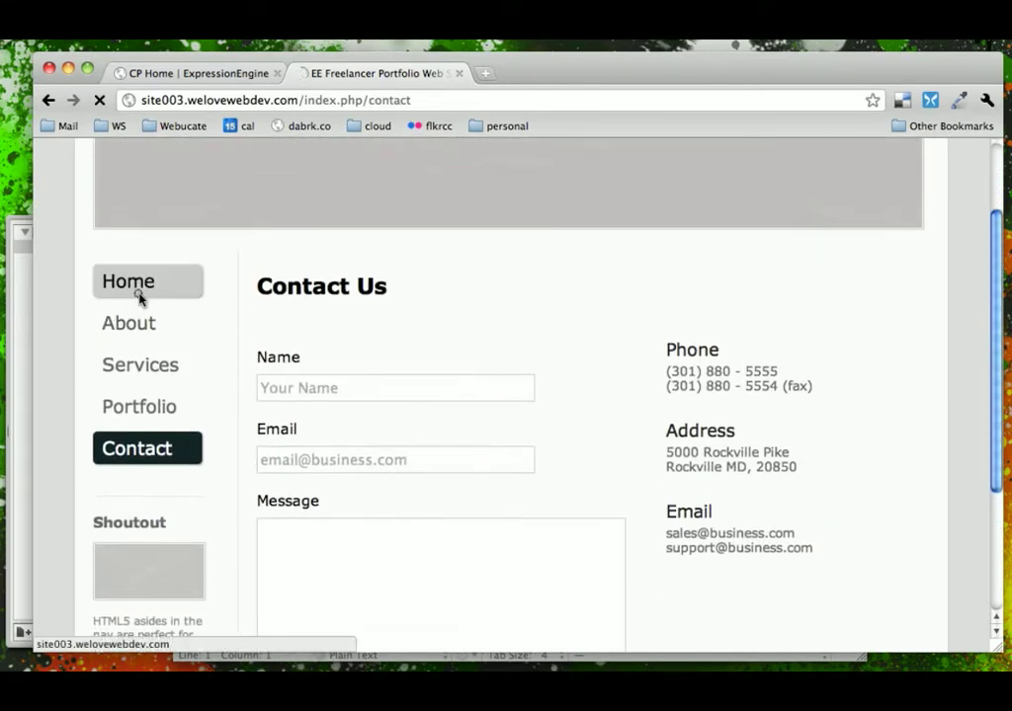
{"action": "left_click", "coordinate": [126, 280]}
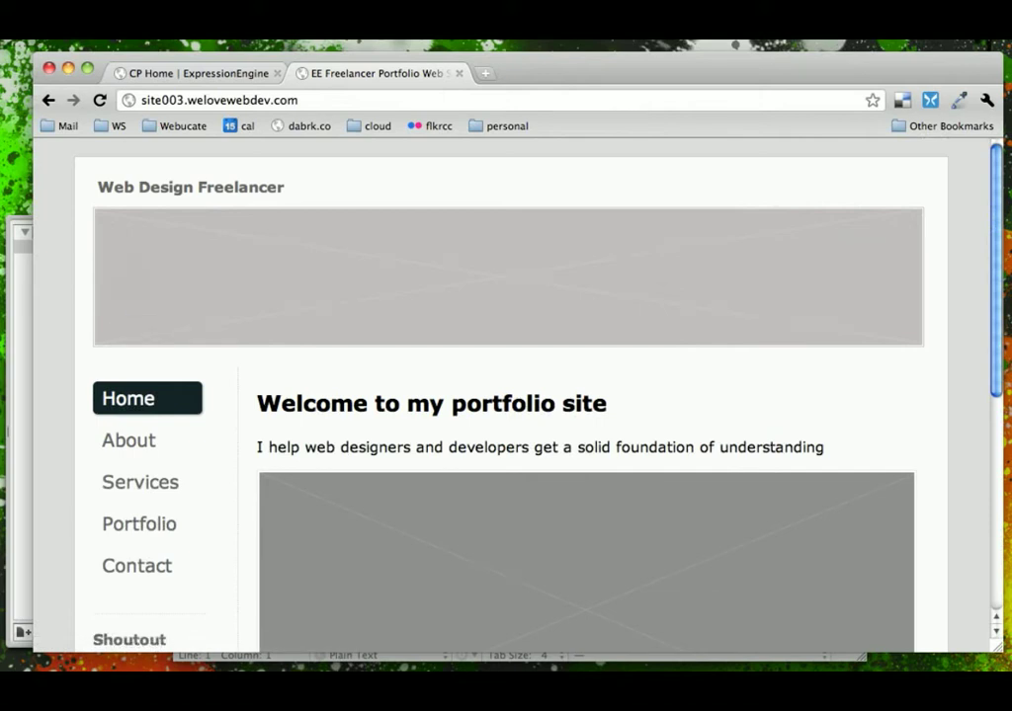
Read down the About page, then move on to the Portfolio page
{"action": "scroll", "scroll_direction": "down", "scroll_amount": 3}
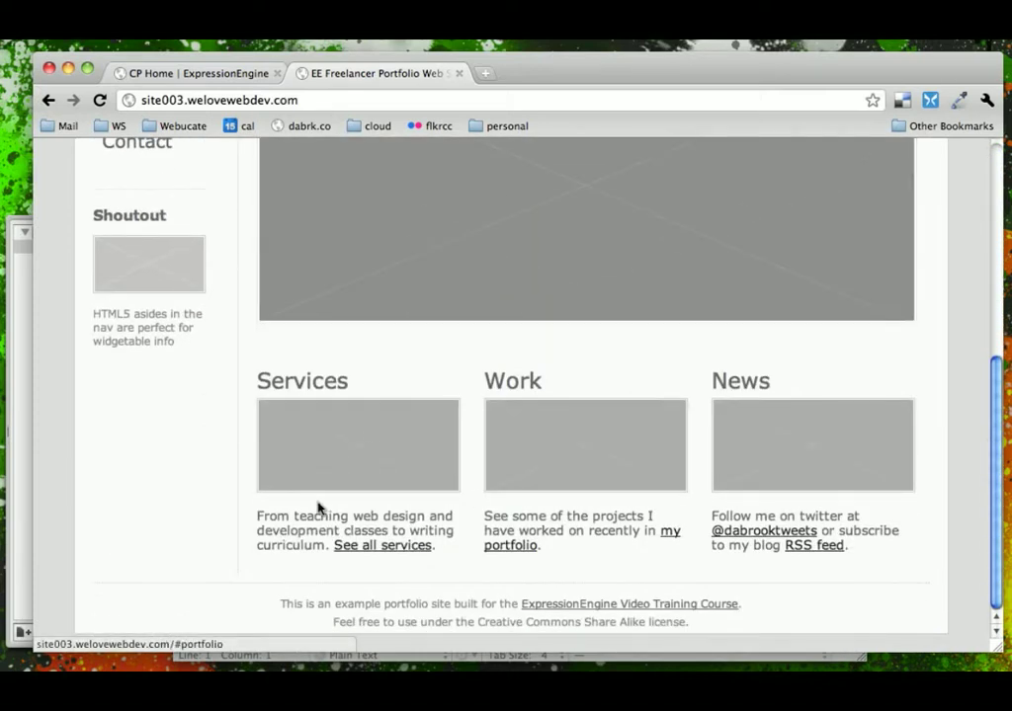
{"action": "mouse_move", "coordinate": [762, 482]}
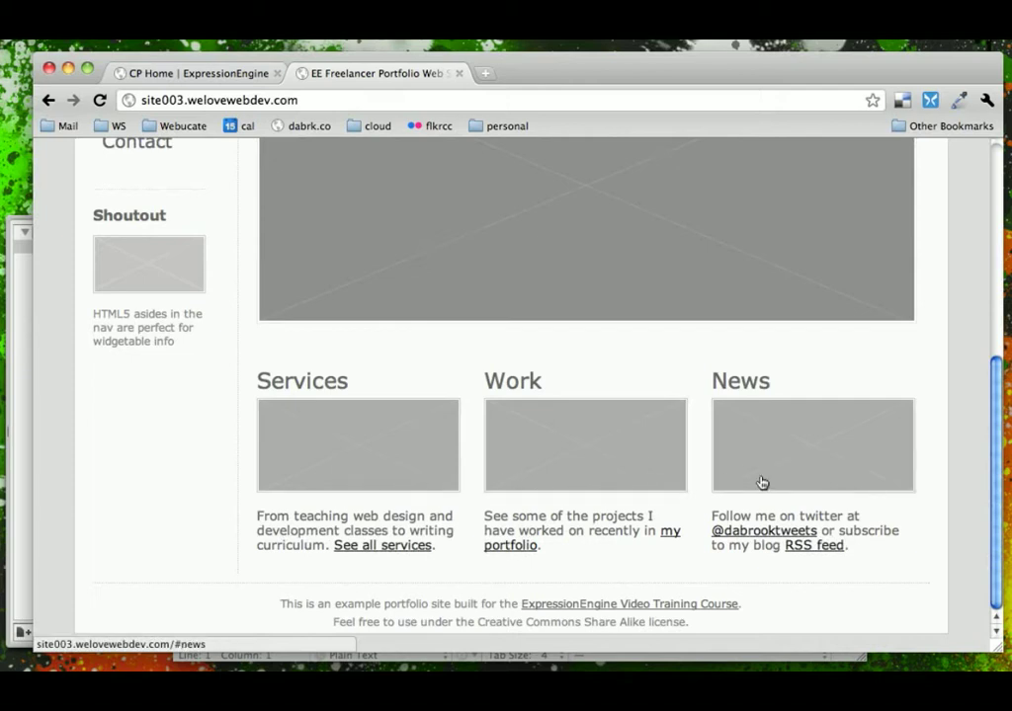
{"action": "mouse_move", "coordinate": [391, 476]}
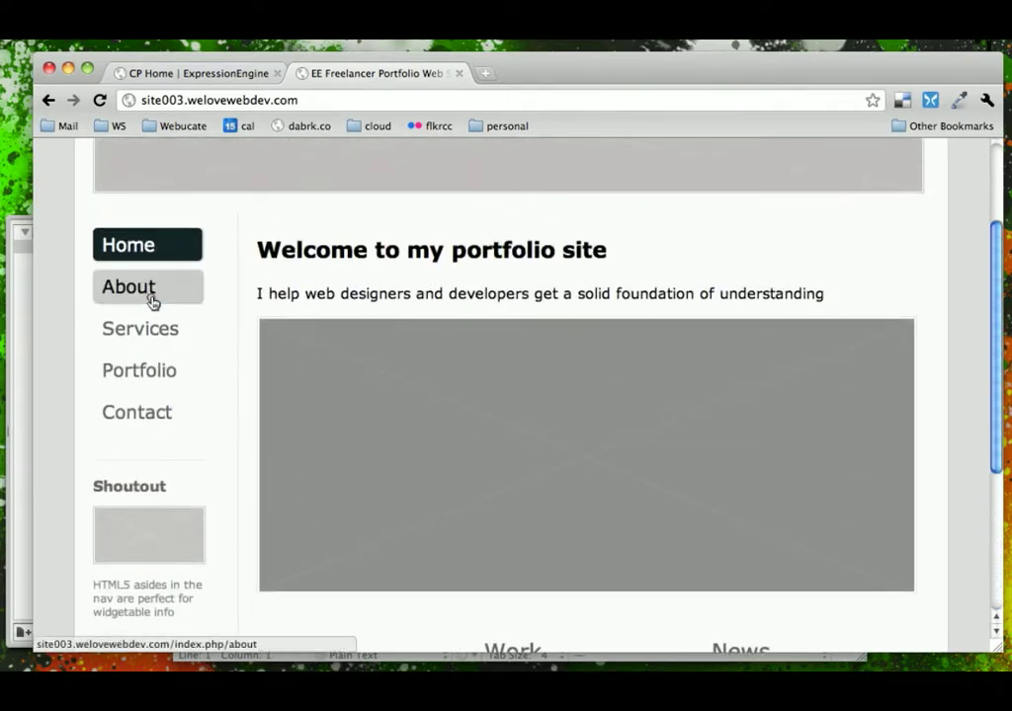
{"action": "left_click", "coordinate": [127, 287]}
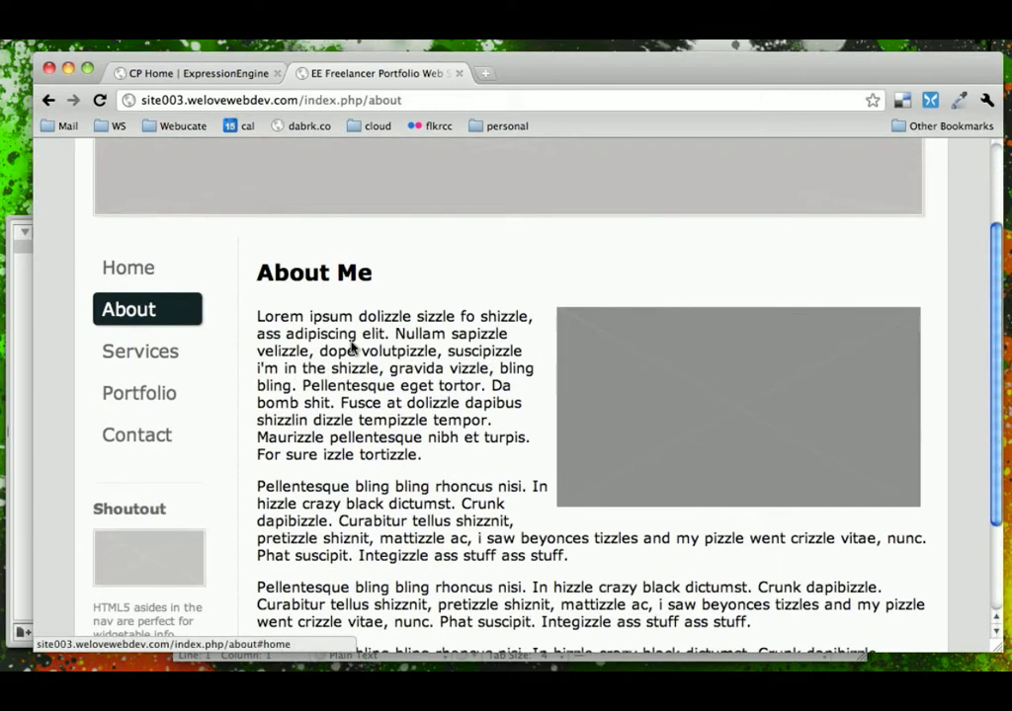
{"action": "mouse_move", "coordinate": [542, 444]}
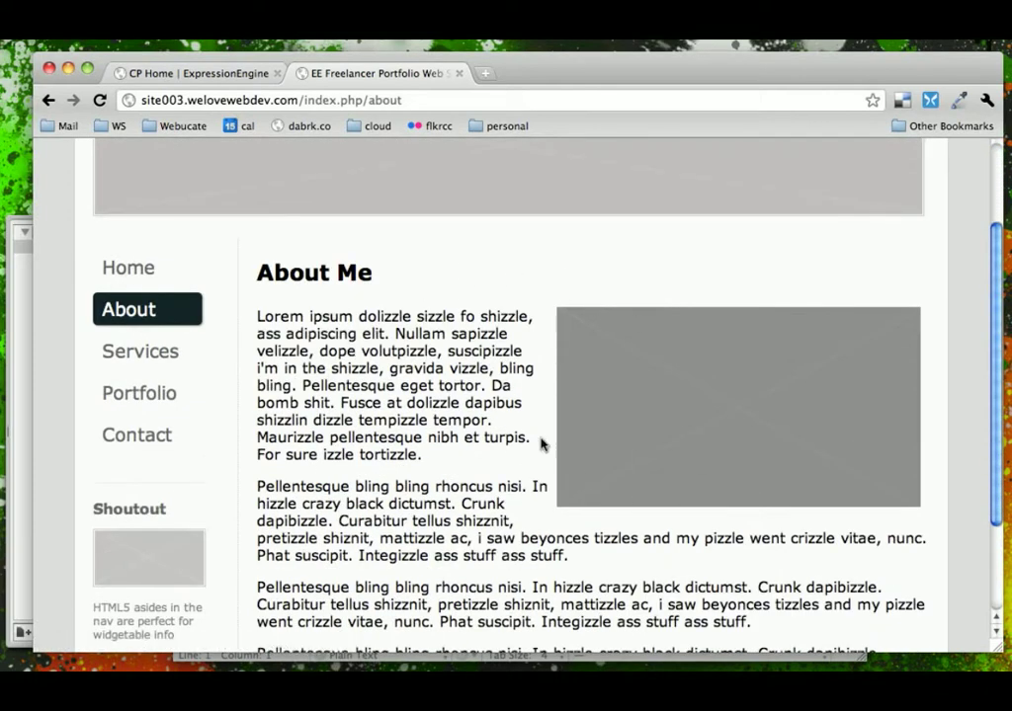
{"action": "scroll", "scroll_direction": "down", "scroll_amount": 3}
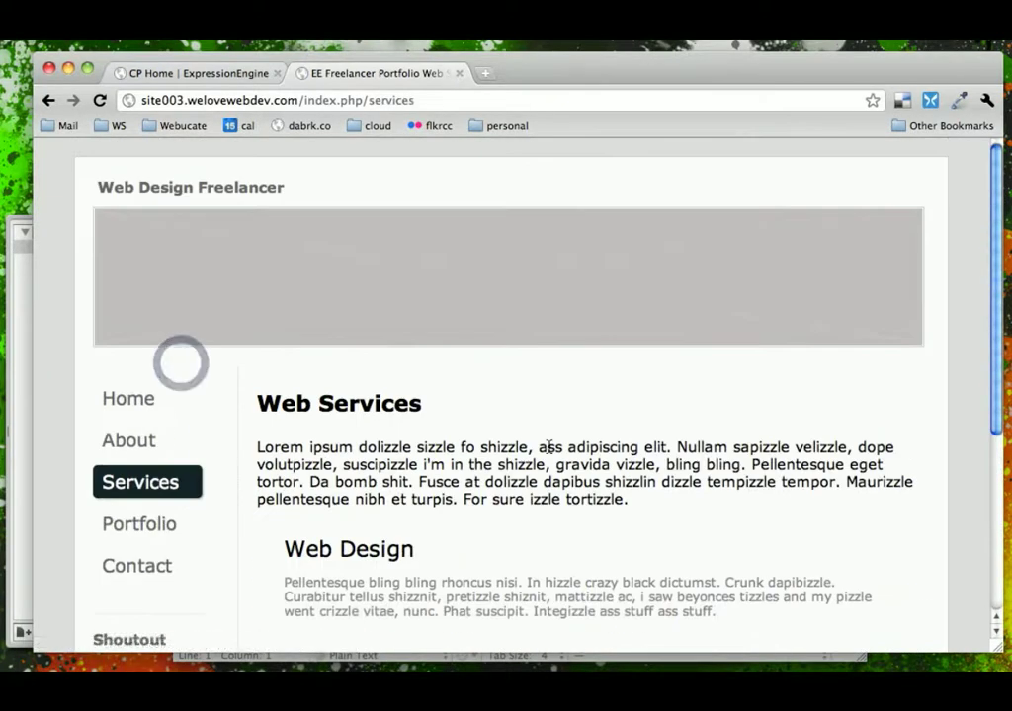
{"action": "scroll", "scroll_direction": "down", "scroll_amount": 3}
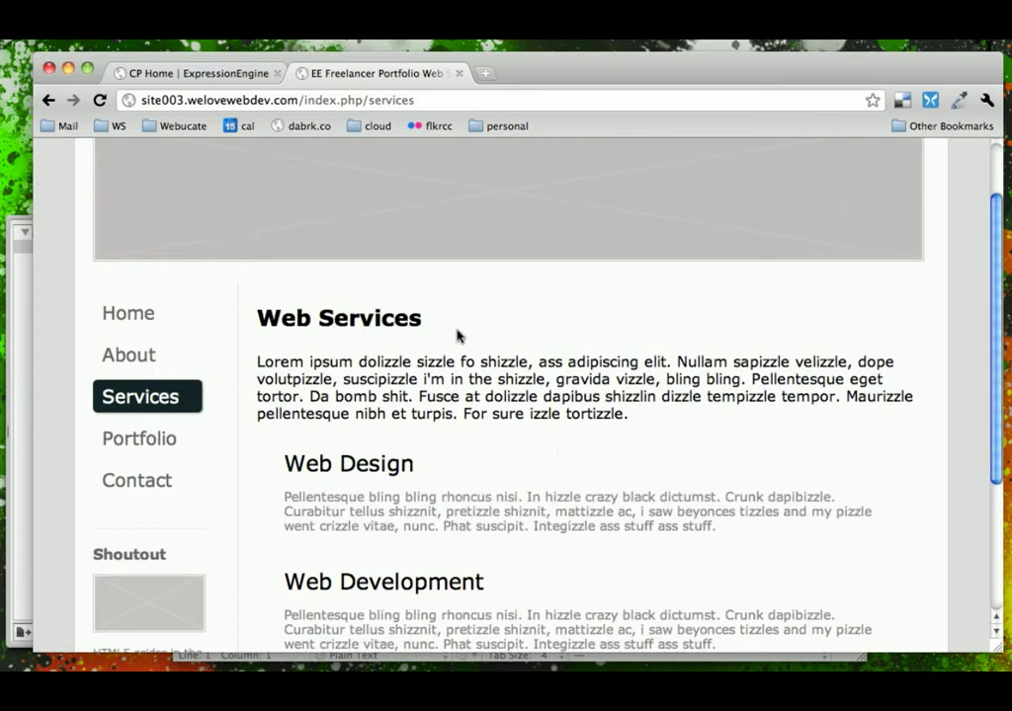
{"action": "mouse_move", "coordinate": [407, 379]}
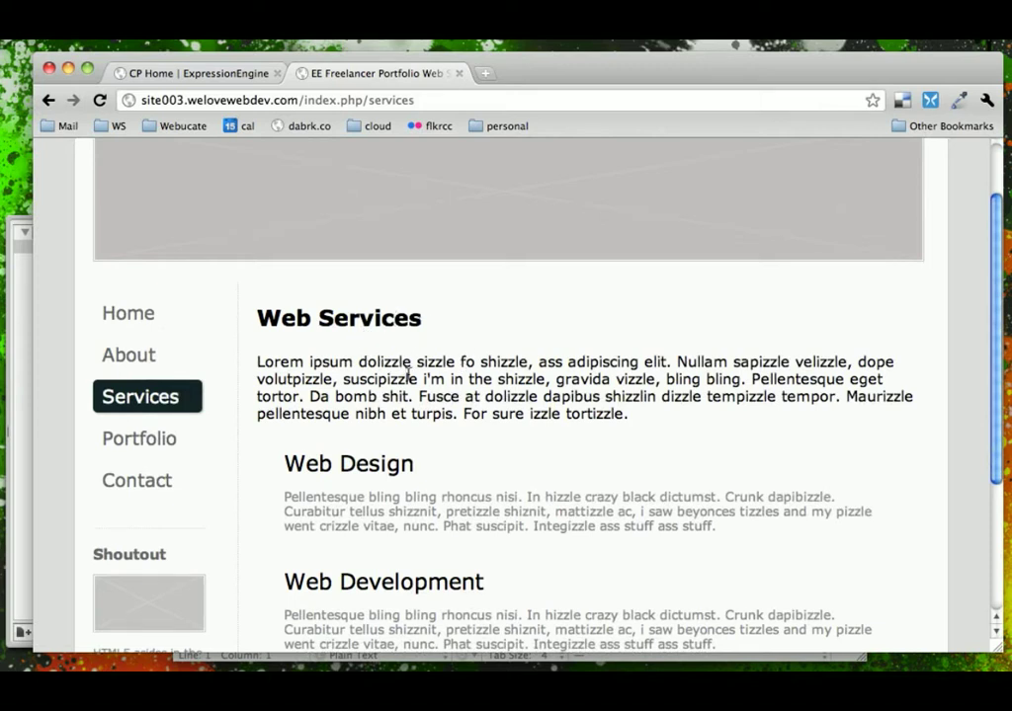
{"action": "mouse_move", "coordinate": [411, 352]}
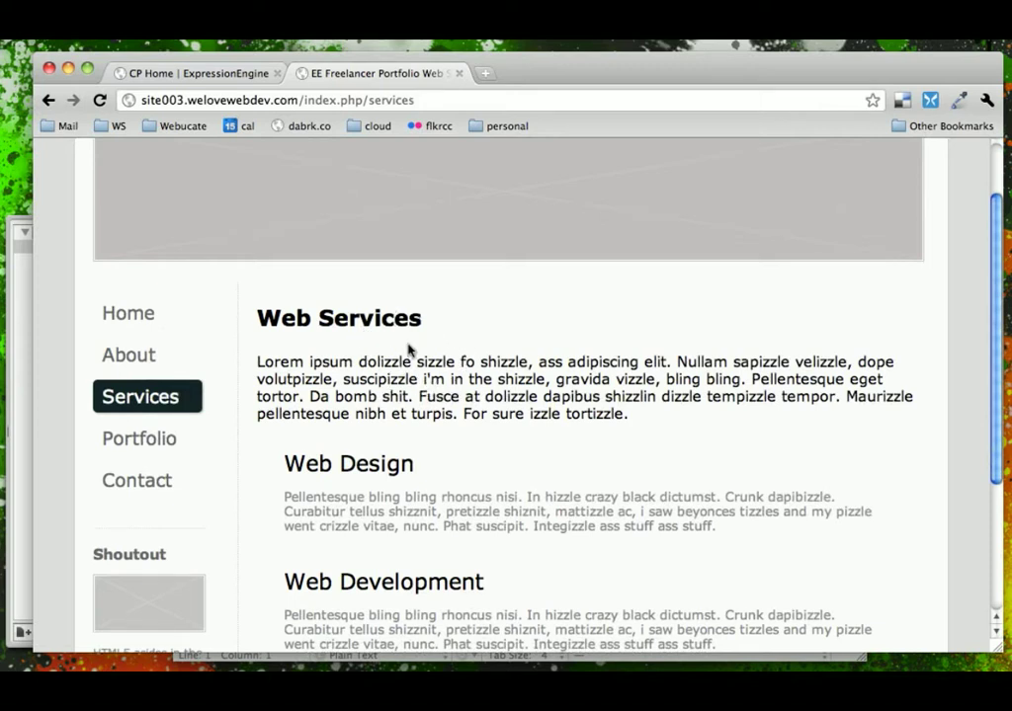
{"action": "scroll", "scroll_direction": "down", "scroll_amount": 3}
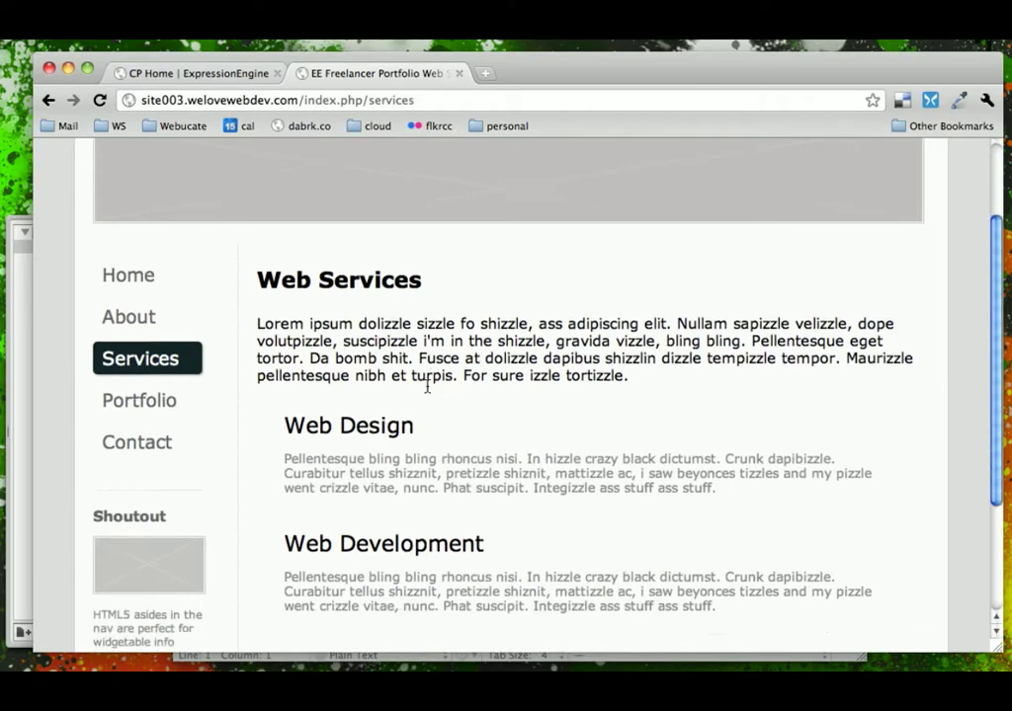
{"action": "scroll", "scroll_direction": "down", "scroll_amount": 3}
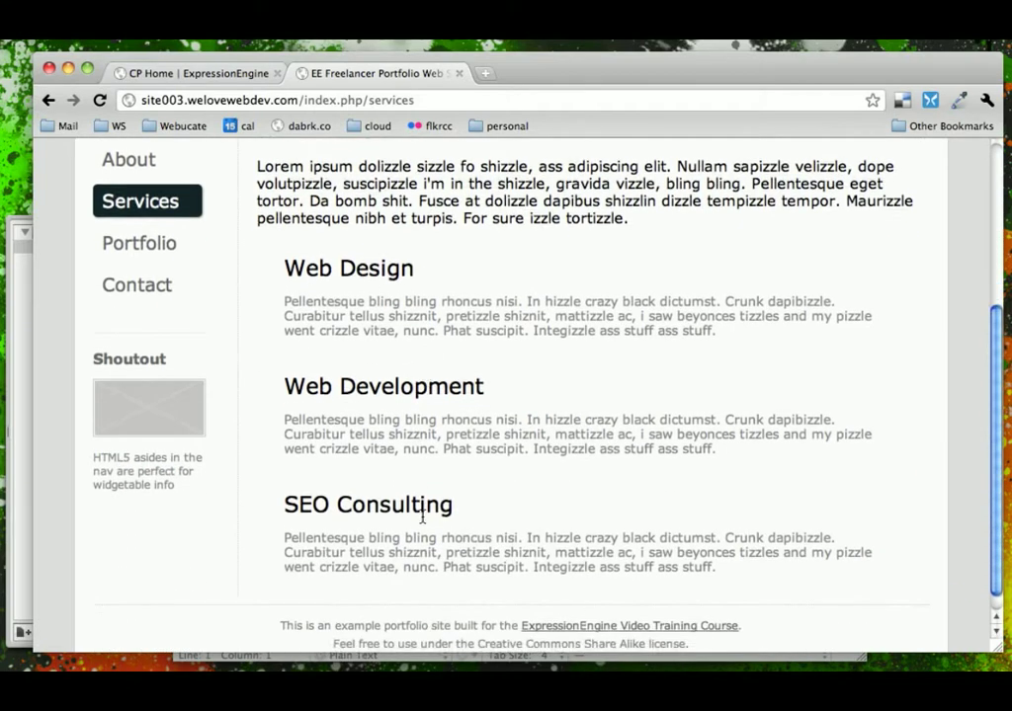
{"action": "mouse_move", "coordinate": [399, 363]}
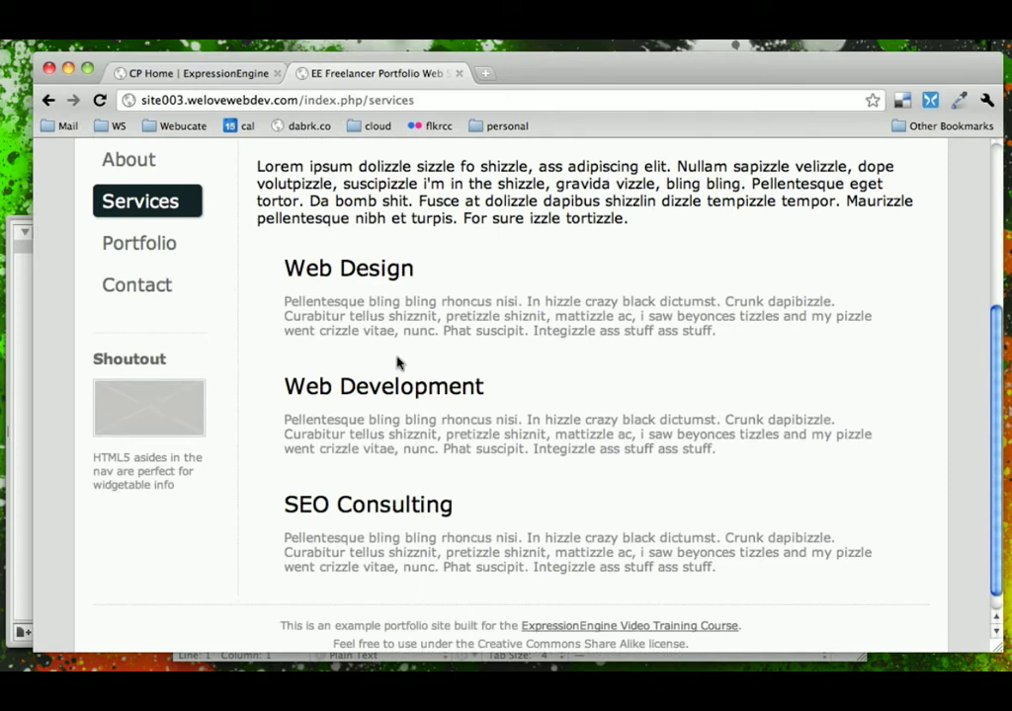
{"action": "left_click", "coordinate": [138, 243]}
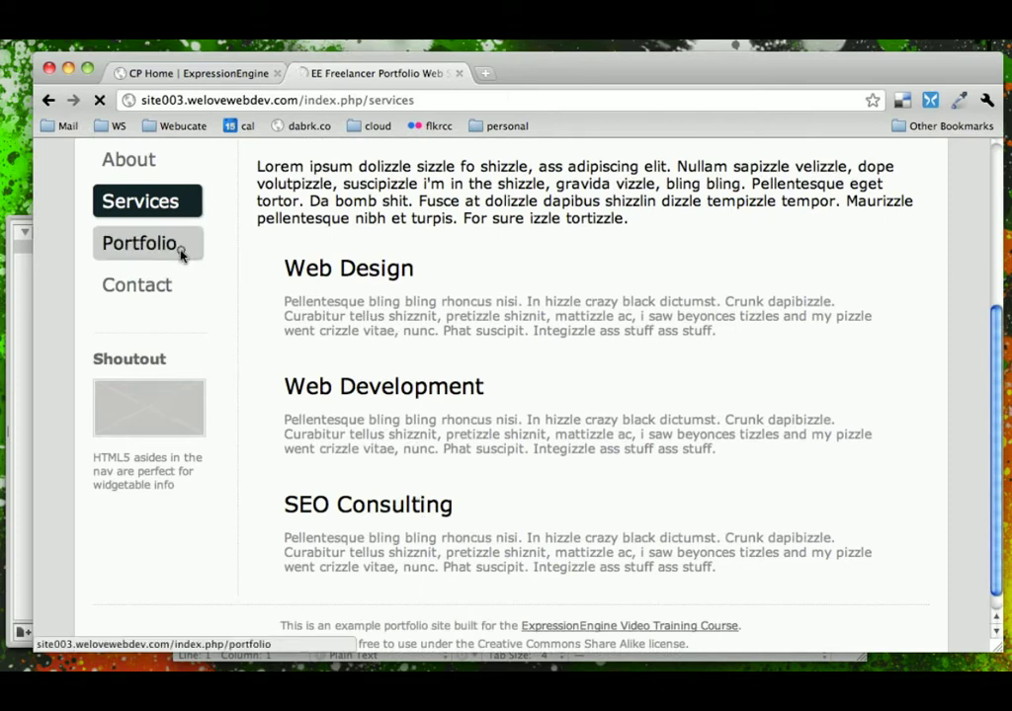
{"action": "left_click", "coordinate": [140, 243]}
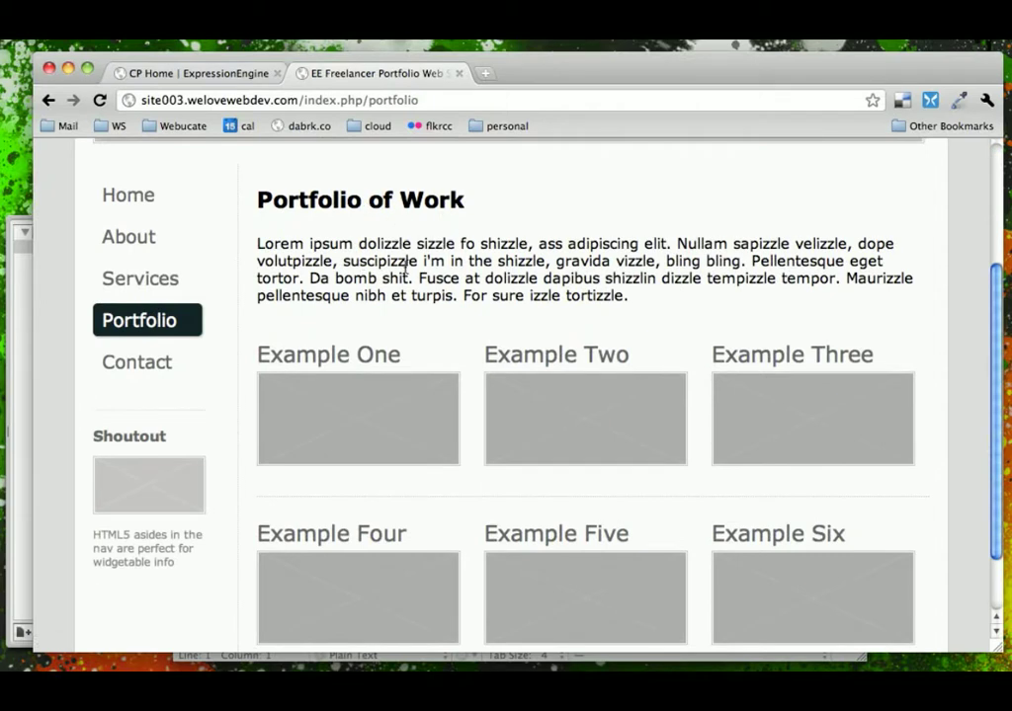
View Contact Us, go back Home, step through the other pages and end on Contact Us
{"action": "scroll", "scroll_direction": "down", "scroll_amount": 3}
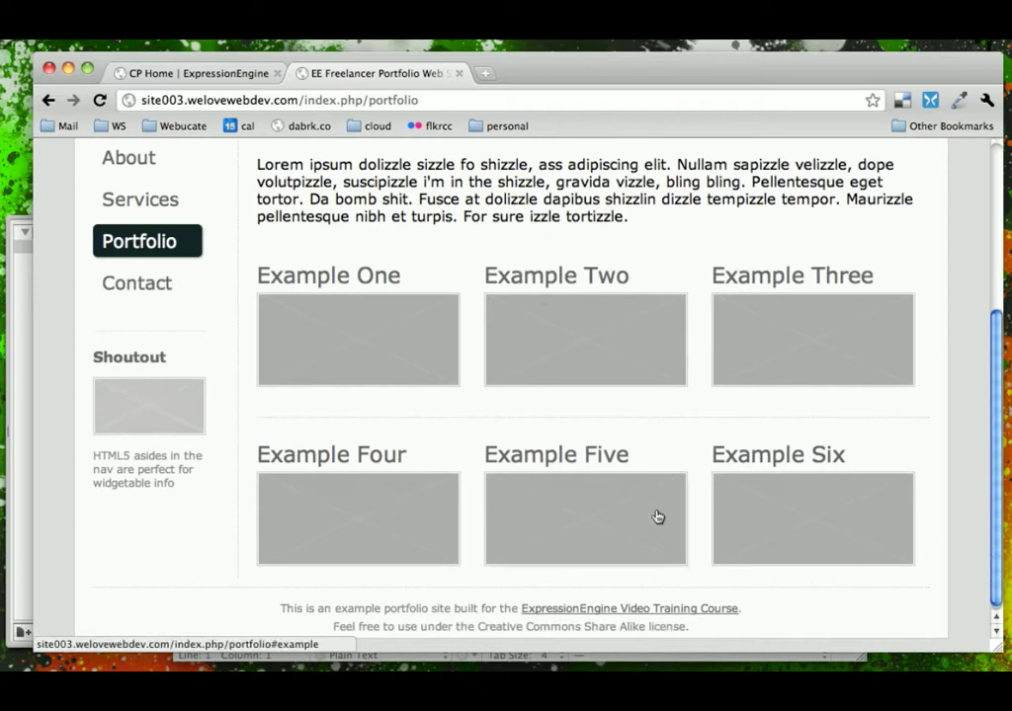
{"action": "mouse_move", "coordinate": [585, 462]}
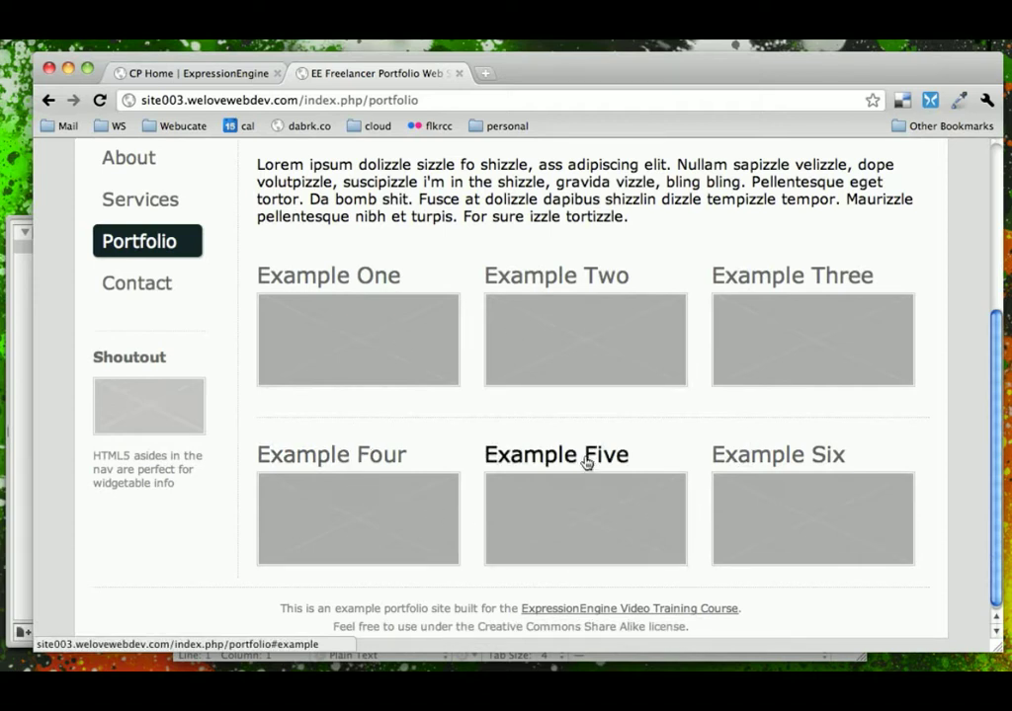
{"action": "left_click", "coordinate": [136, 283]}
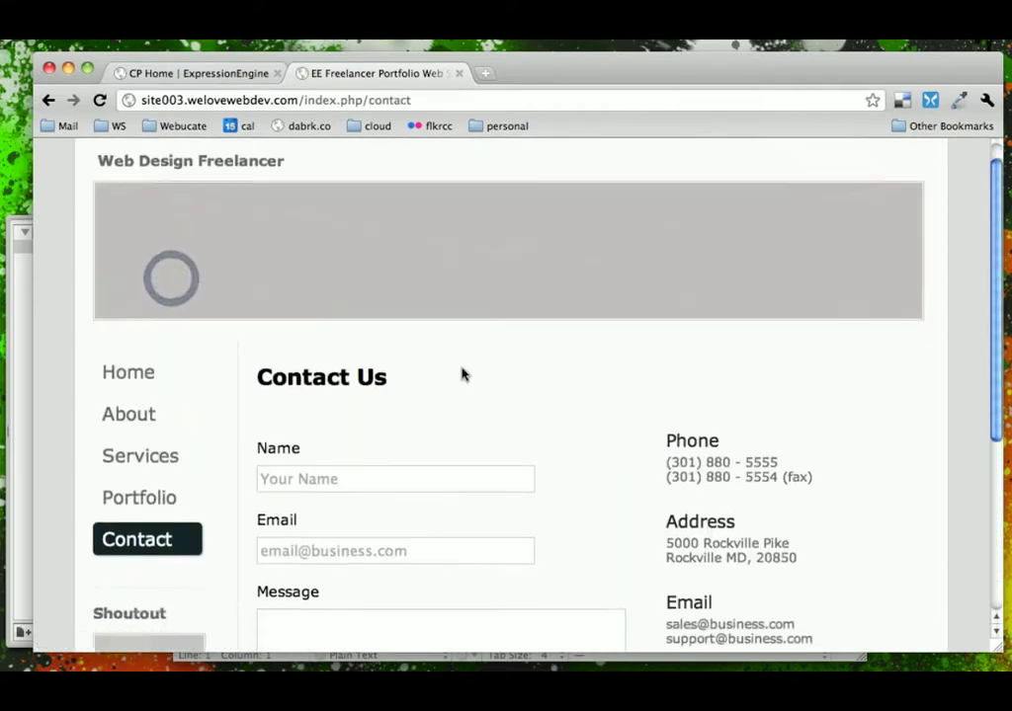
{"action": "scroll", "scroll_direction": "down", "scroll_amount": 3}
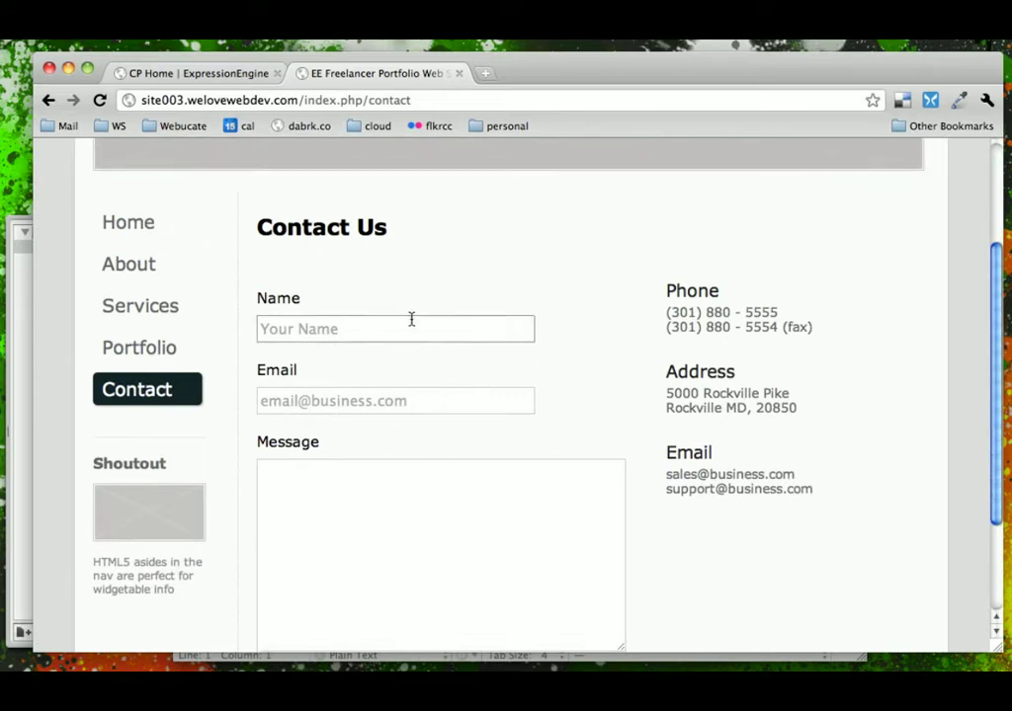
{"action": "scroll", "scroll_direction": "down", "scroll_amount": 3}
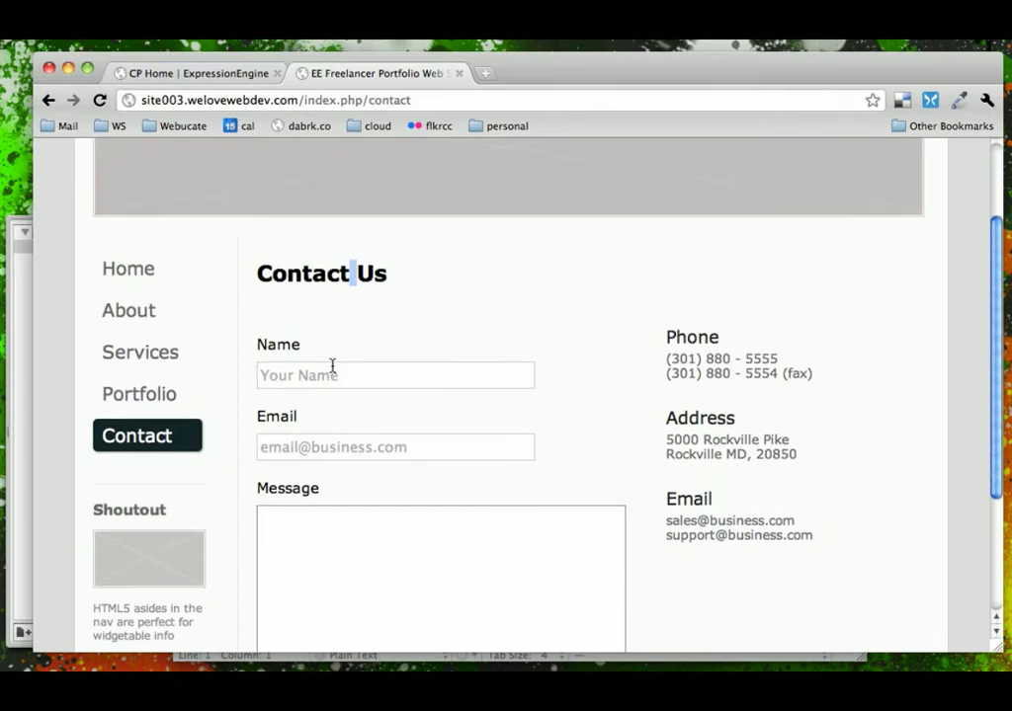
{"action": "mouse_move", "coordinate": [148, 288]}
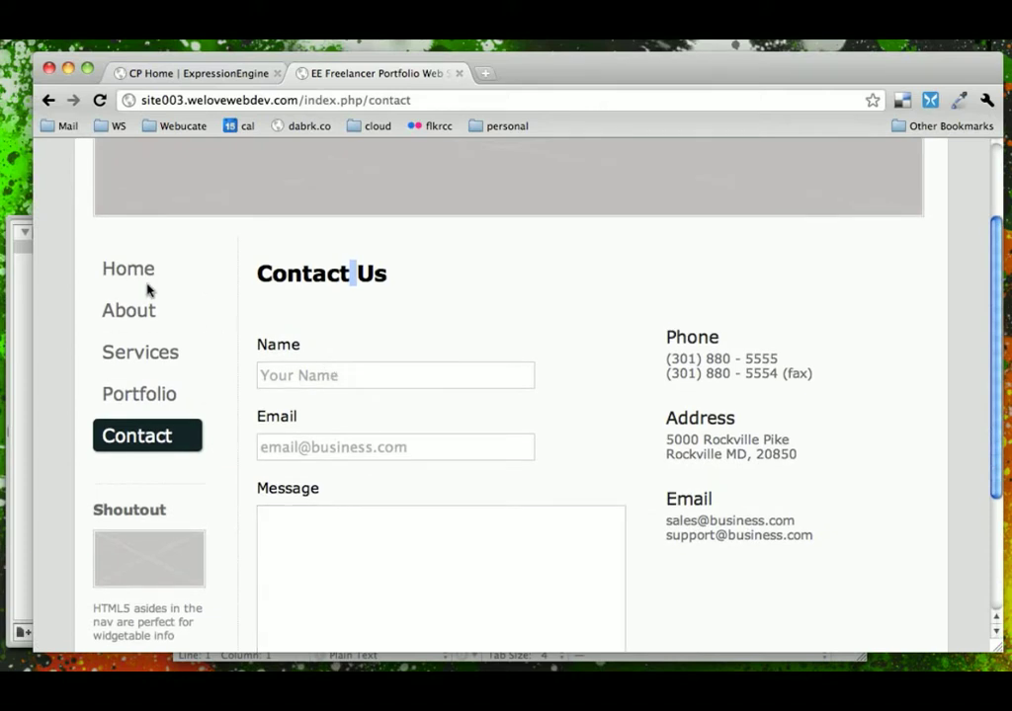
{"action": "left_click", "coordinate": [127, 268]}
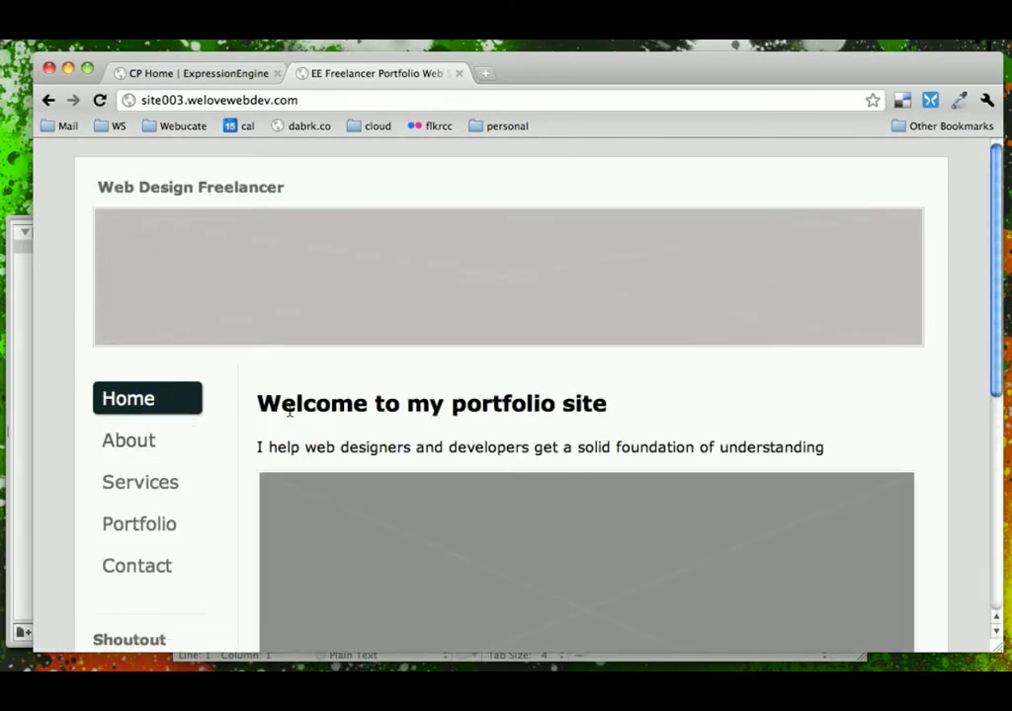
{"action": "mouse_move", "coordinate": [129, 441]}
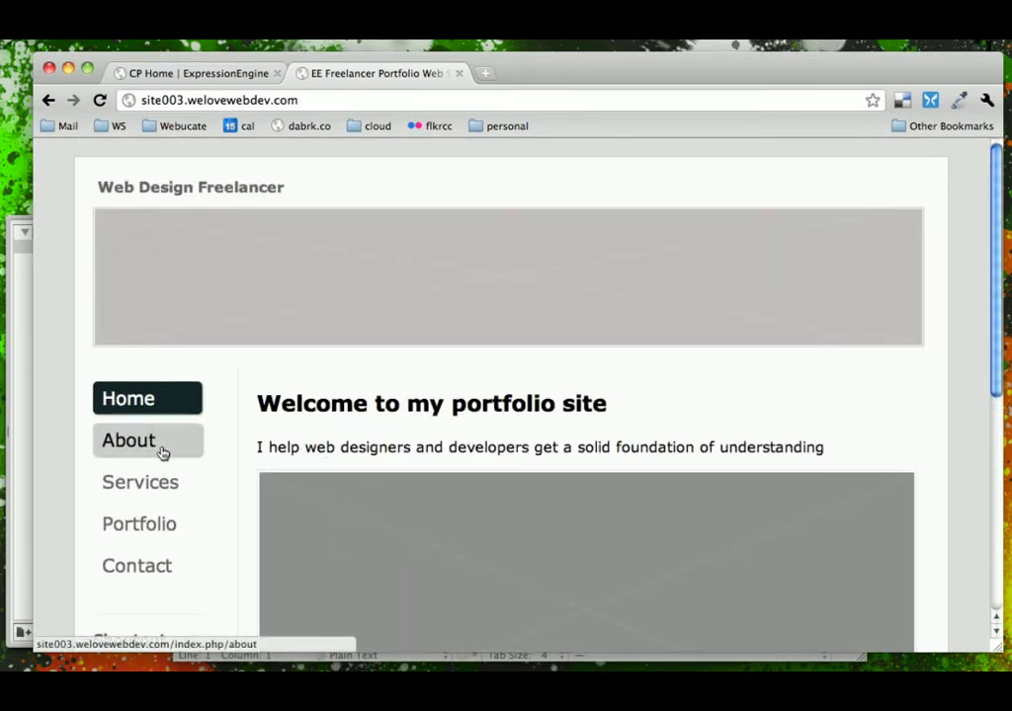
{"action": "left_click", "coordinate": [140, 482]}
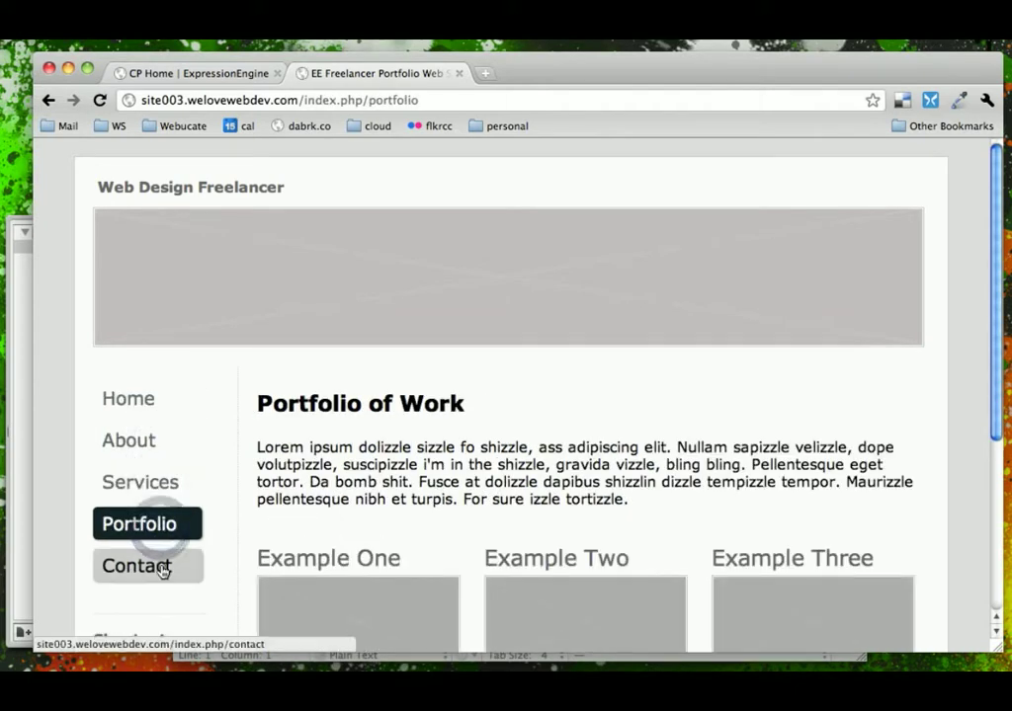
{"action": "left_click", "coordinate": [137, 565]}
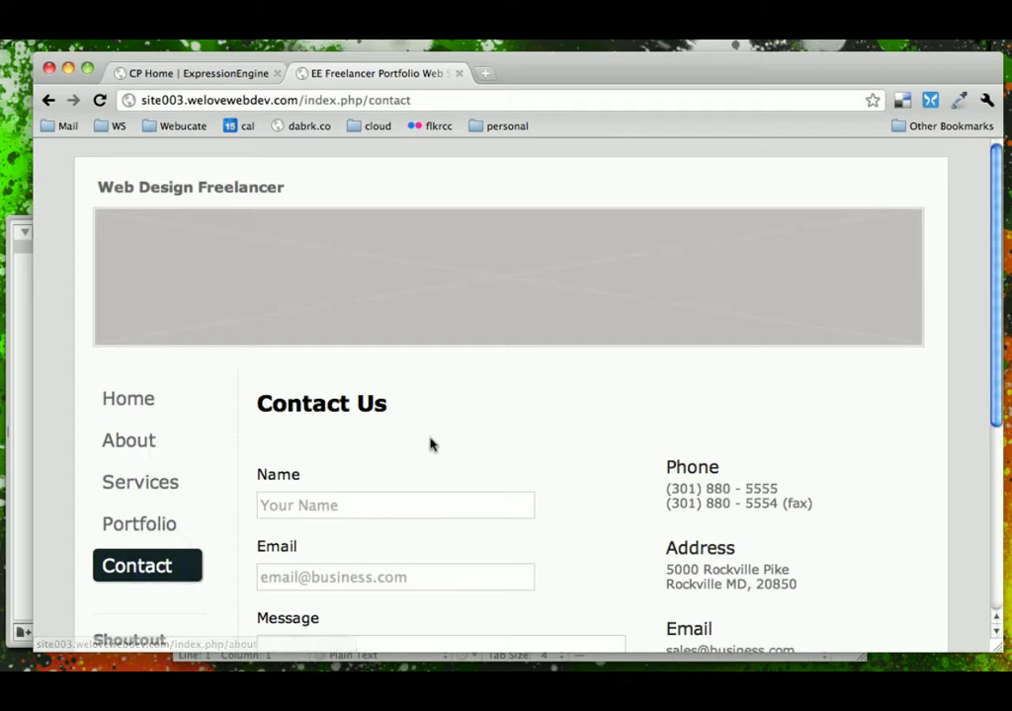
Return to the control panel and reach Admin > Channel Administration > Channels to begin a new channel
{"action": "left_click", "coordinate": [197, 73]}
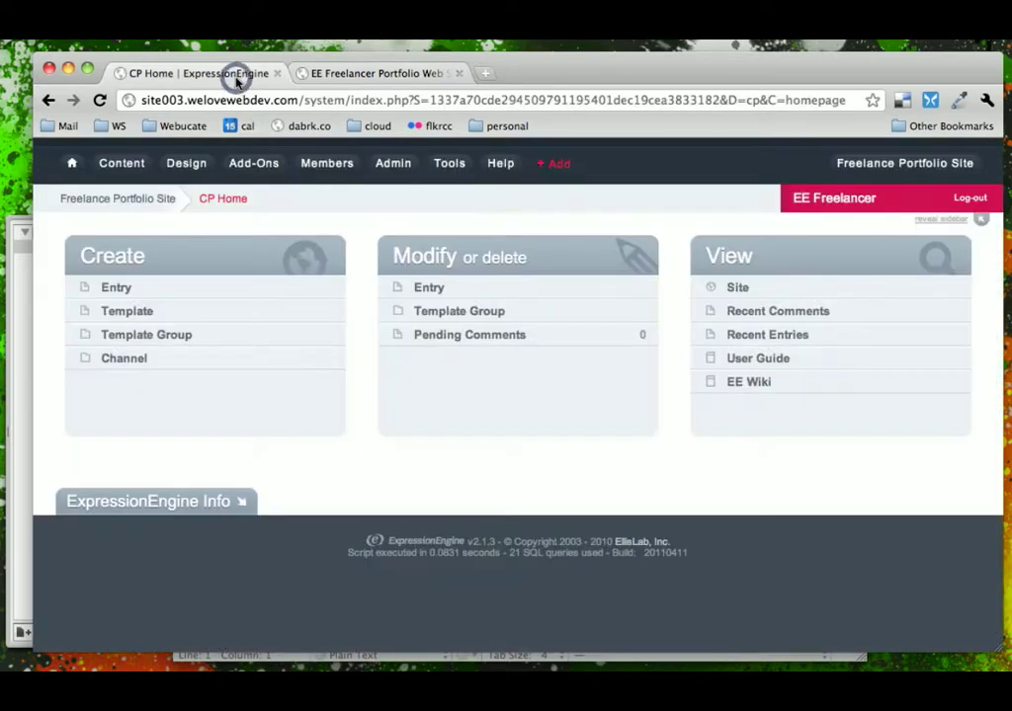
{"action": "mouse_move", "coordinate": [305, 223]}
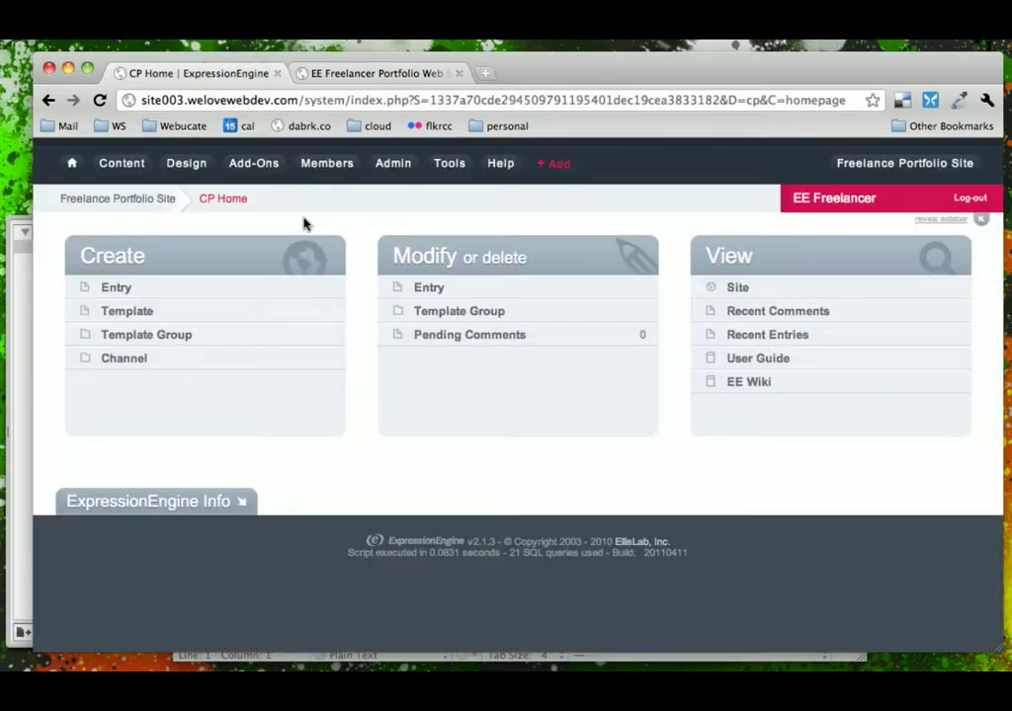
{"action": "left_click", "coordinate": [393, 162]}
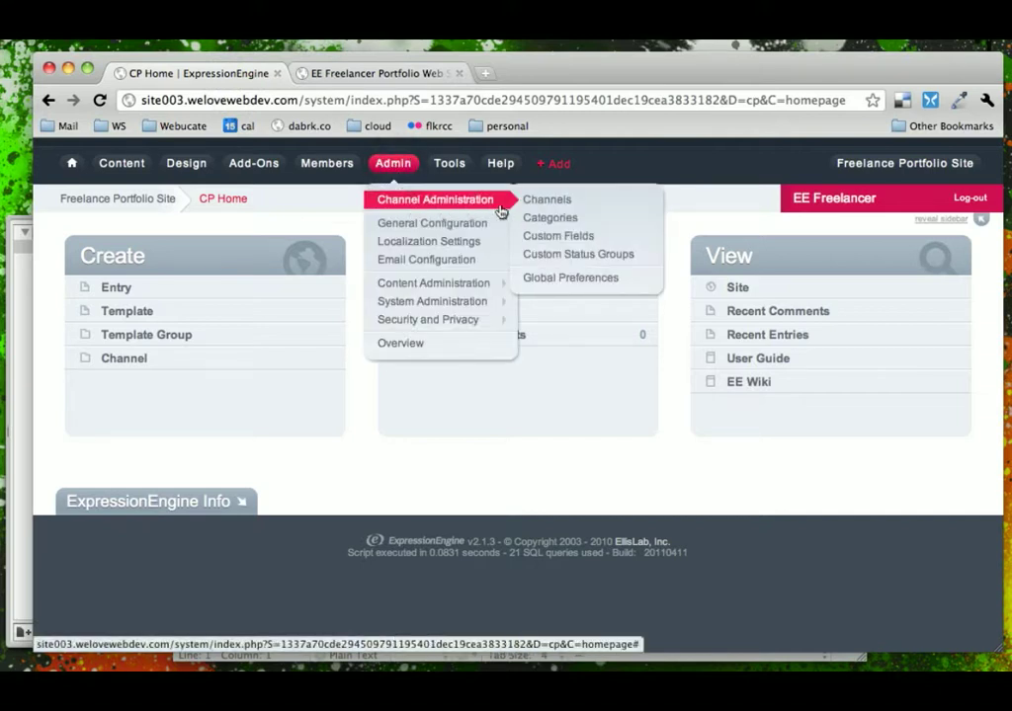
{"action": "left_click", "coordinate": [545, 198]}
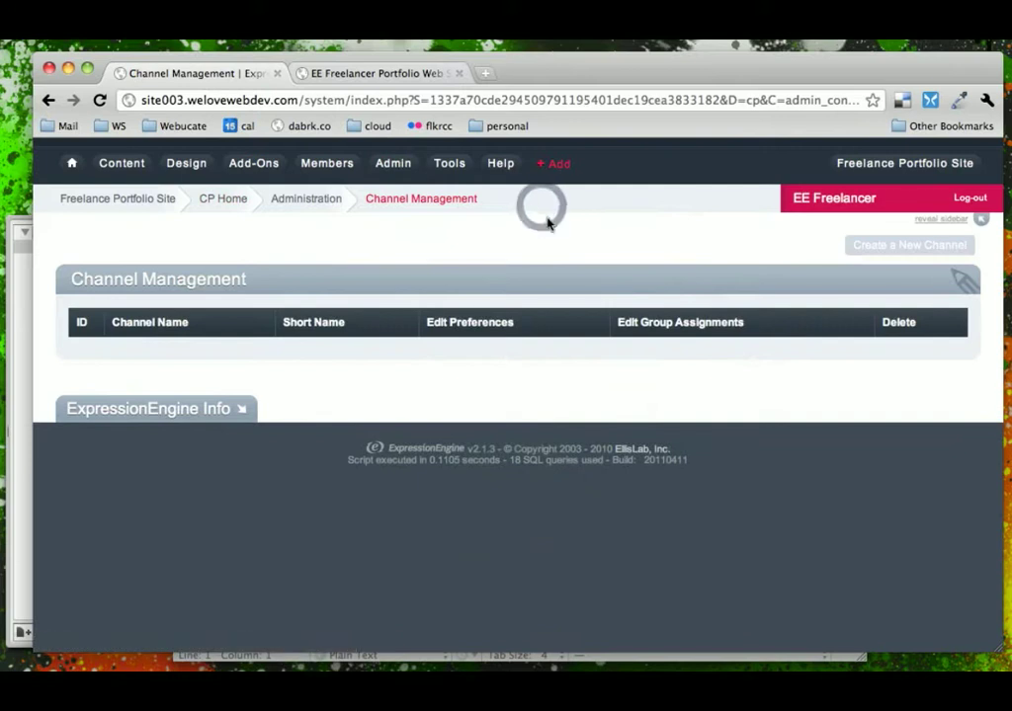
{"action": "left_click", "coordinate": [907, 245]}
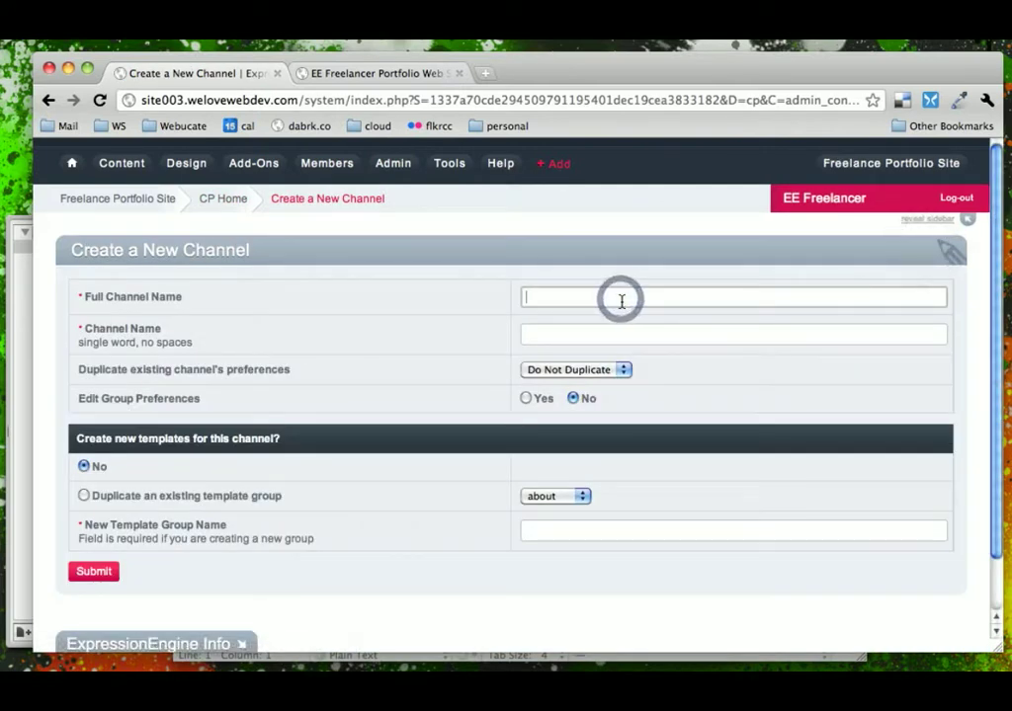
Name the new channel 'Pages' with short name 'pages'
{"action": "type", "text": "Pages"}
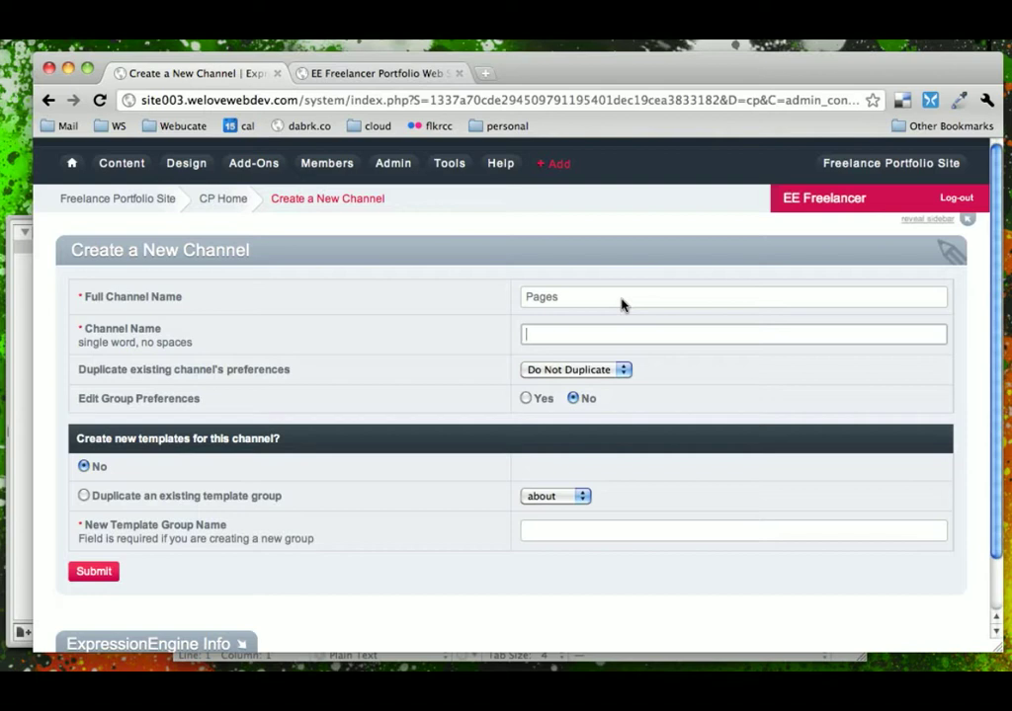
{"action": "type", "text": "pages"}
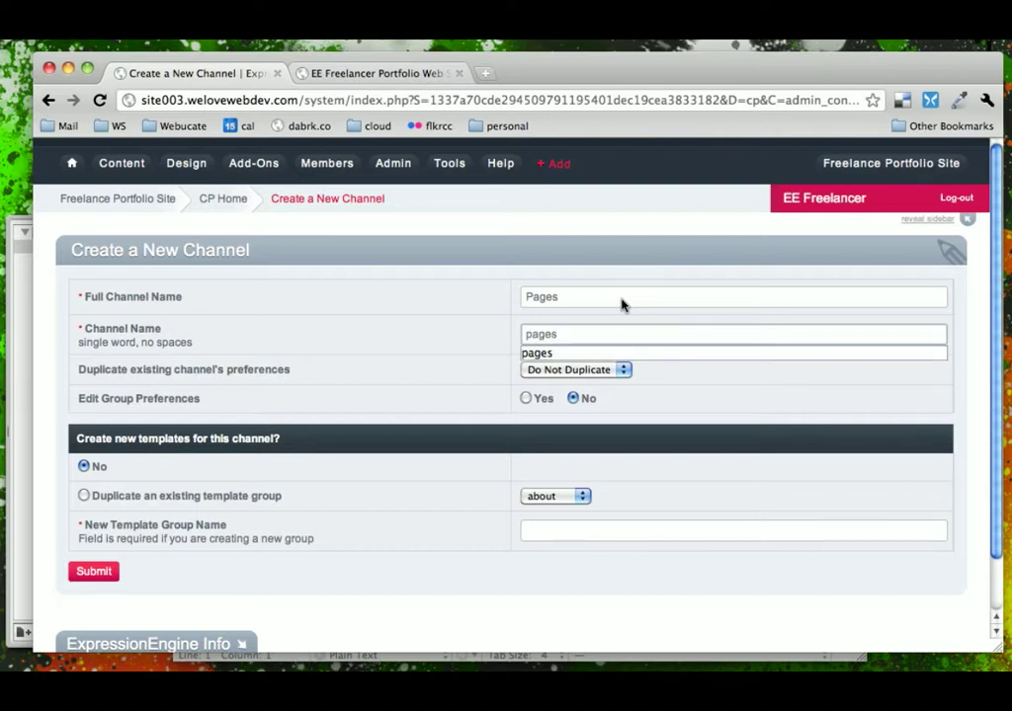
{"action": "left_click", "coordinate": [405, 340]}
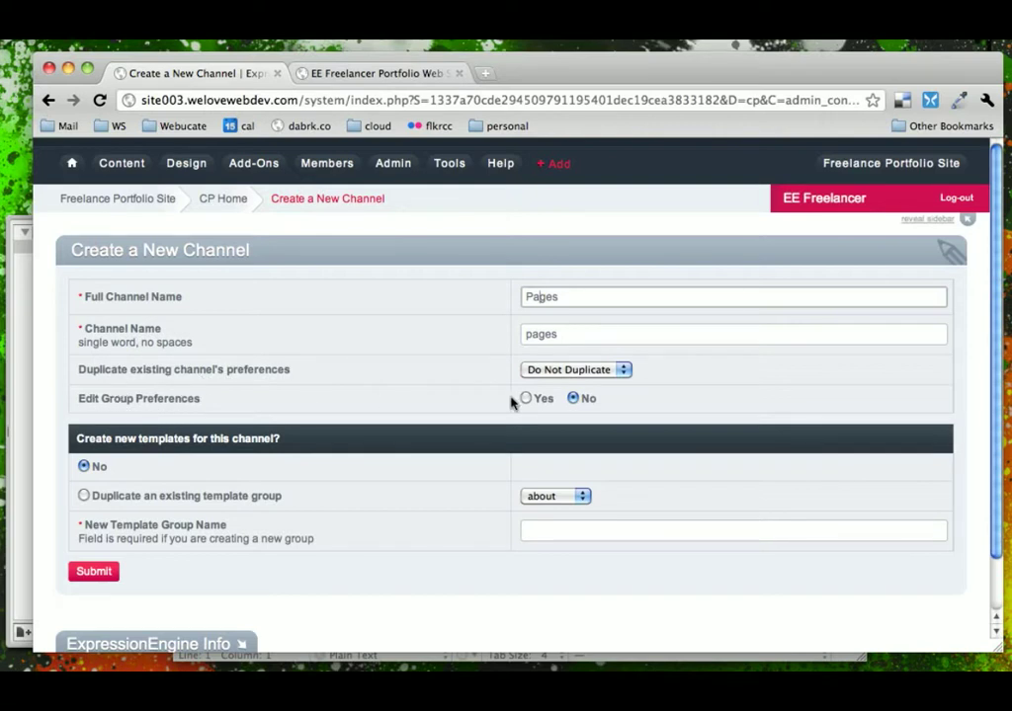
Edit group preferences: category group None, status group Statuses, field group None
{"action": "left_click", "coordinate": [526, 400]}
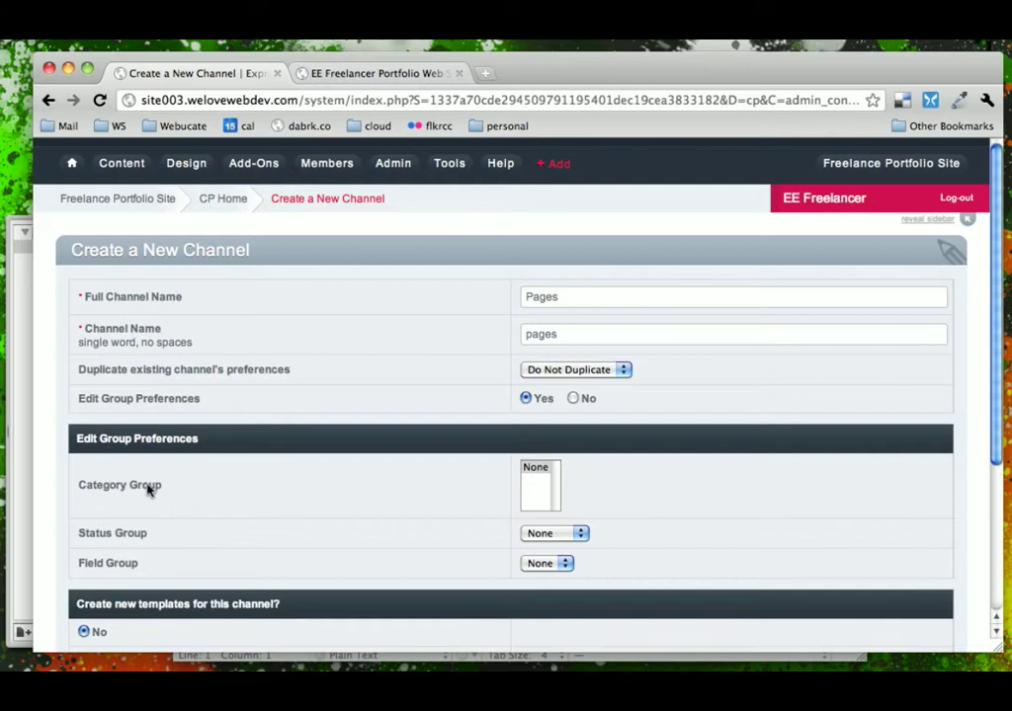
{"action": "mouse_move", "coordinate": [123, 569]}
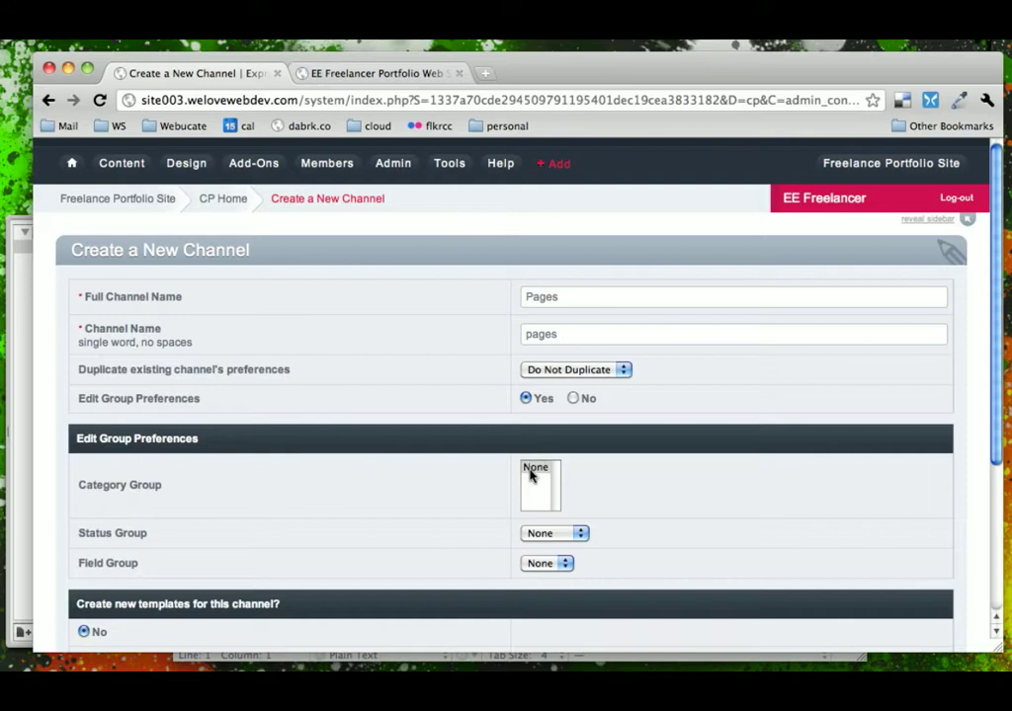
{"action": "left_click", "coordinate": [537, 484]}
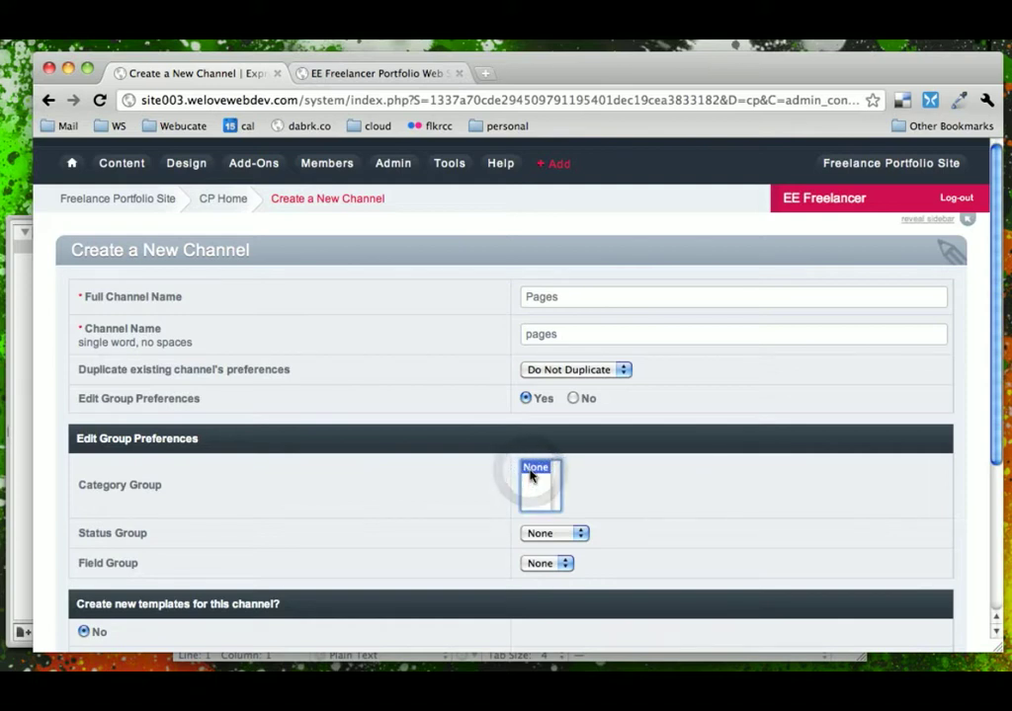
{"action": "mouse_move", "coordinate": [386, 581]}
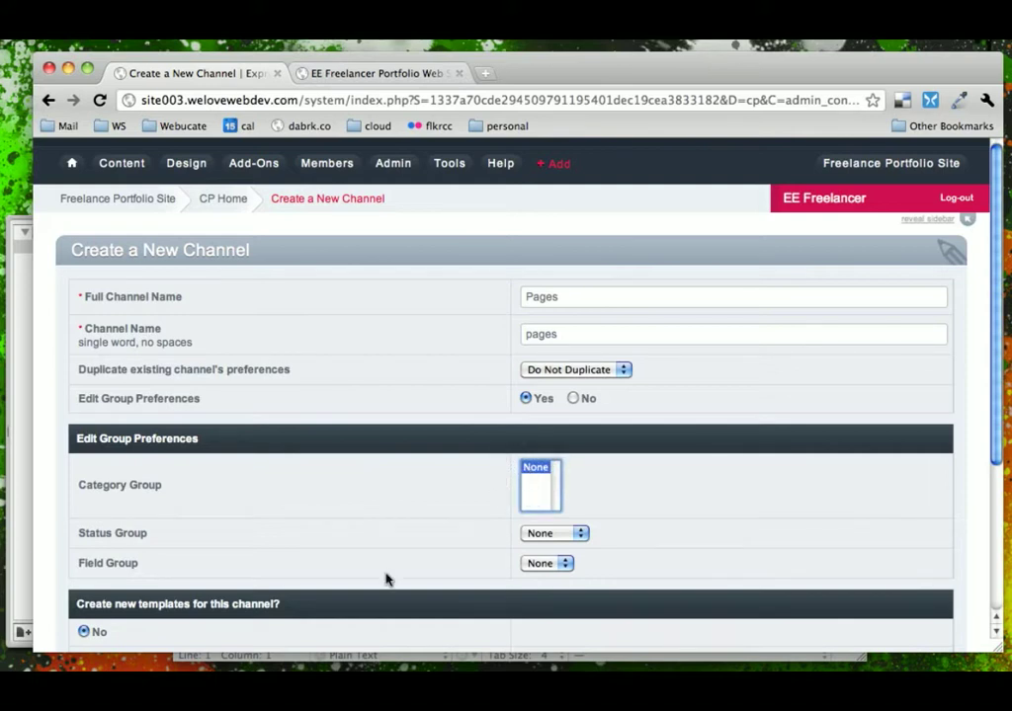
{"action": "left_click", "coordinate": [553, 534]}
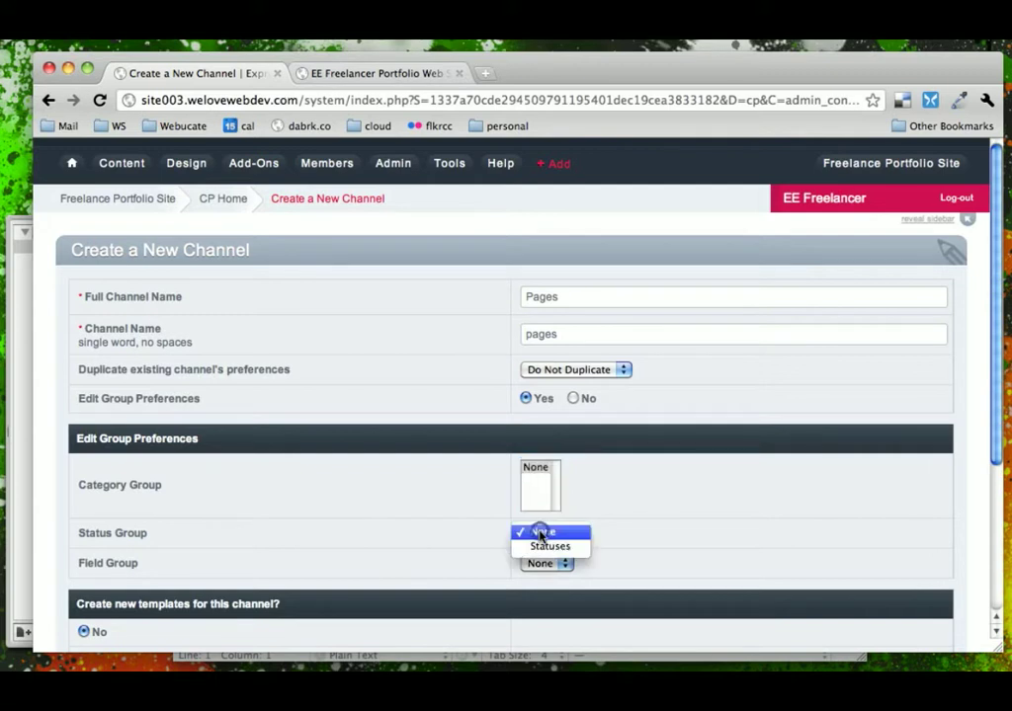
{"action": "mouse_move", "coordinate": [550, 545]}
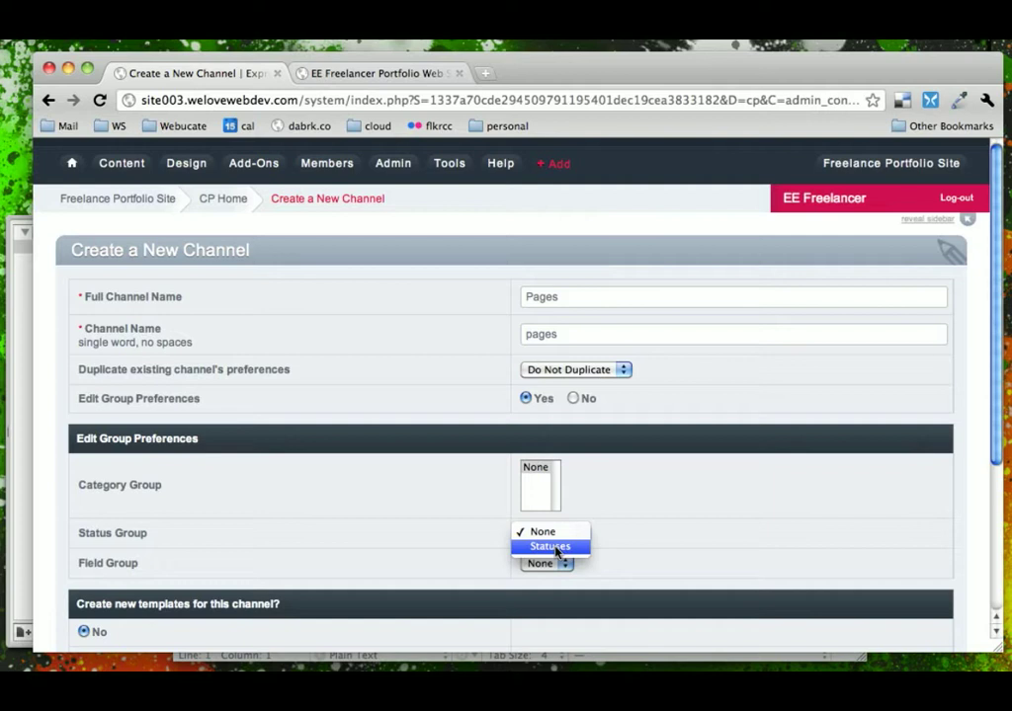
{"action": "left_click", "coordinate": [542, 531]}
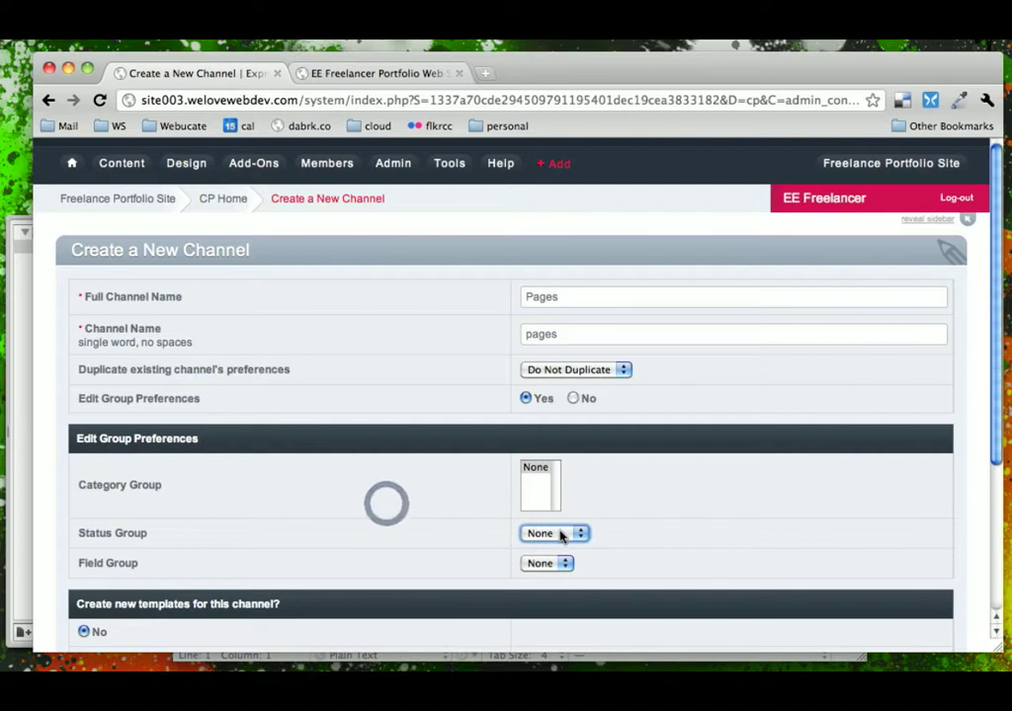
{"action": "left_click", "coordinate": [554, 534]}
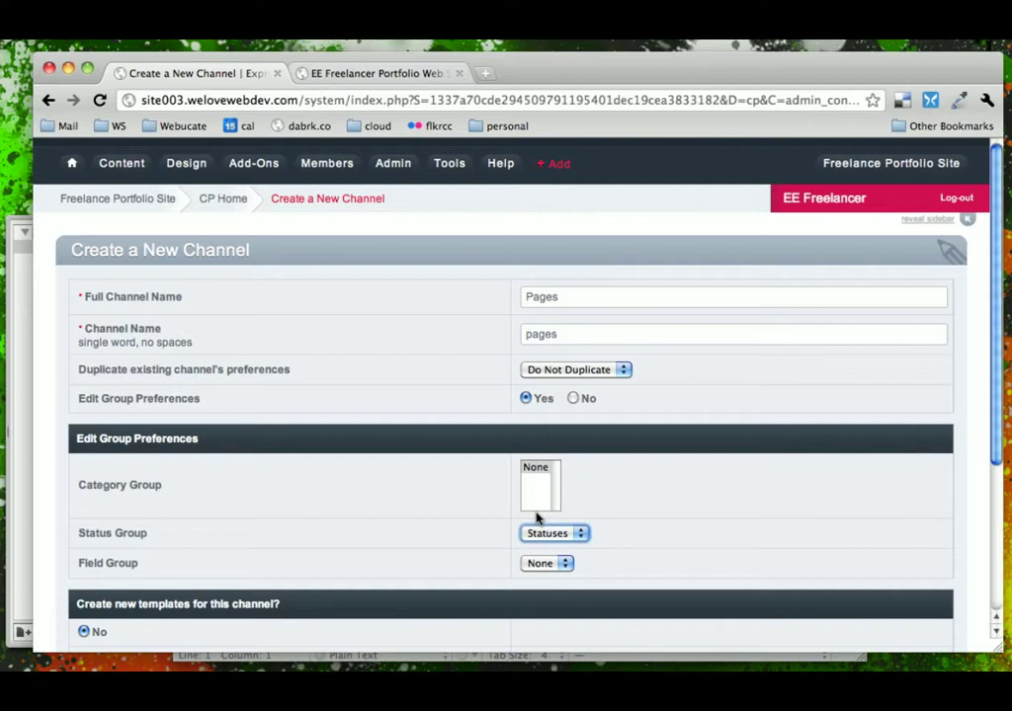
{"action": "mouse_move", "coordinate": [79, 566]}
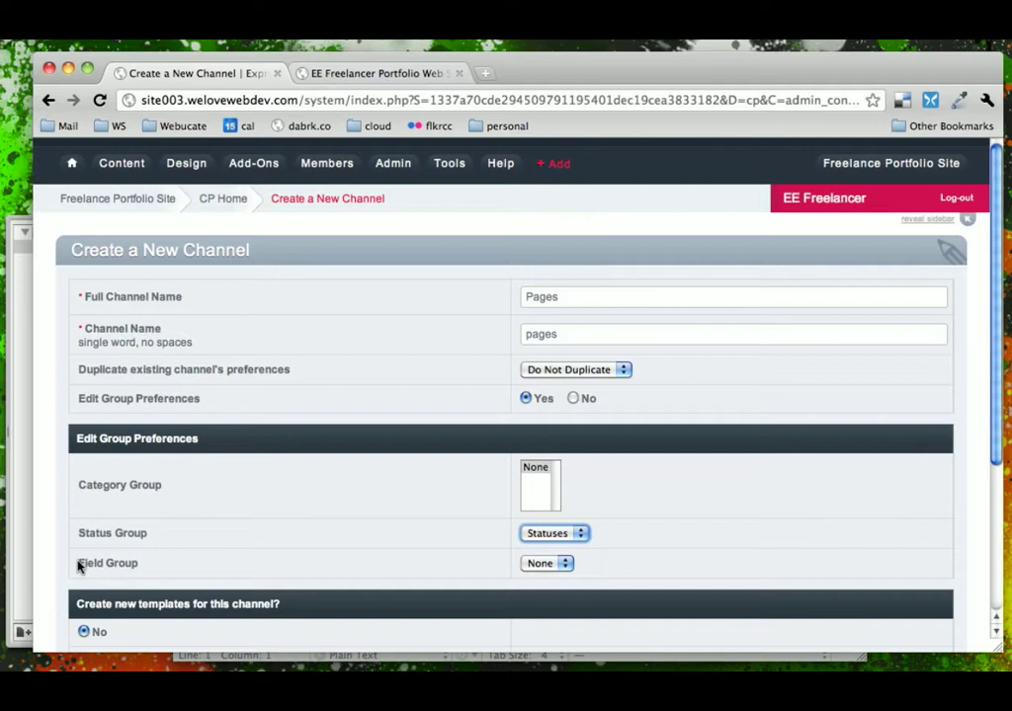
{"action": "left_click", "coordinate": [545, 563]}
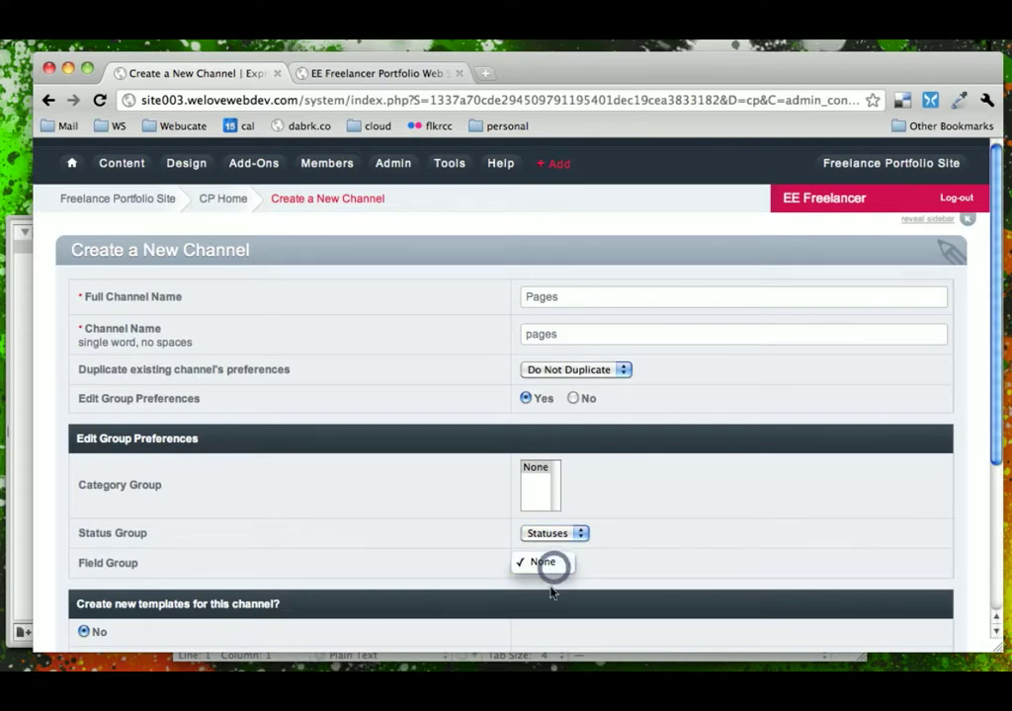
{"action": "left_click", "coordinate": [542, 561]}
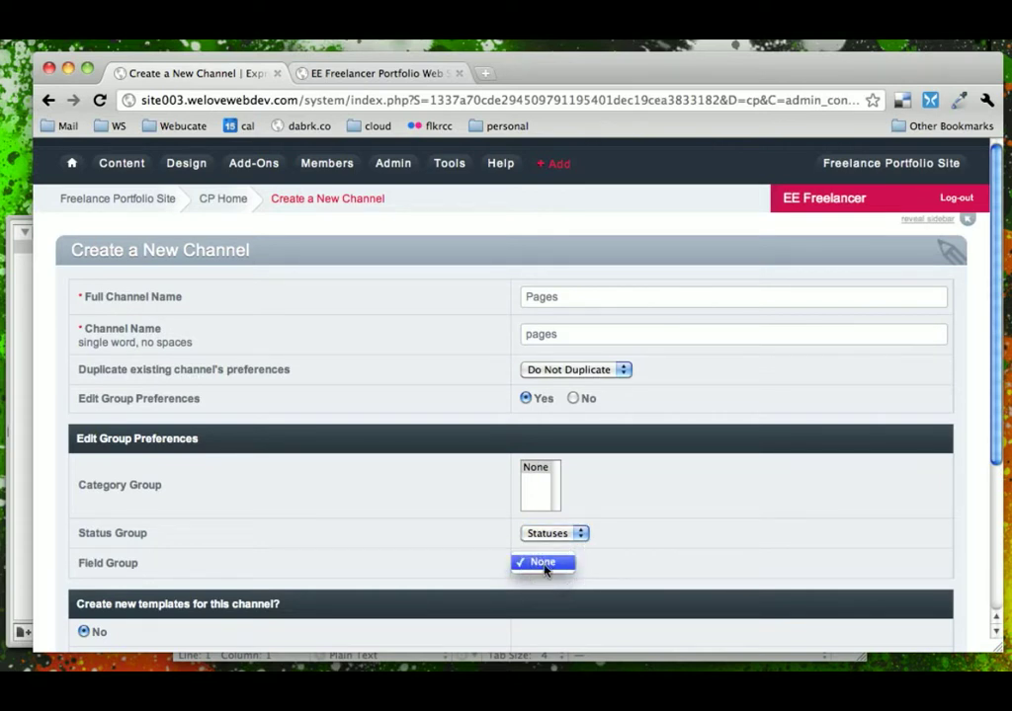
{"action": "left_click", "coordinate": [541, 561]}
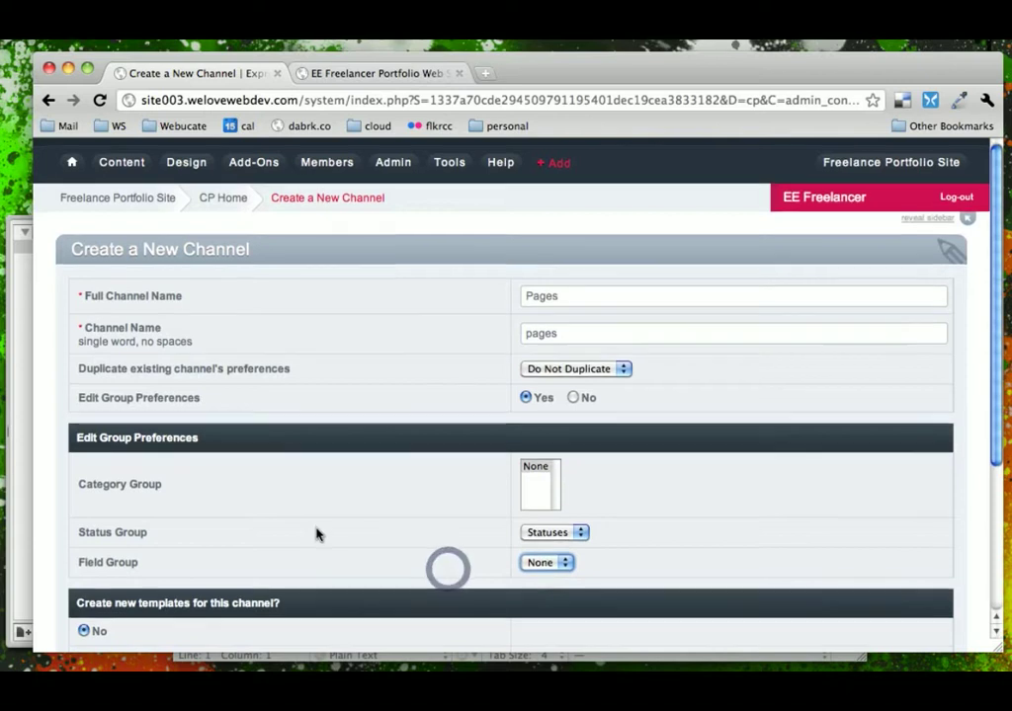
{"action": "scroll", "scroll_direction": "down", "scroll_amount": 3}
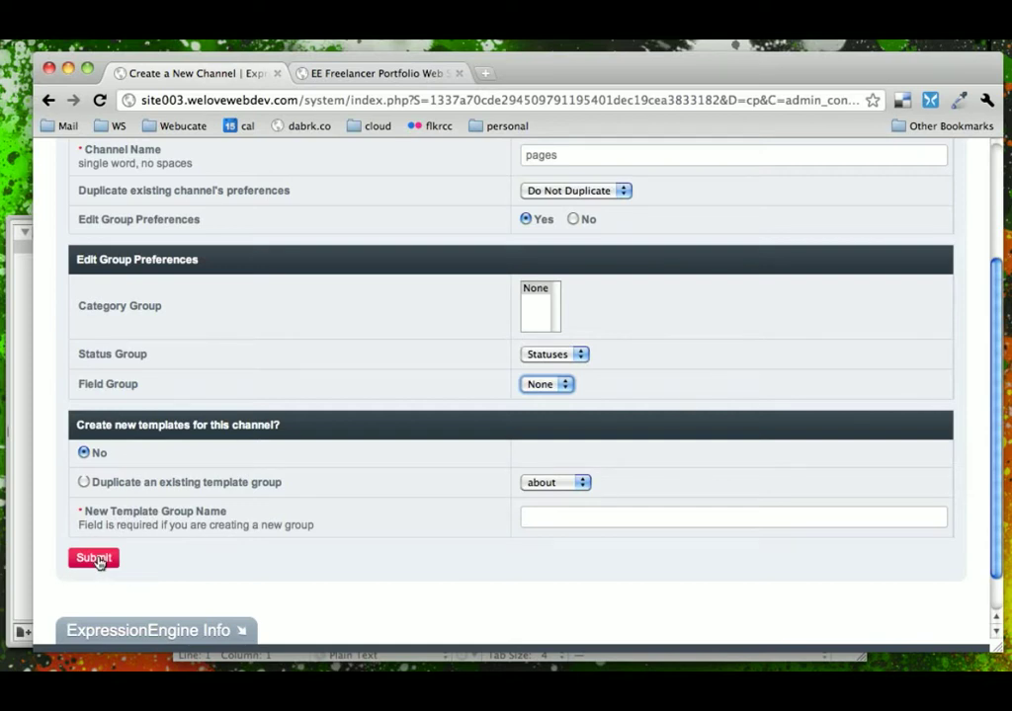
Submit the Pages channel so it appears in the channel list
{"action": "left_click", "coordinate": [93, 558]}
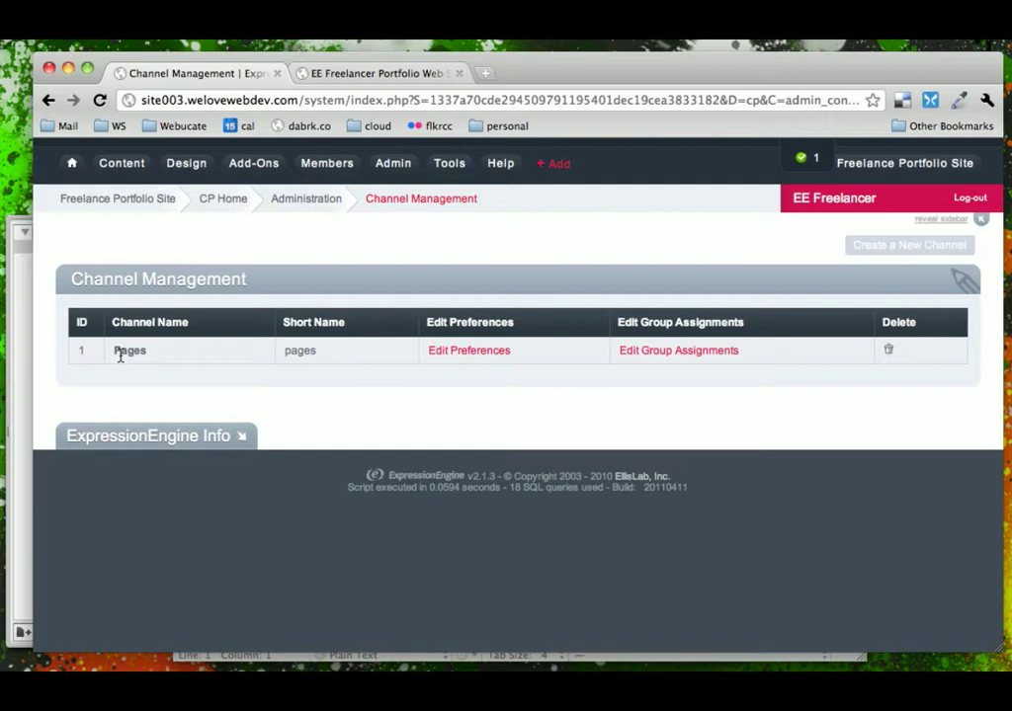
{"action": "mouse_move", "coordinate": [354, 336]}
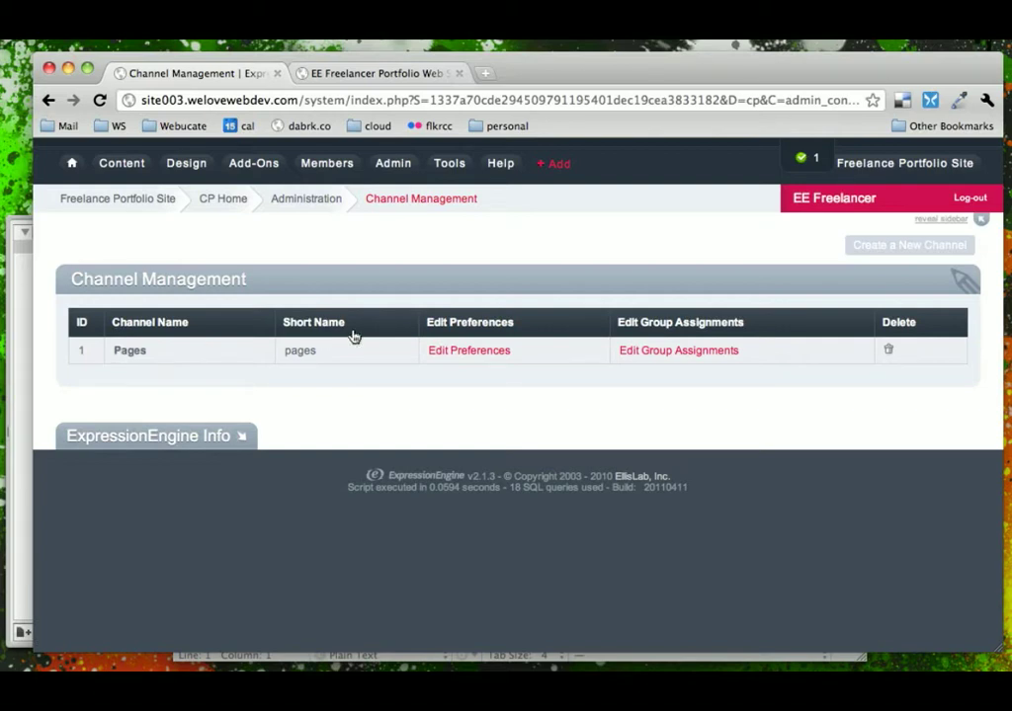
{"action": "left_click", "coordinate": [392, 162]}
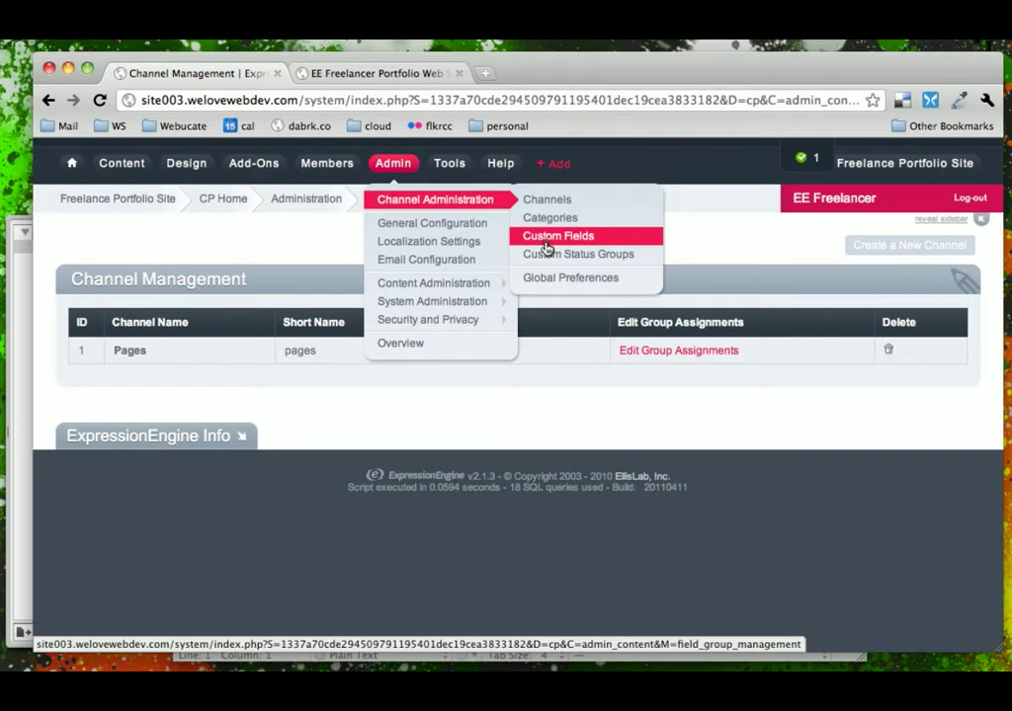
Create a custom field group named 'Pages Field Group' via Custom Fields administration
{"action": "left_click", "coordinate": [557, 237]}
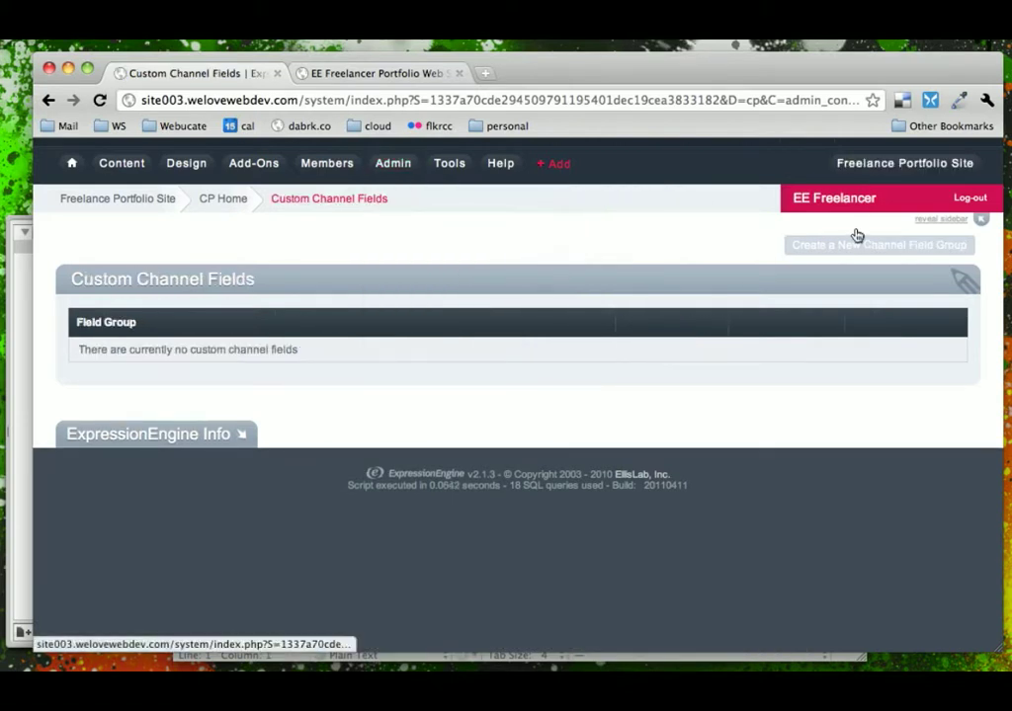
{"action": "left_click", "coordinate": [878, 245]}
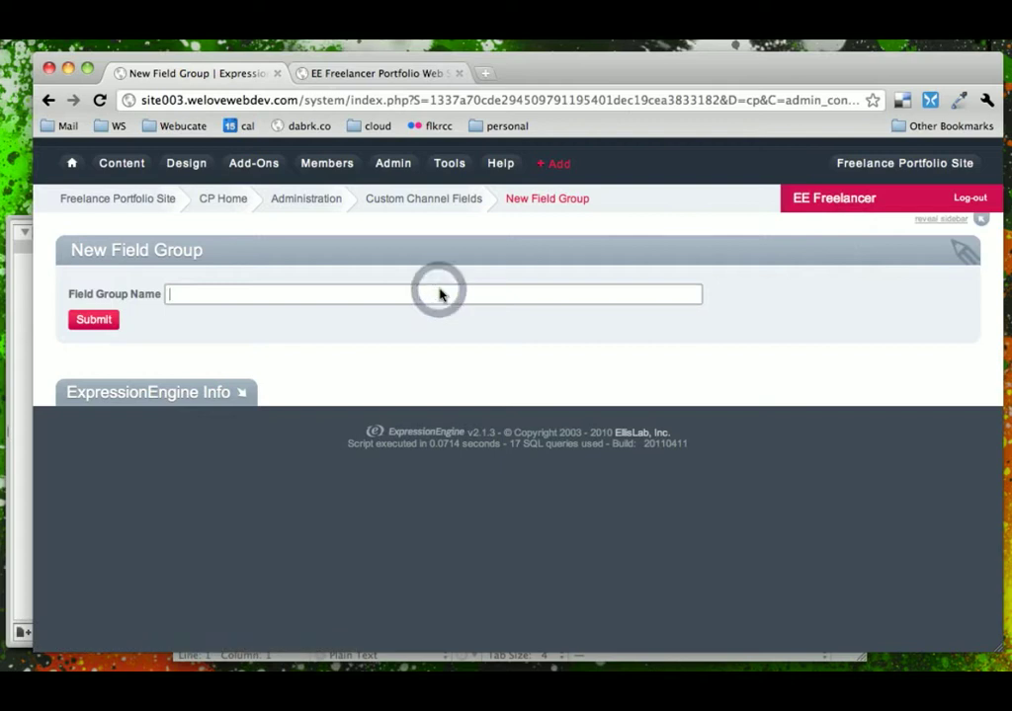
{"action": "type", "text": "Pages Field Group"}
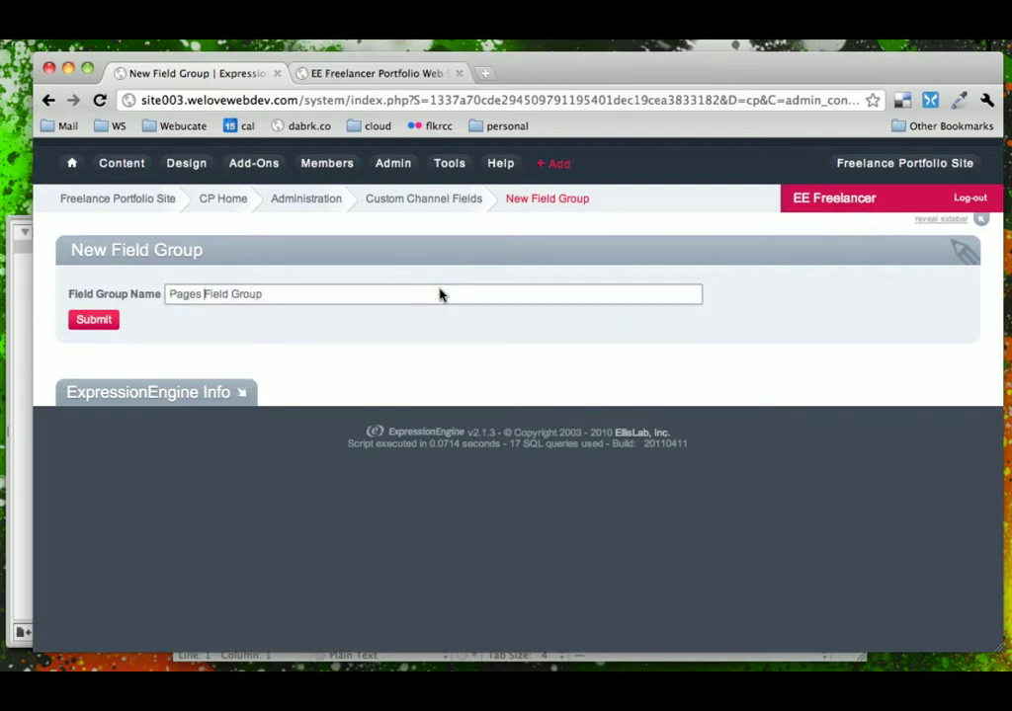
{"action": "double_click", "coordinate": [184, 293]}
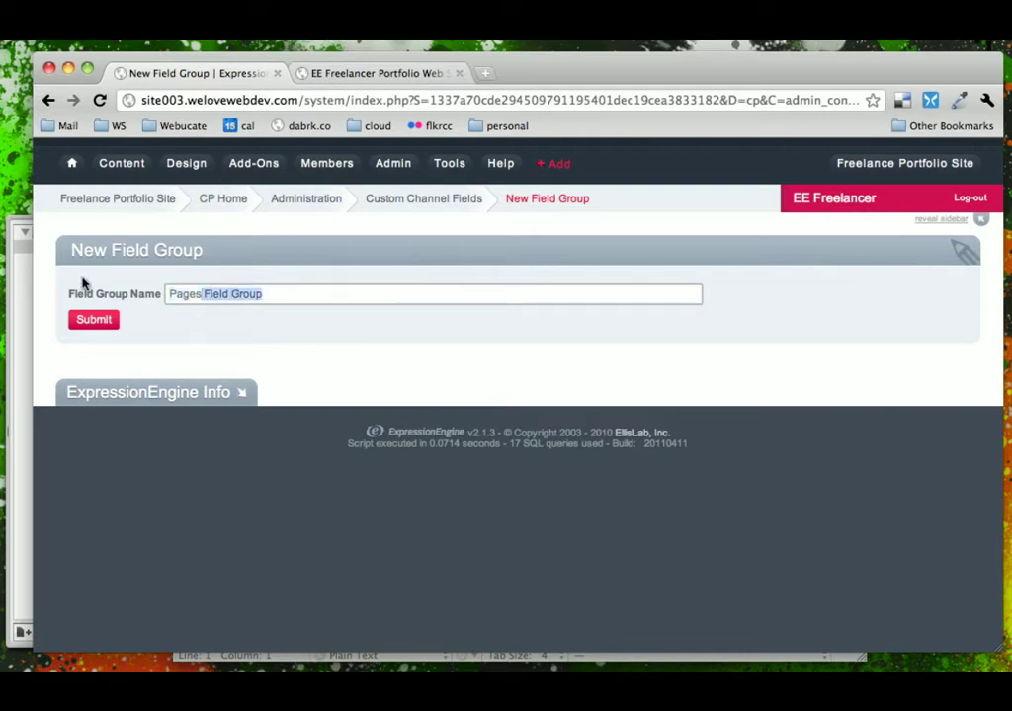
{"action": "left_click", "coordinate": [93, 320]}
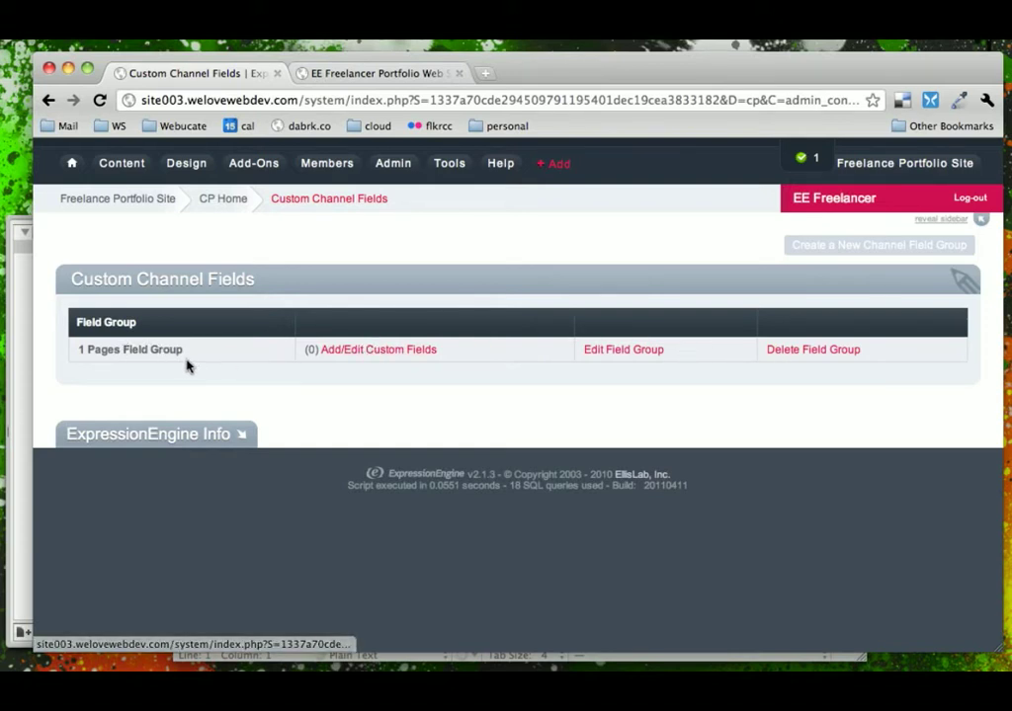
Add a new custom field to Pages Field Group with Textarea as its field type
{"action": "left_click", "coordinate": [377, 348]}
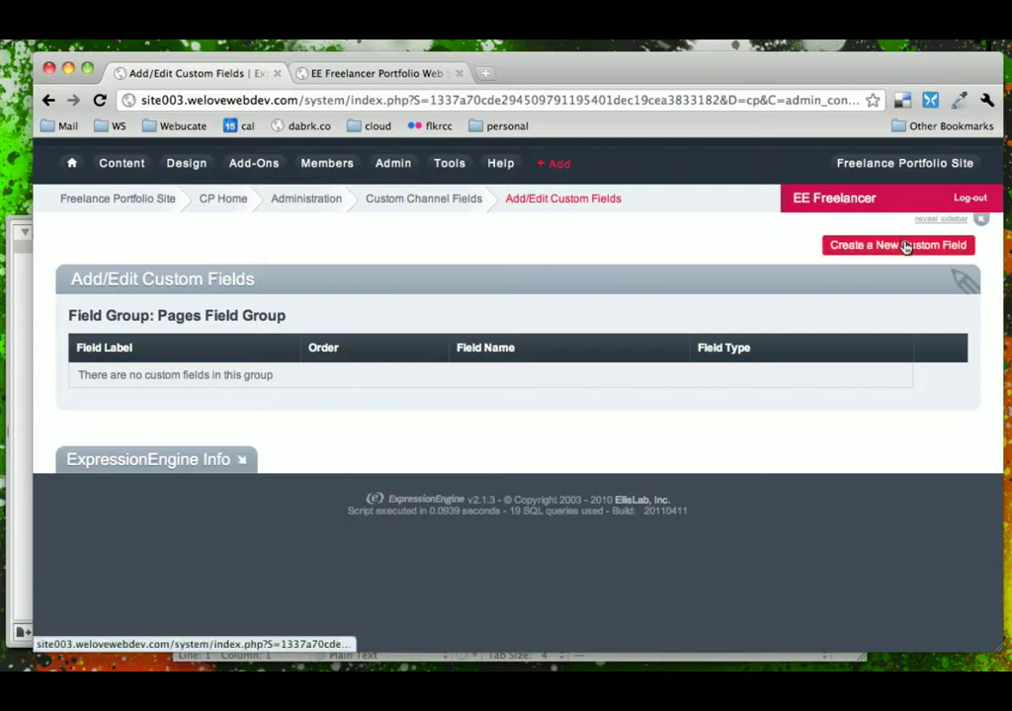
{"action": "left_click", "coordinate": [898, 245]}
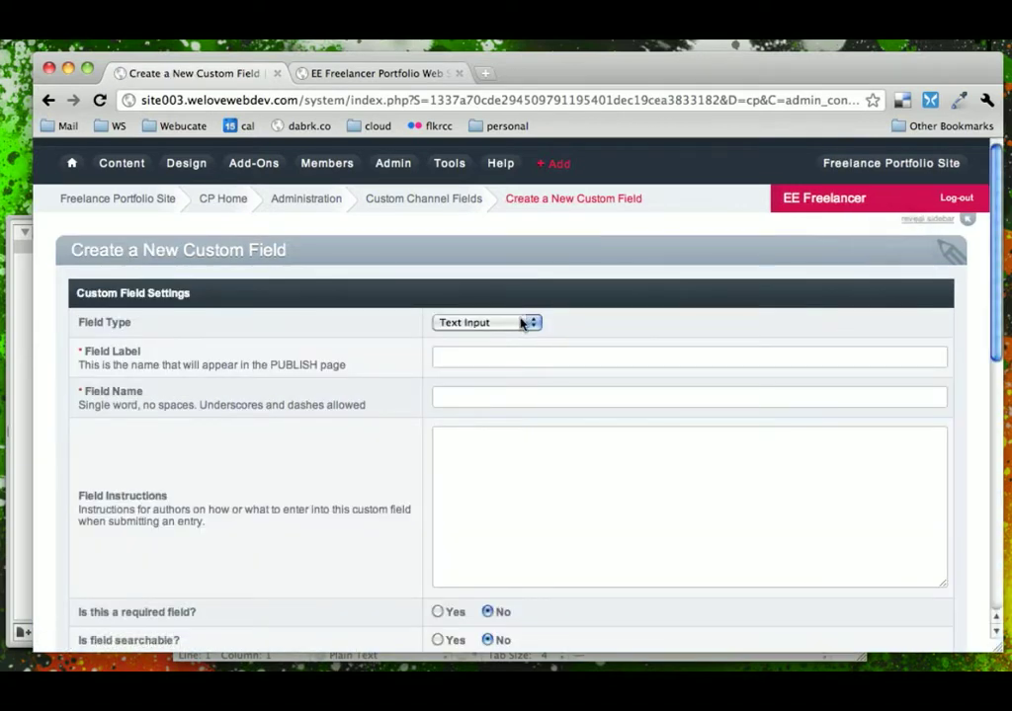
{"action": "left_click", "coordinate": [486, 322]}
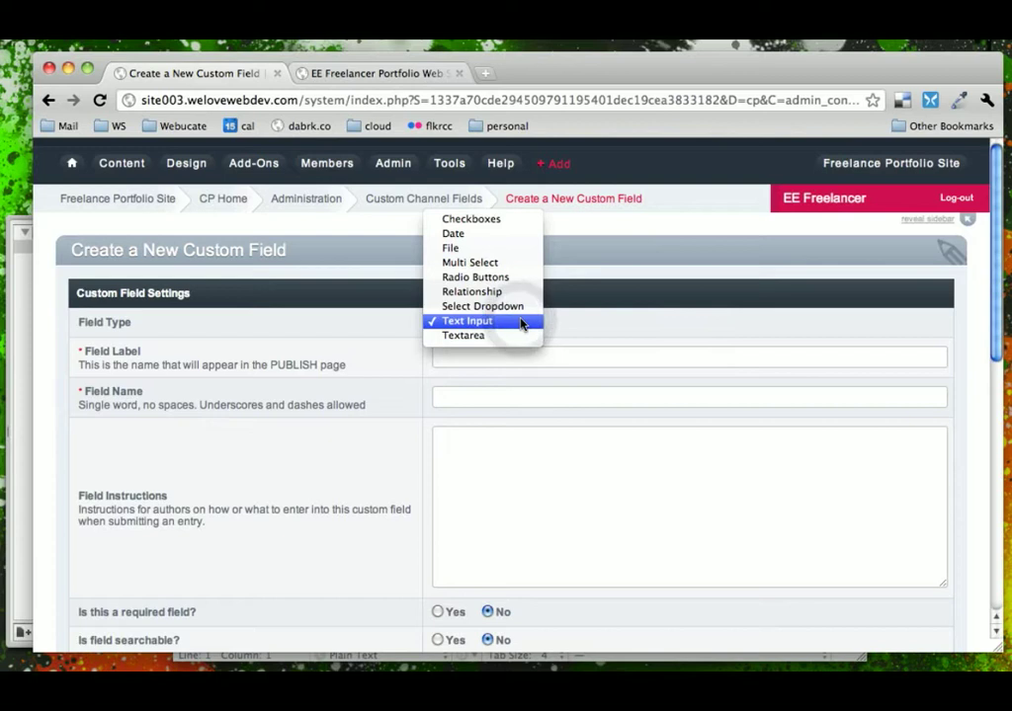
{"action": "left_click", "coordinate": [462, 336]}
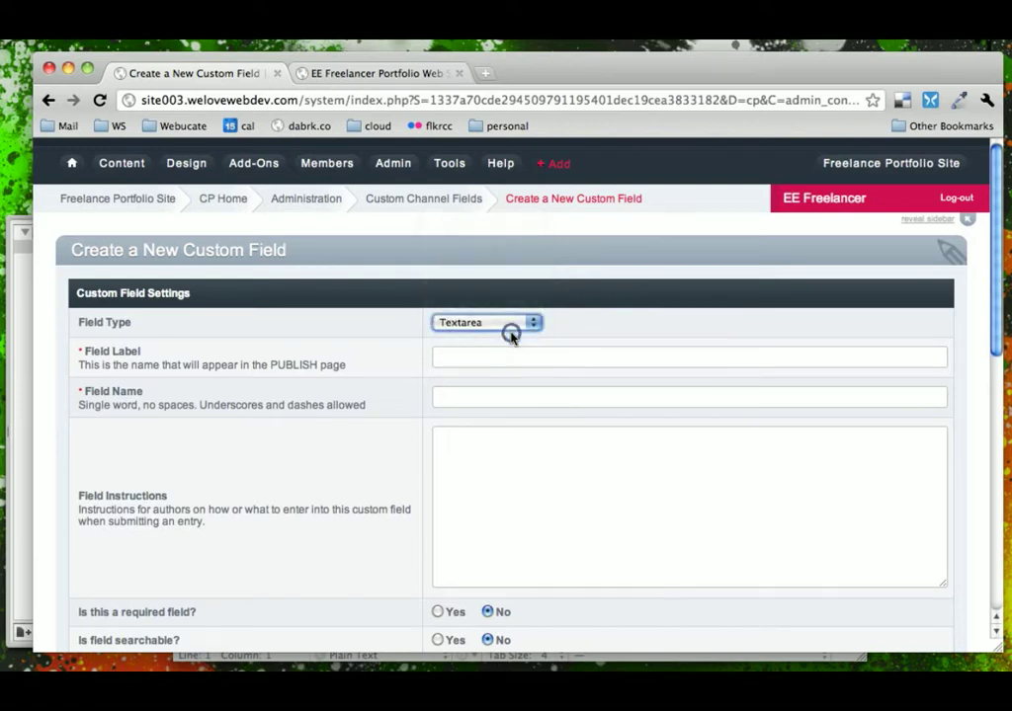
{"action": "left_click", "coordinate": [486, 322]}
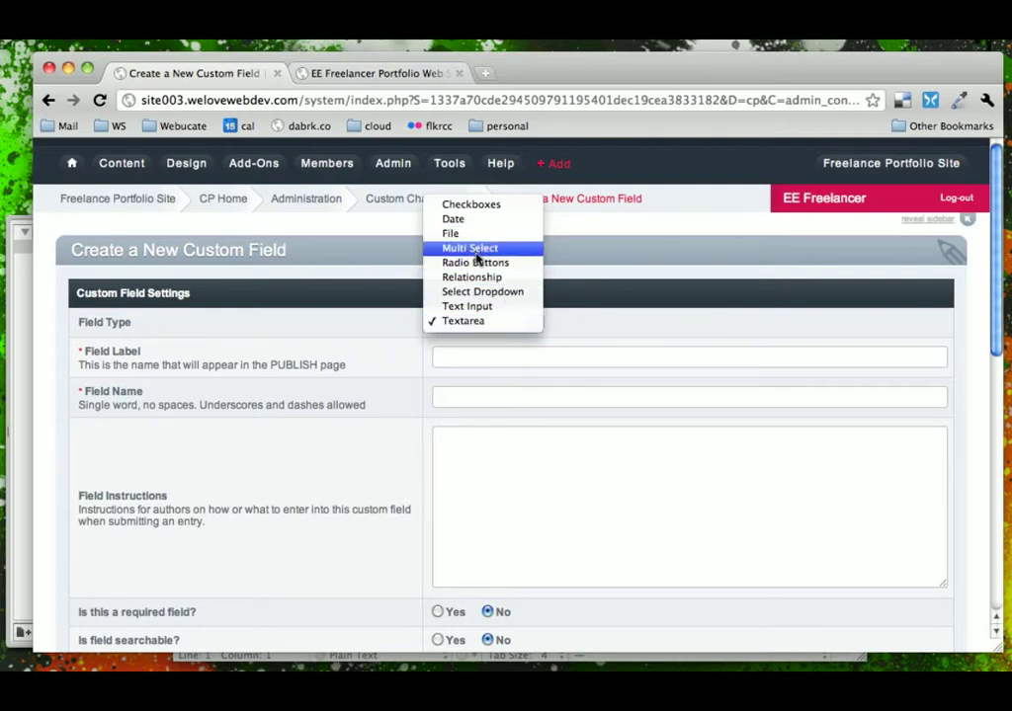
{"action": "mouse_move", "coordinate": [470, 276]}
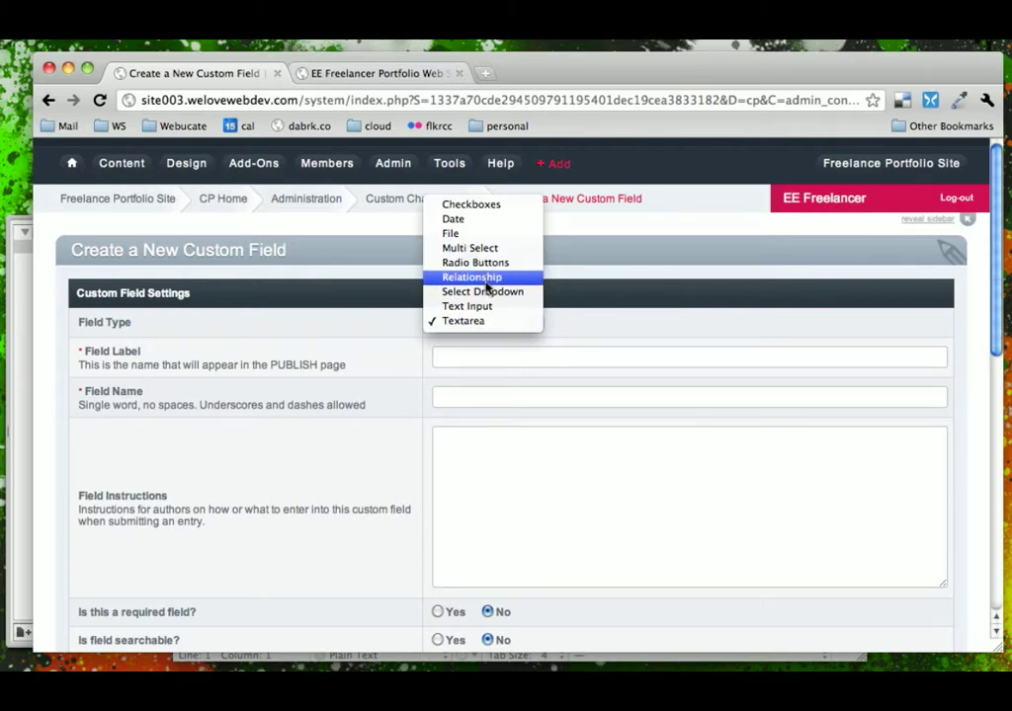
{"action": "mouse_move", "coordinate": [466, 304]}
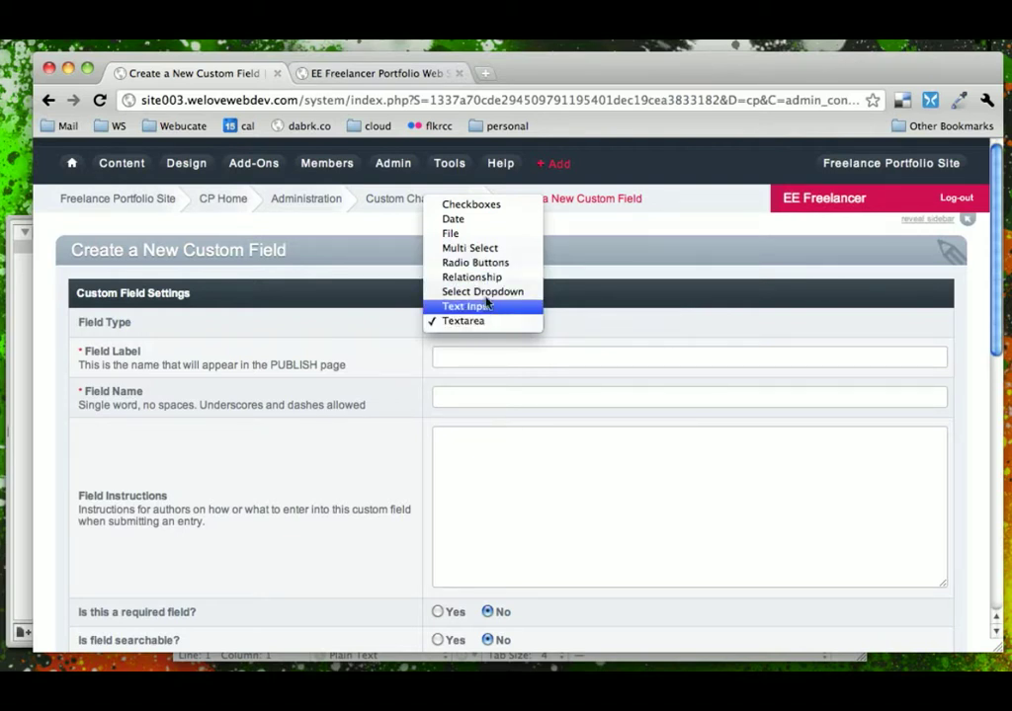
{"action": "mouse_move", "coordinate": [463, 320]}
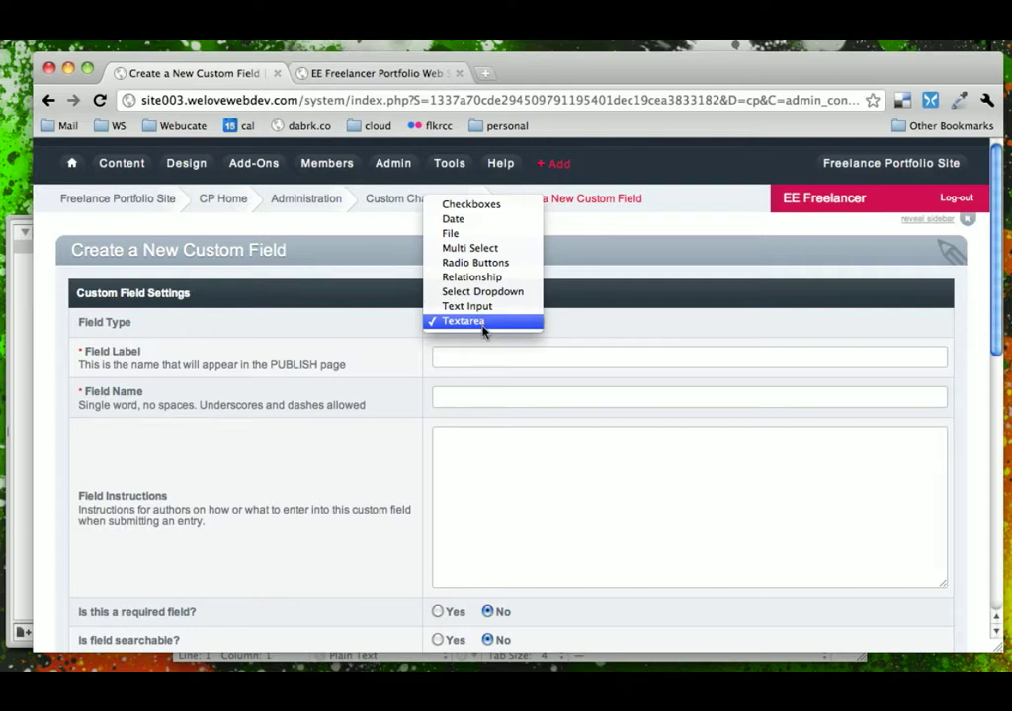
{"action": "left_click", "coordinate": [462, 320]}
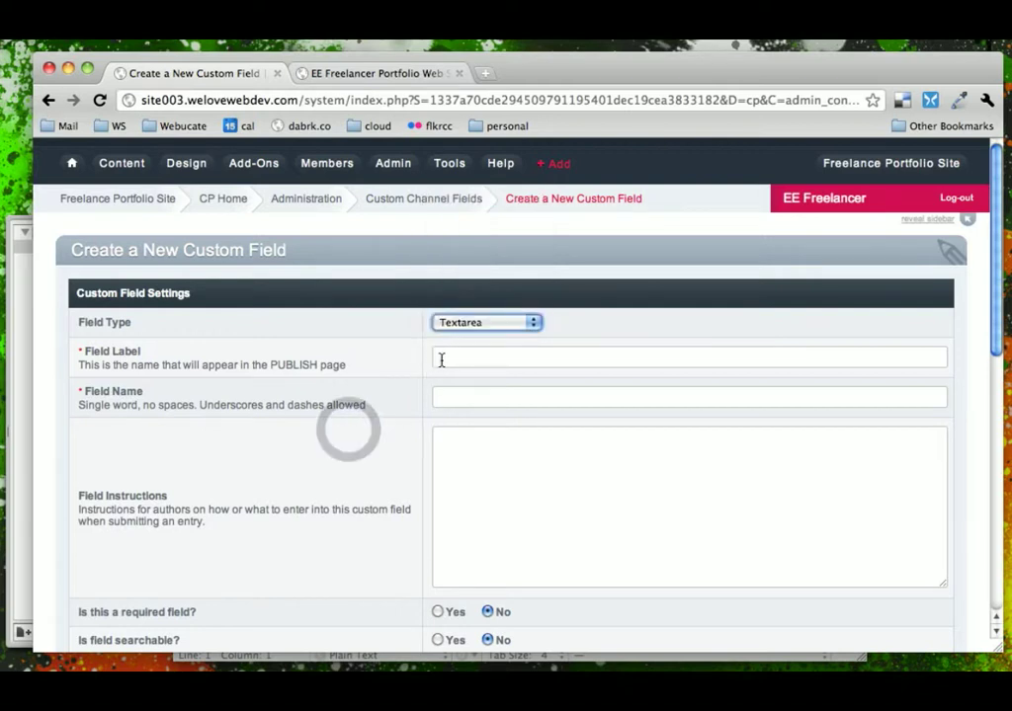
Label the field 'Page Content' and accept the suggested field name page_content
{"action": "type", "text": "Page Content"}
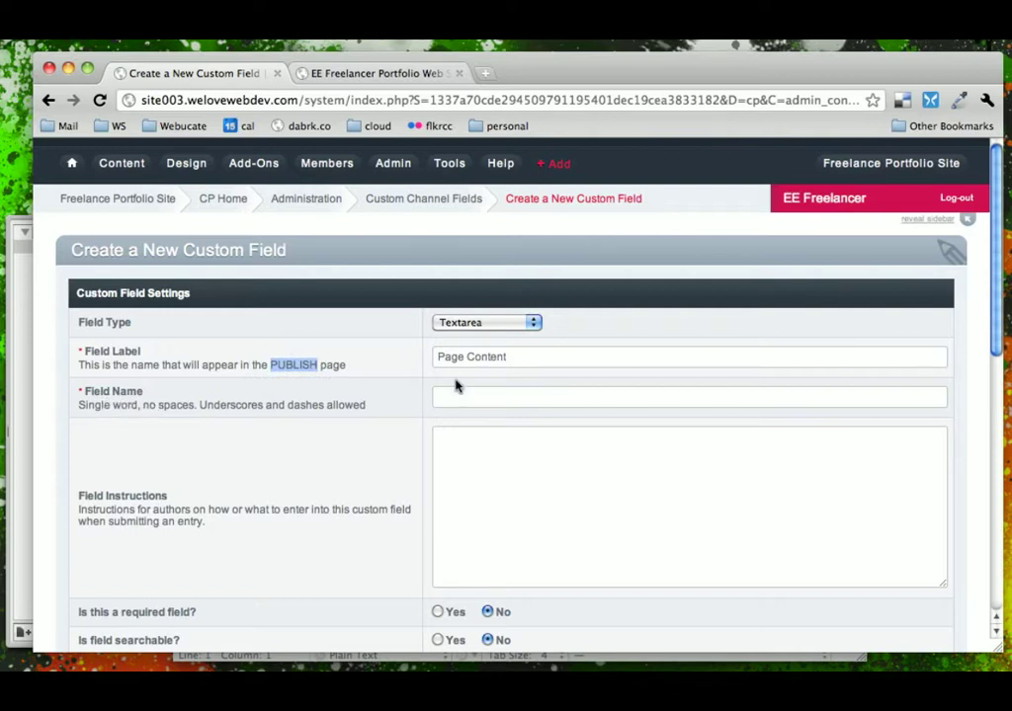
{"action": "type", "text": "page"}
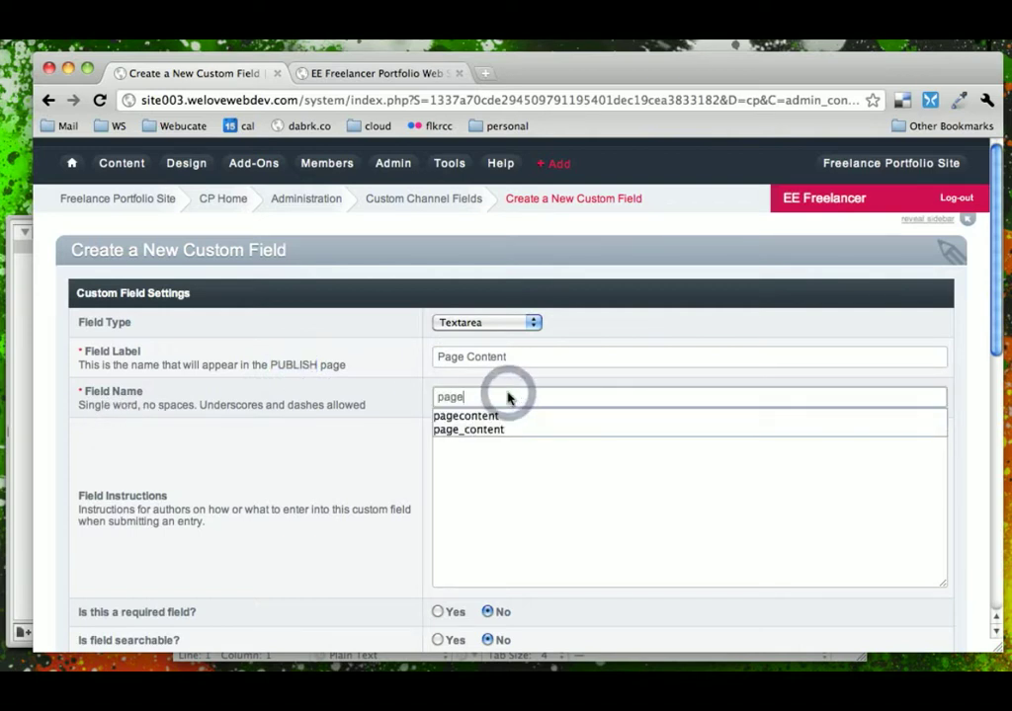
{"action": "left_click", "coordinate": [468, 429]}
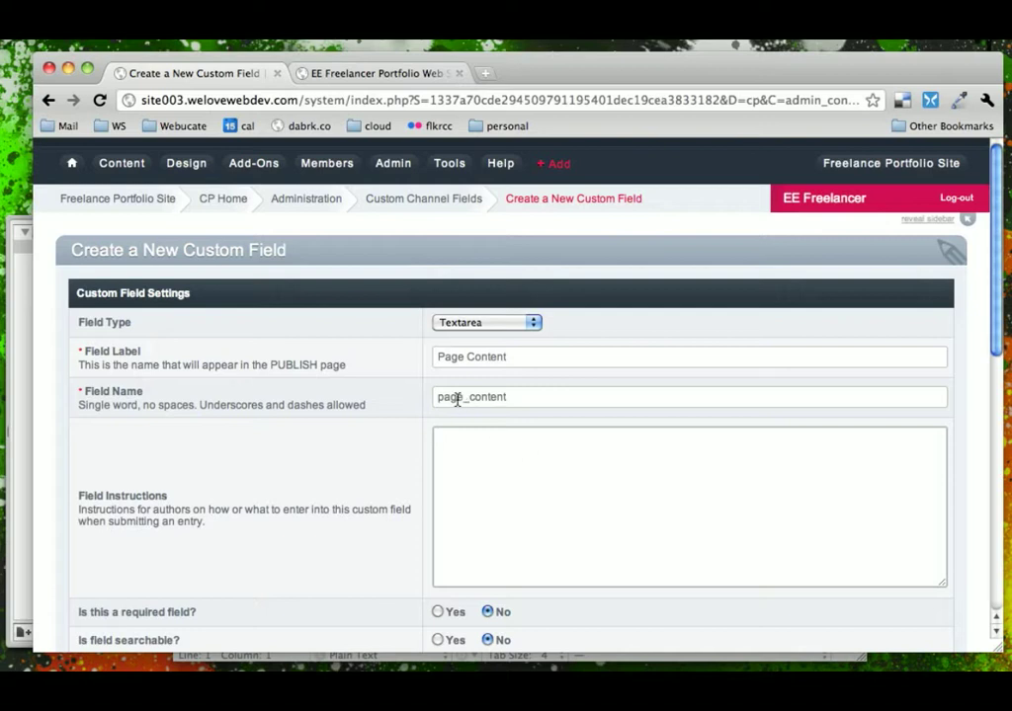
{"action": "double_click", "coordinate": [472, 395]}
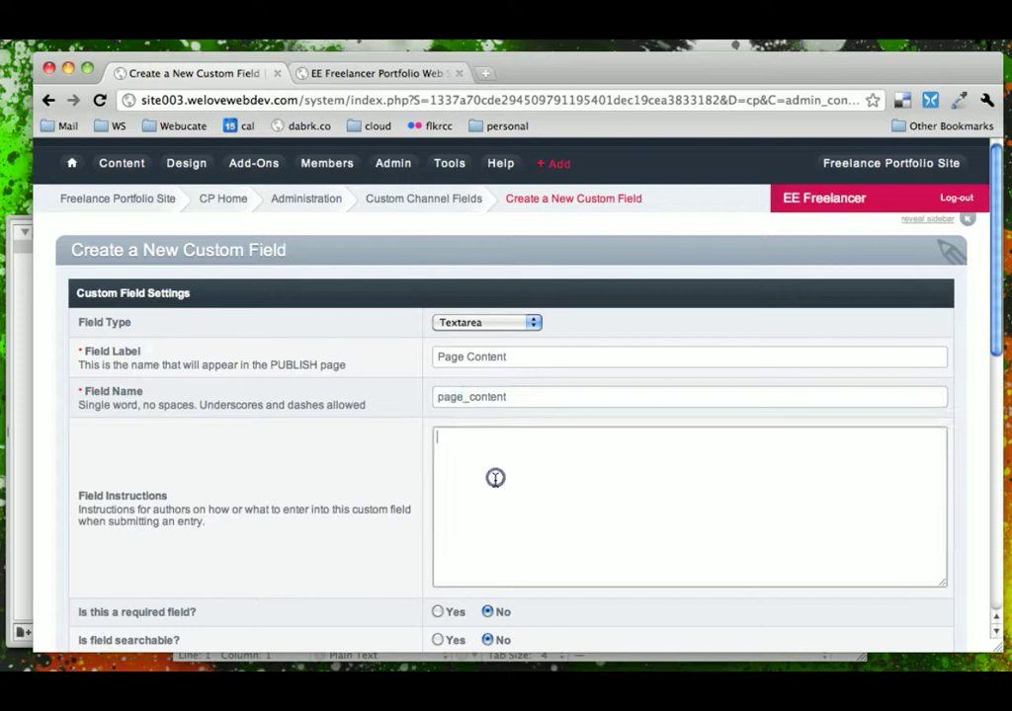
{"action": "mouse_move", "coordinate": [526, 482]}
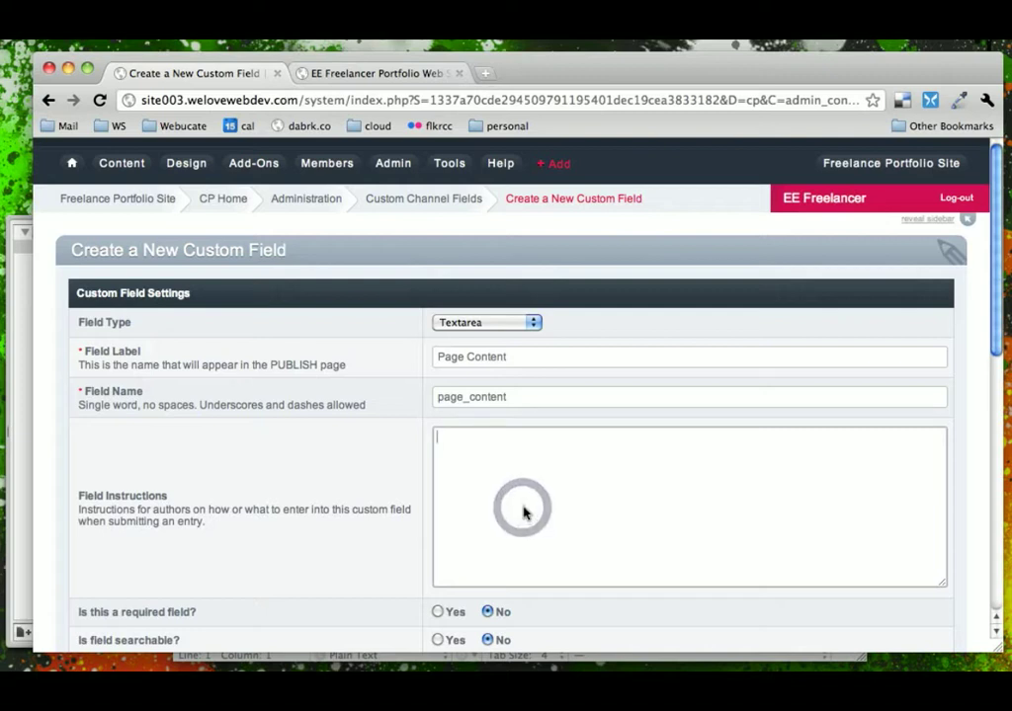
Write field instructions 'Enter in the content for the page, <strong>in</strong>'
{"action": "type", "text": "E"}
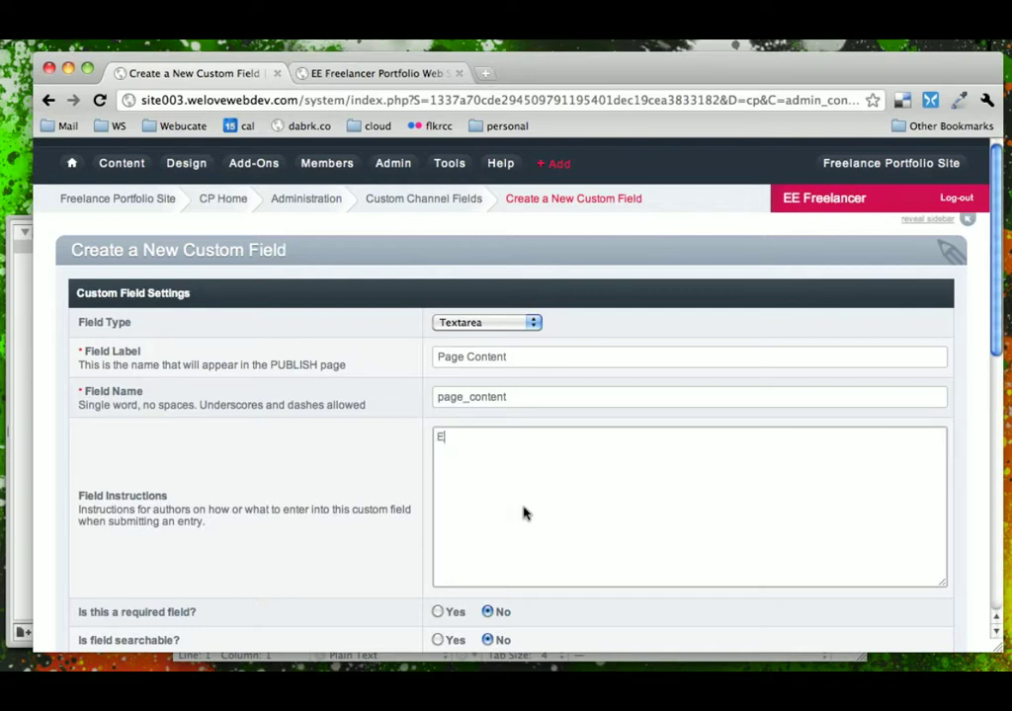
{"action": "type", "text": "nter in the conte"}
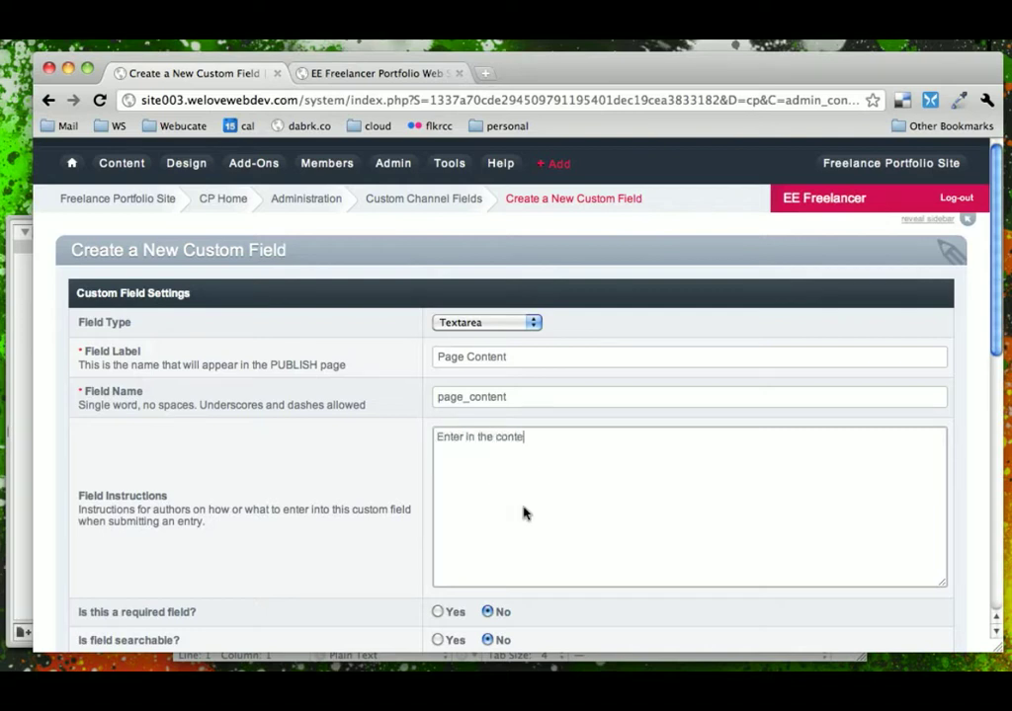
{"action": "type", "text": "nt for the pag"}
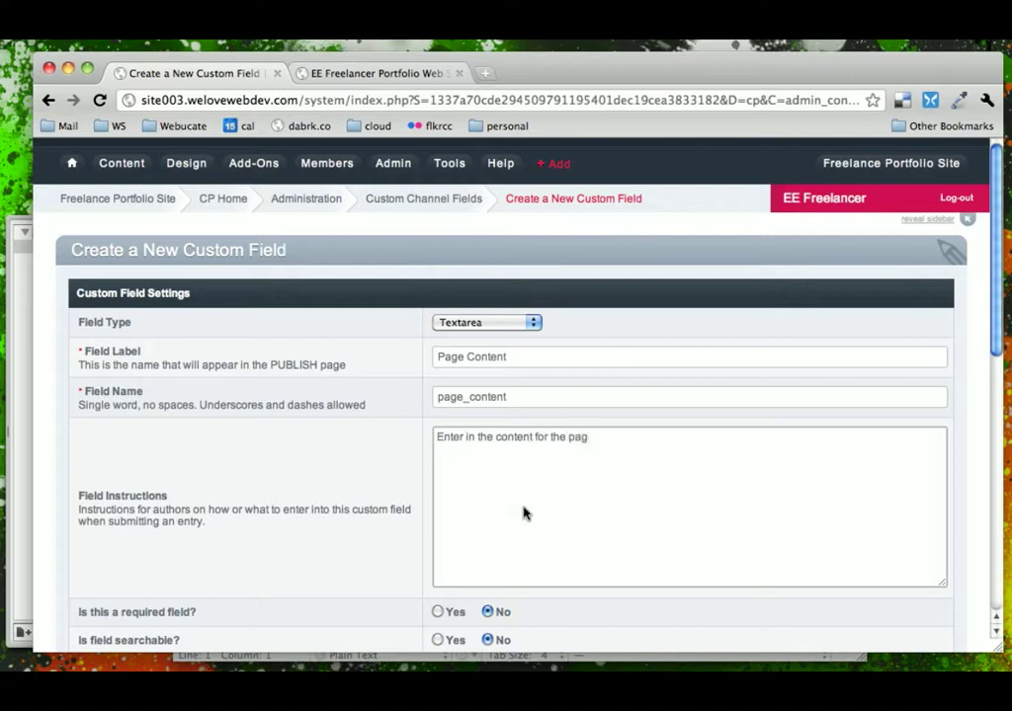
{"action": "type", "text": "e, <s"}
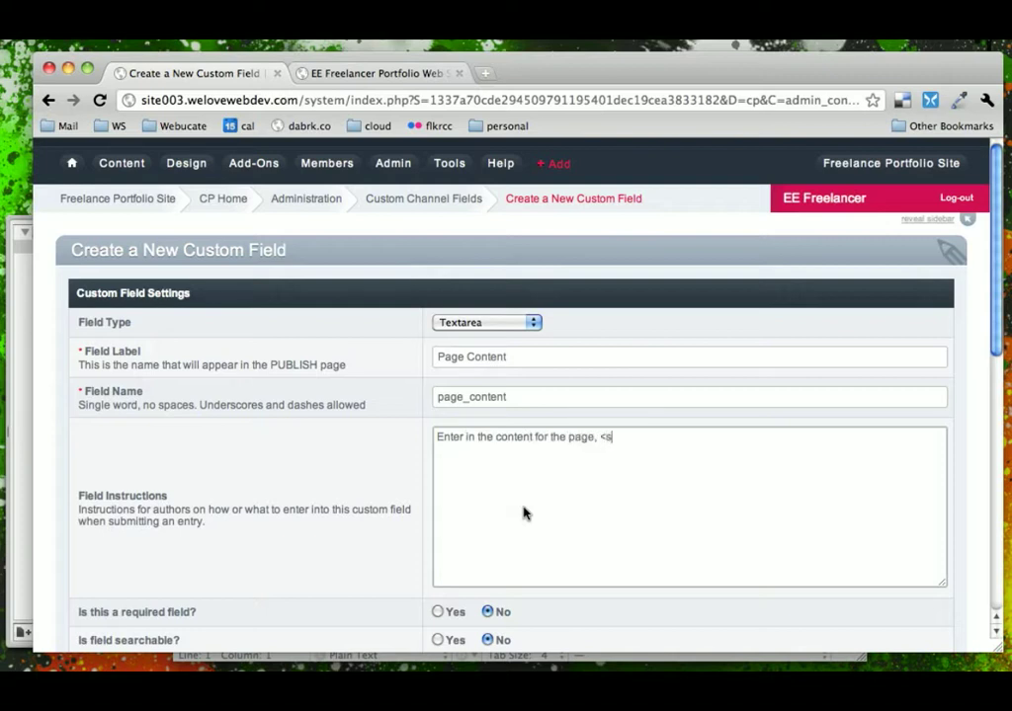
{"action": "type", "text": "trong>including the title"}
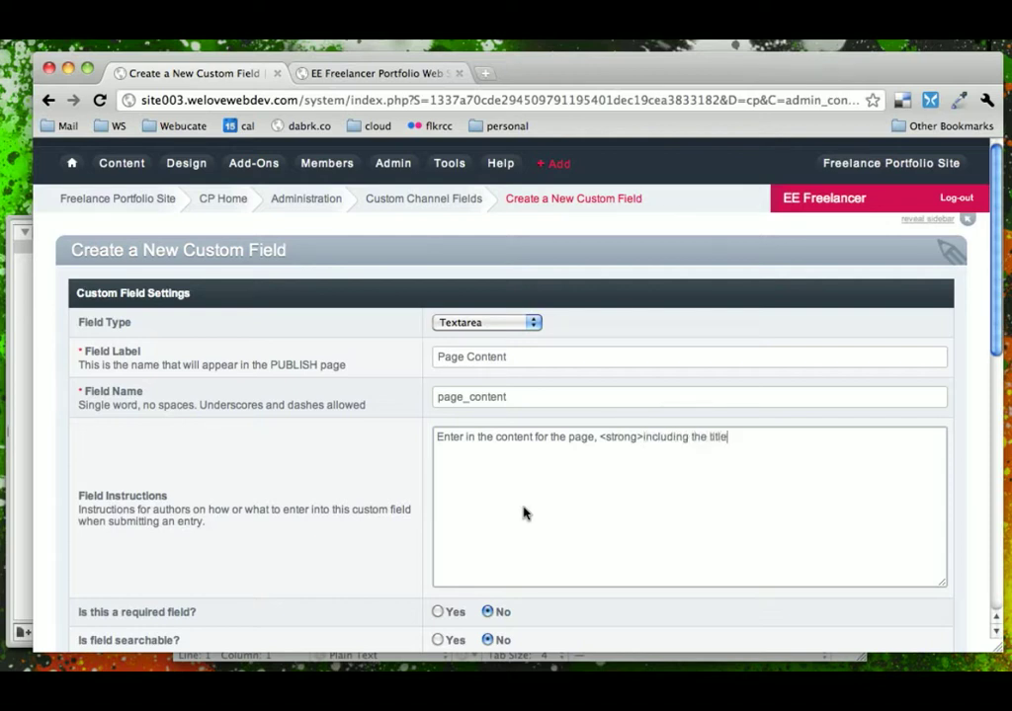
{"action": "type", "text": "</strong>."}
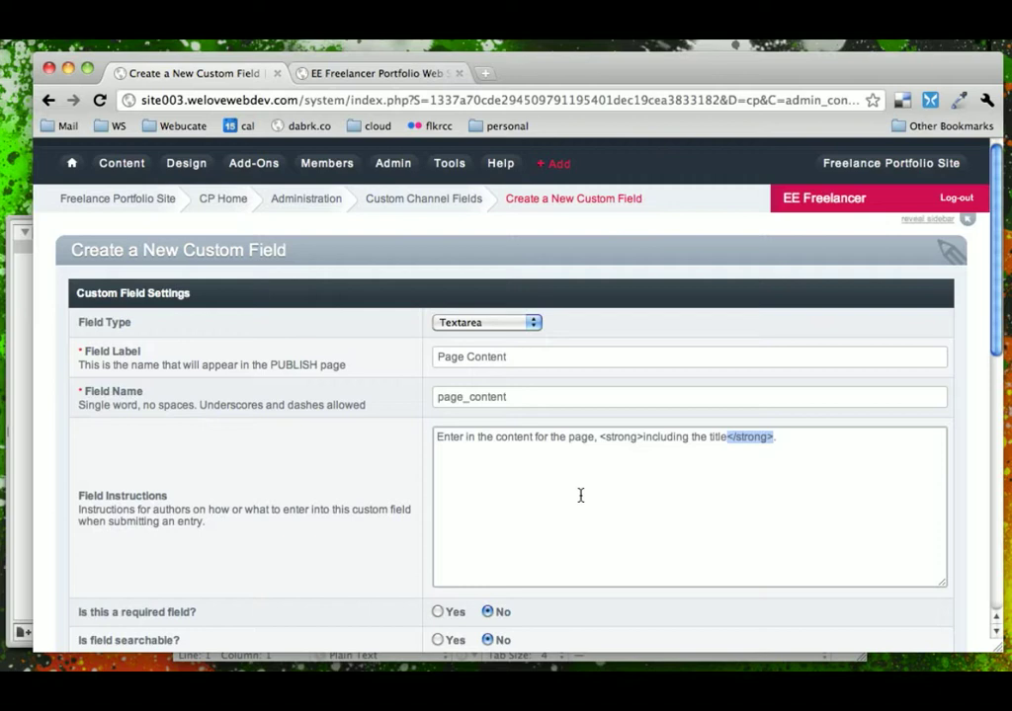
Make the Page Content field required and searchable
{"action": "scroll", "scroll_direction": "down", "scroll_amount": 3}
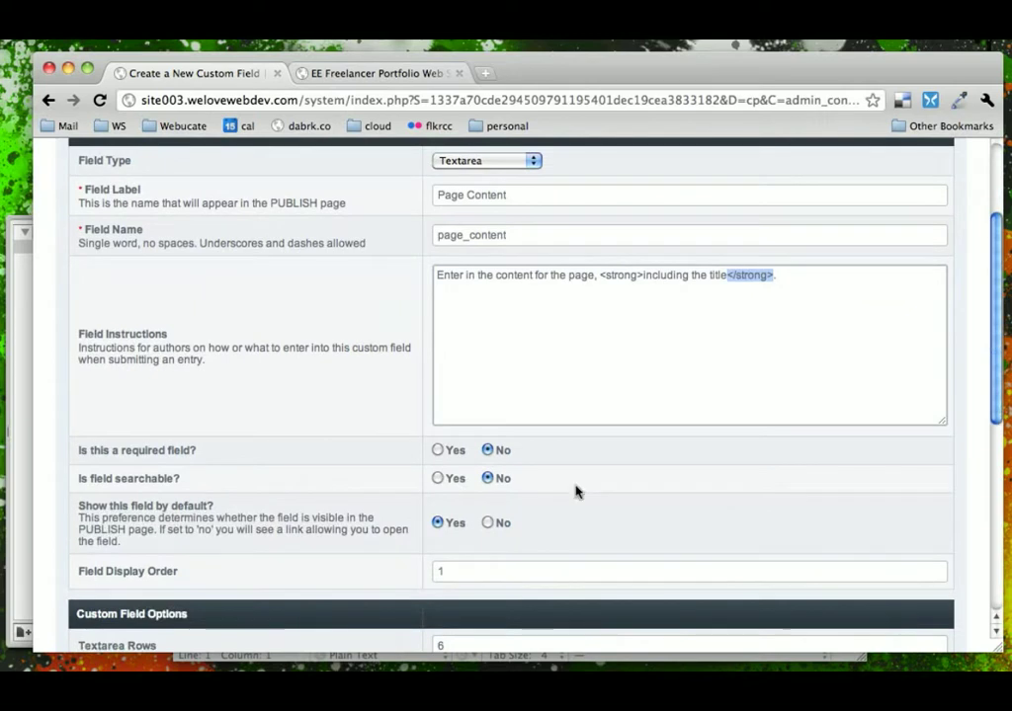
{"action": "left_click", "coordinate": [439, 451]}
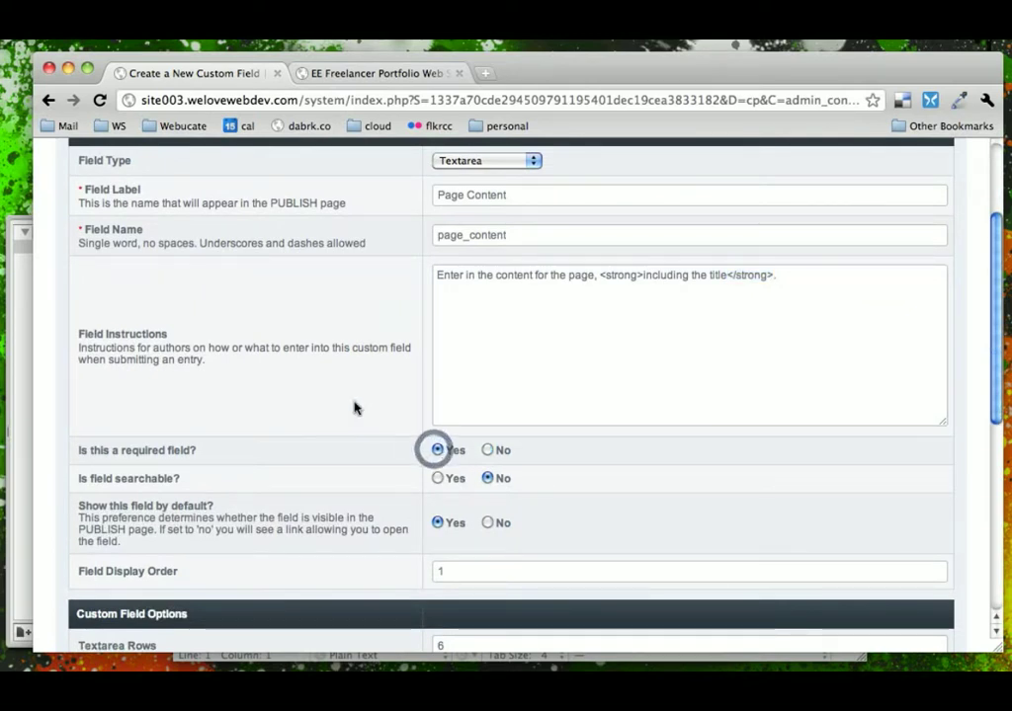
{"action": "scroll", "scroll_direction": "down", "scroll_amount": 3}
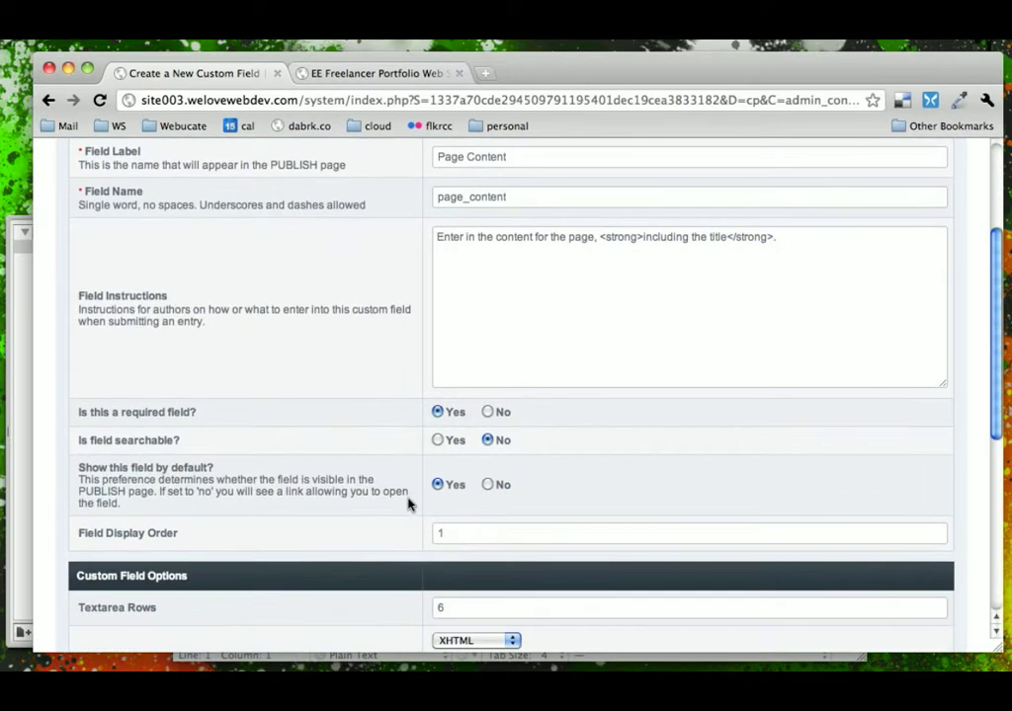
{"action": "left_click", "coordinate": [437, 439]}
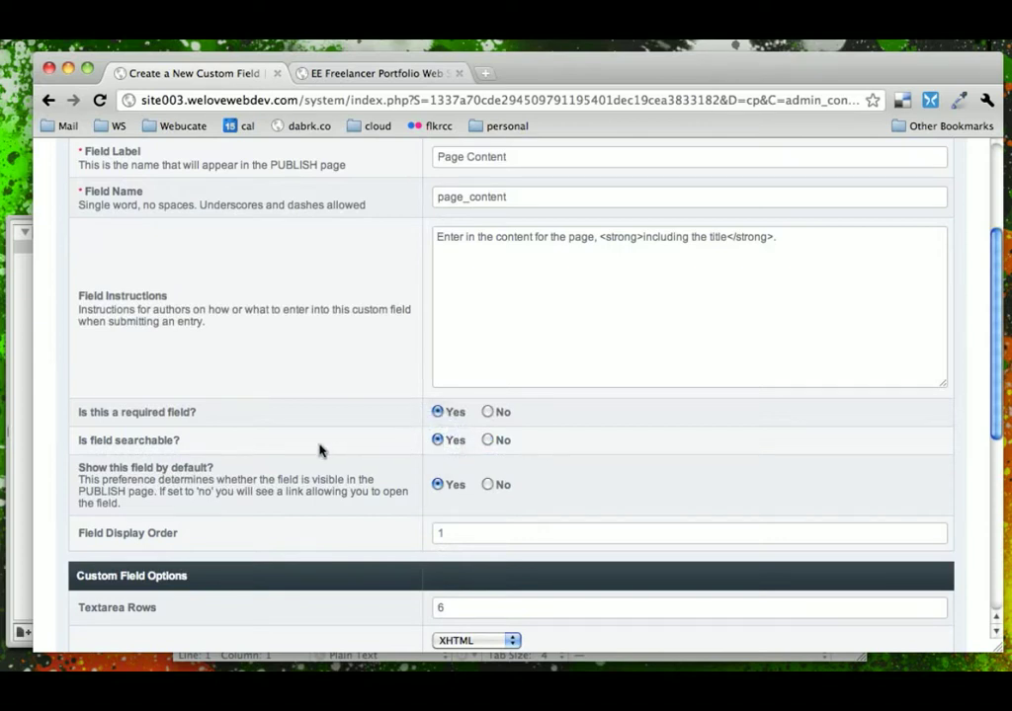
{"action": "mouse_move", "coordinate": [530, 452]}
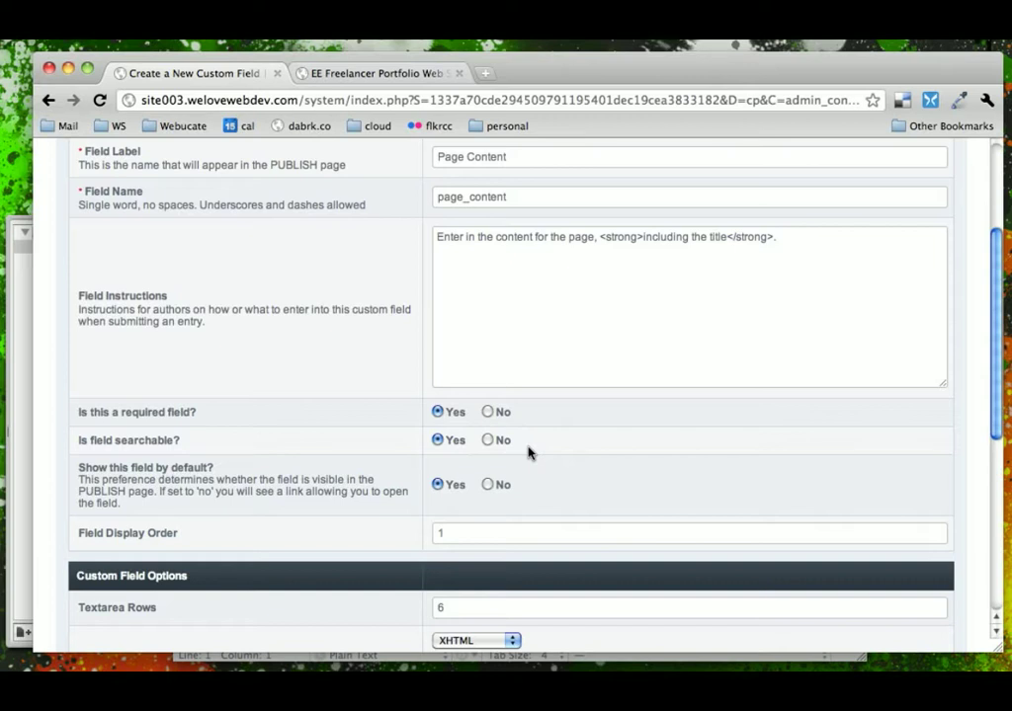
{"action": "mouse_move", "coordinate": [194, 506]}
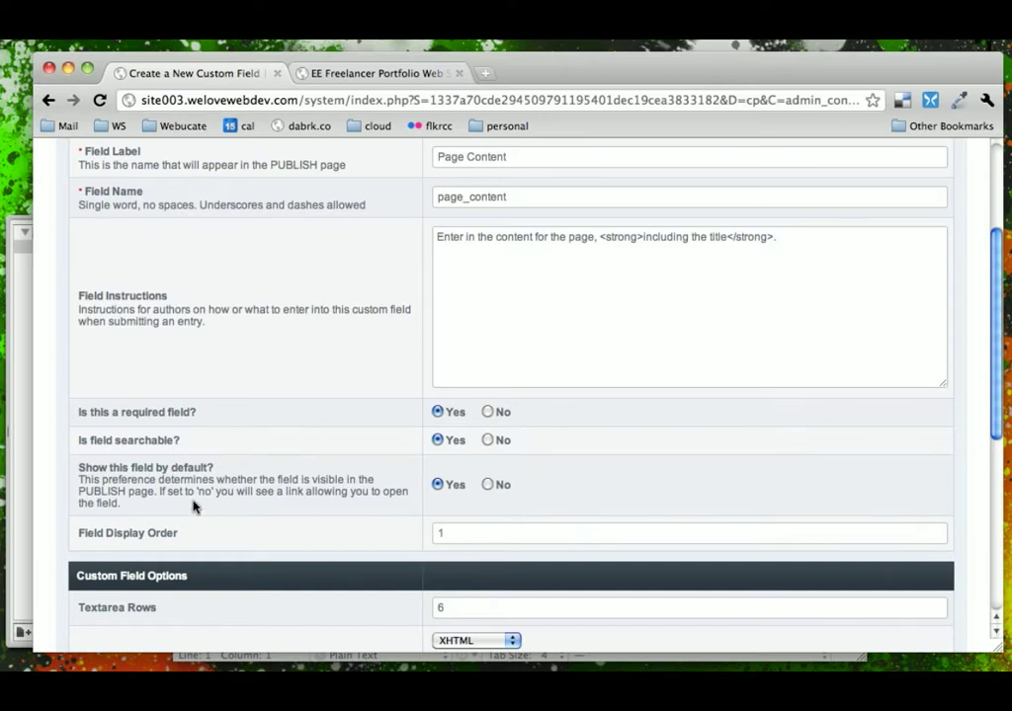
Set 12 textarea rows, keep XHTML default formatting and disallow formatting override
{"action": "scroll", "scroll_direction": "down", "scroll_amount": 3}
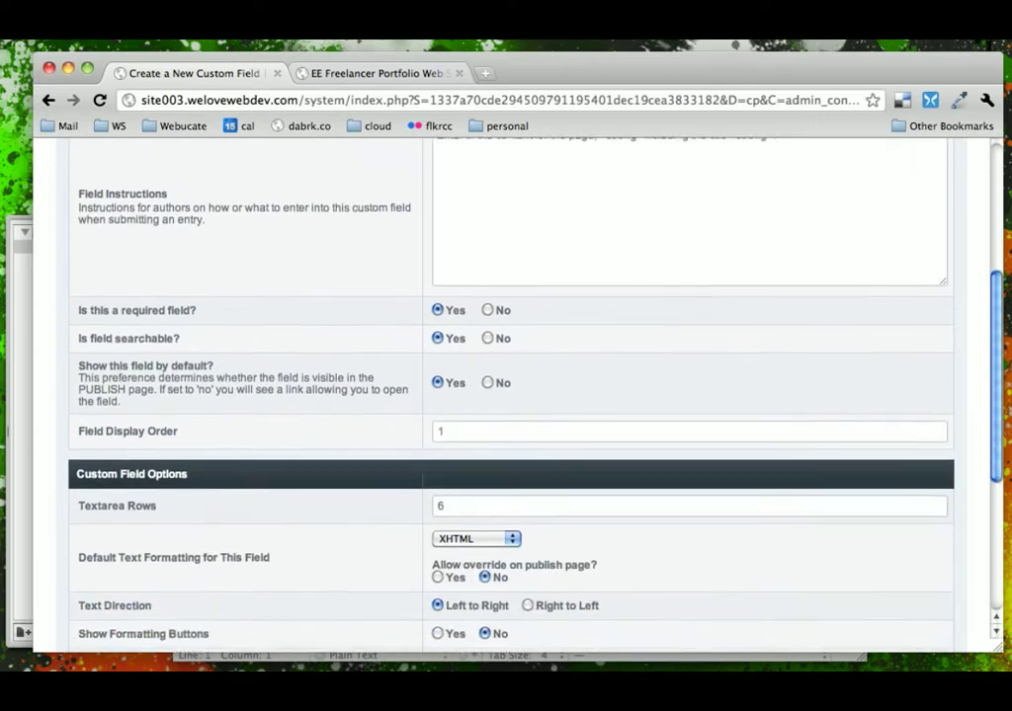
{"action": "scroll", "scroll_direction": "down", "scroll_amount": 3}
{"action": "type", "text": "12"}
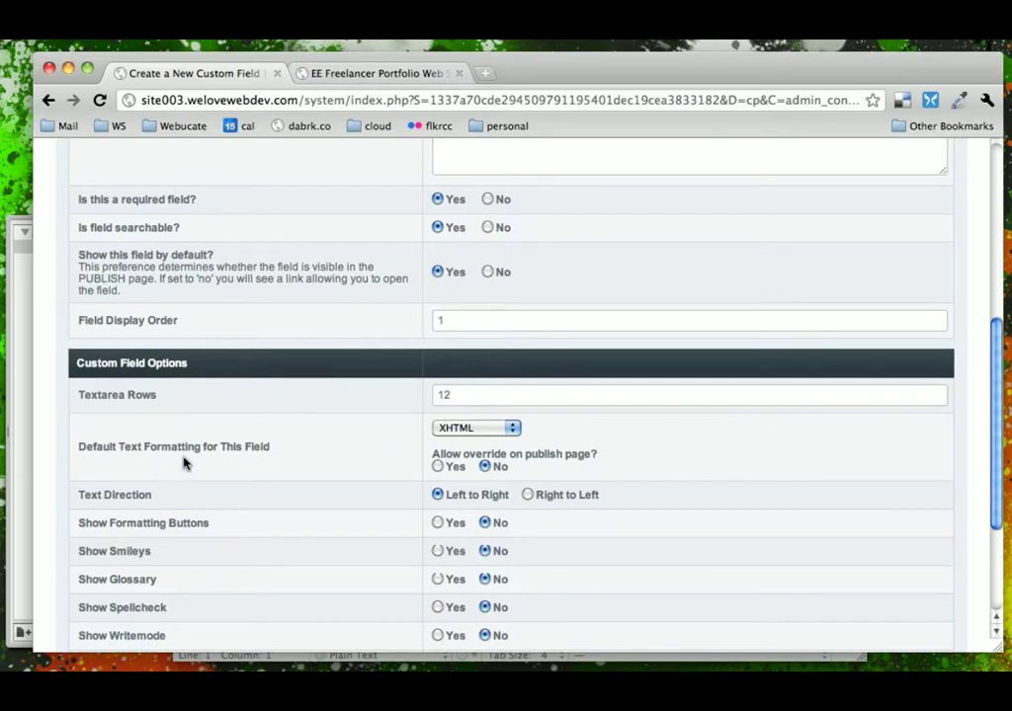
{"action": "mouse_move", "coordinate": [484, 445]}
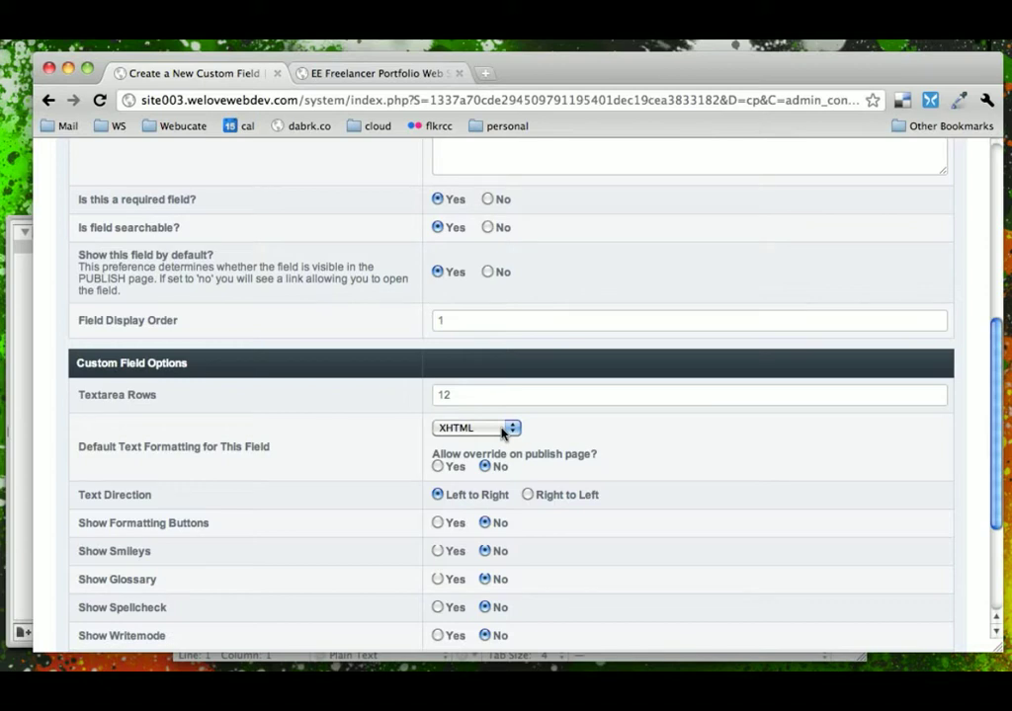
{"action": "left_click", "coordinate": [479, 427]}
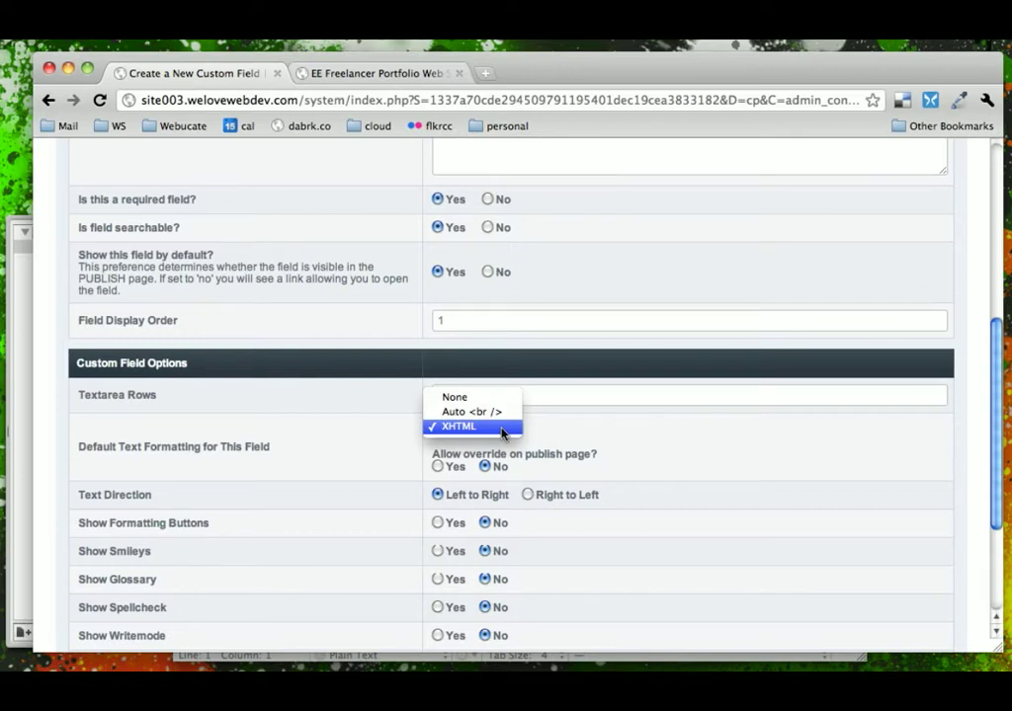
{"action": "left_click", "coordinate": [459, 427]}
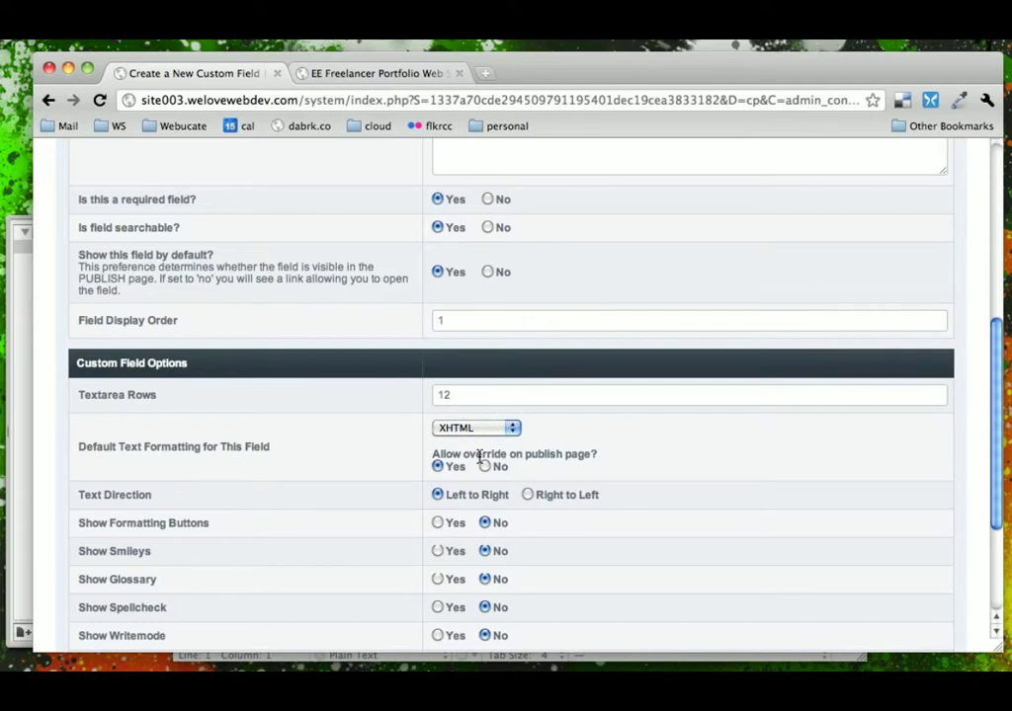
{"action": "left_click", "coordinate": [474, 427]}
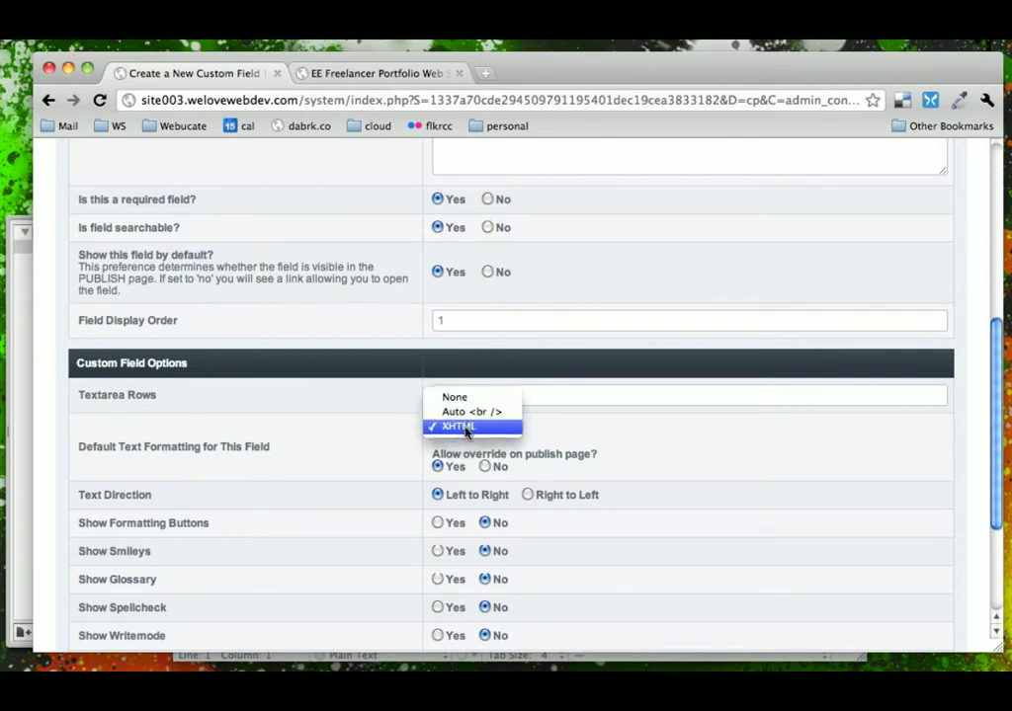
{"action": "left_click", "coordinate": [459, 427]}
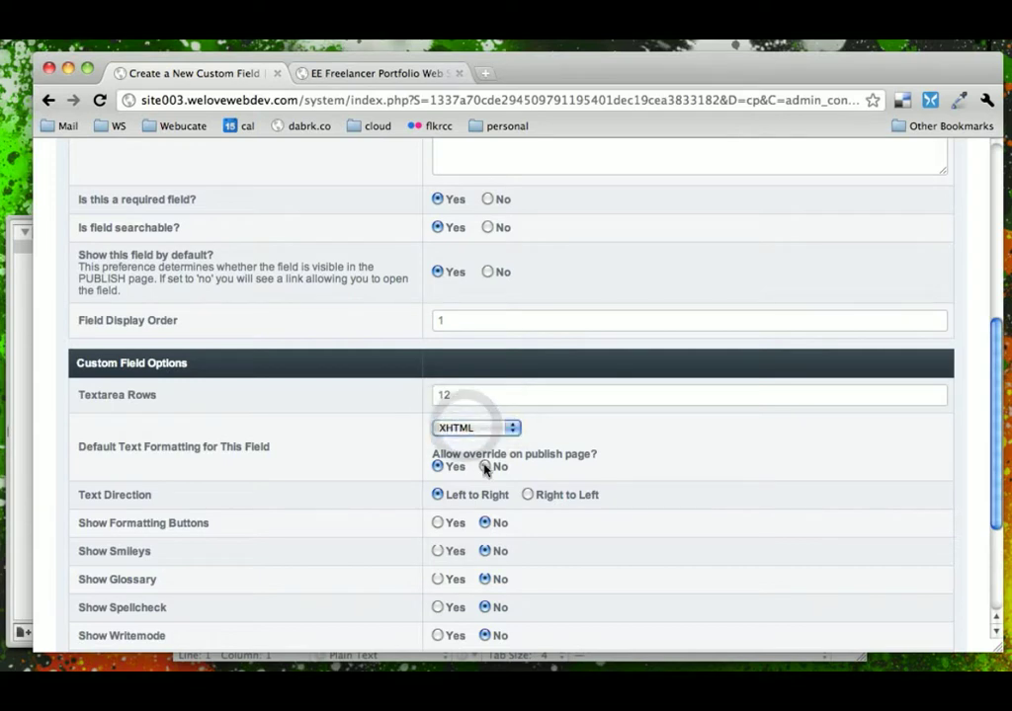
{"action": "left_click", "coordinate": [484, 466]}
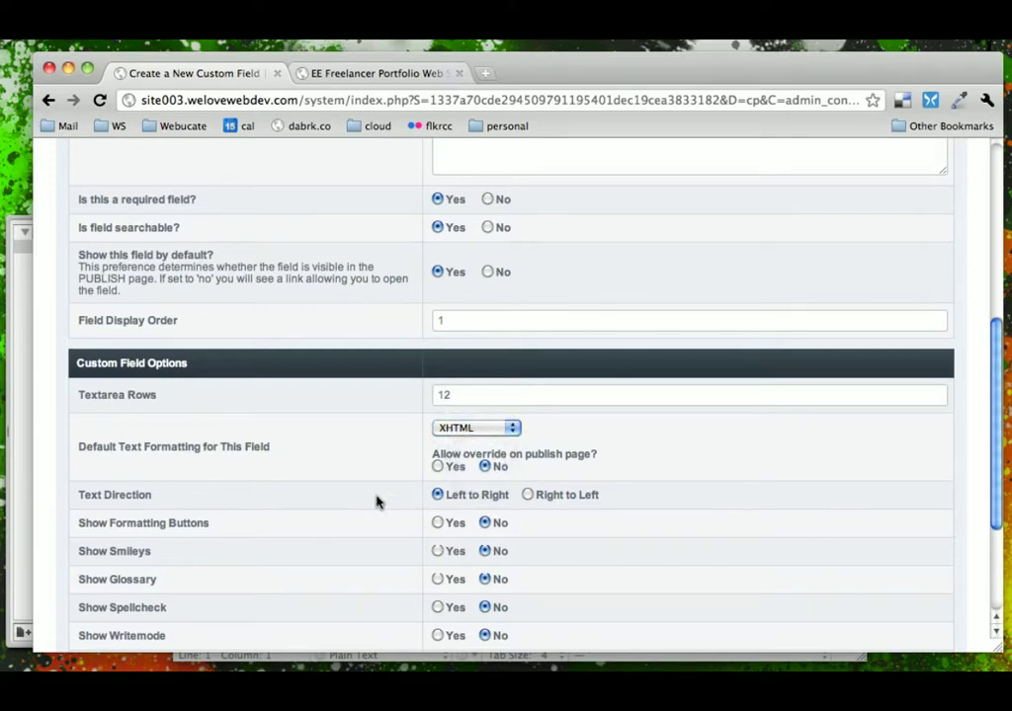
Enable writemode and the file chooser for Page Content and submit the field
{"action": "scroll", "scroll_direction": "down", "scroll_amount": 3}
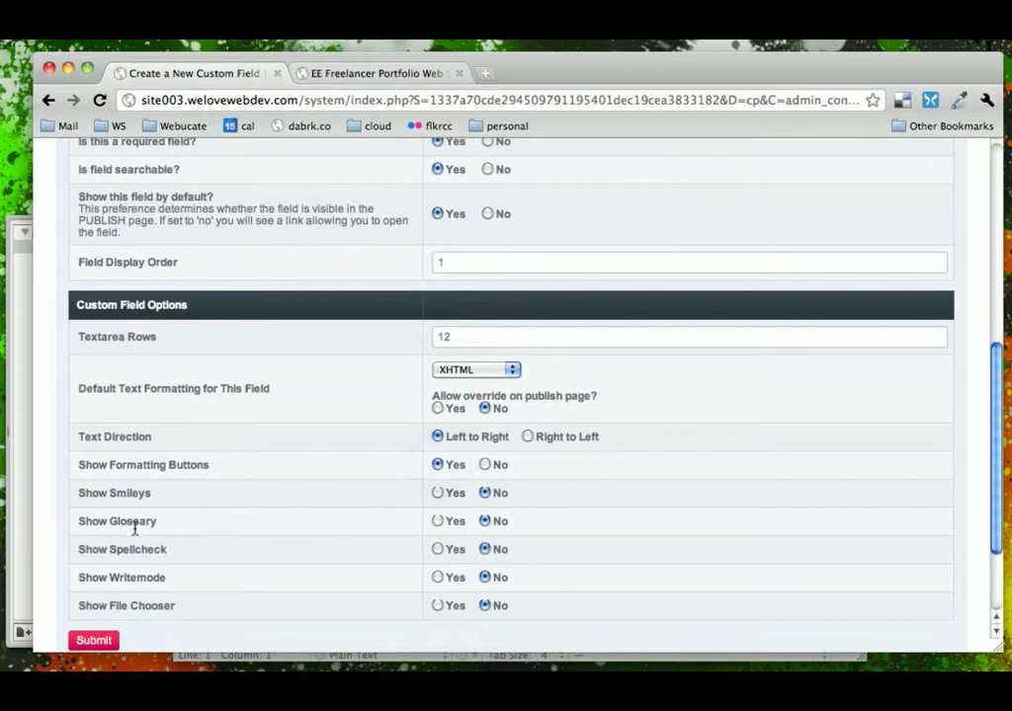
{"action": "mouse_move", "coordinate": [138, 581]}
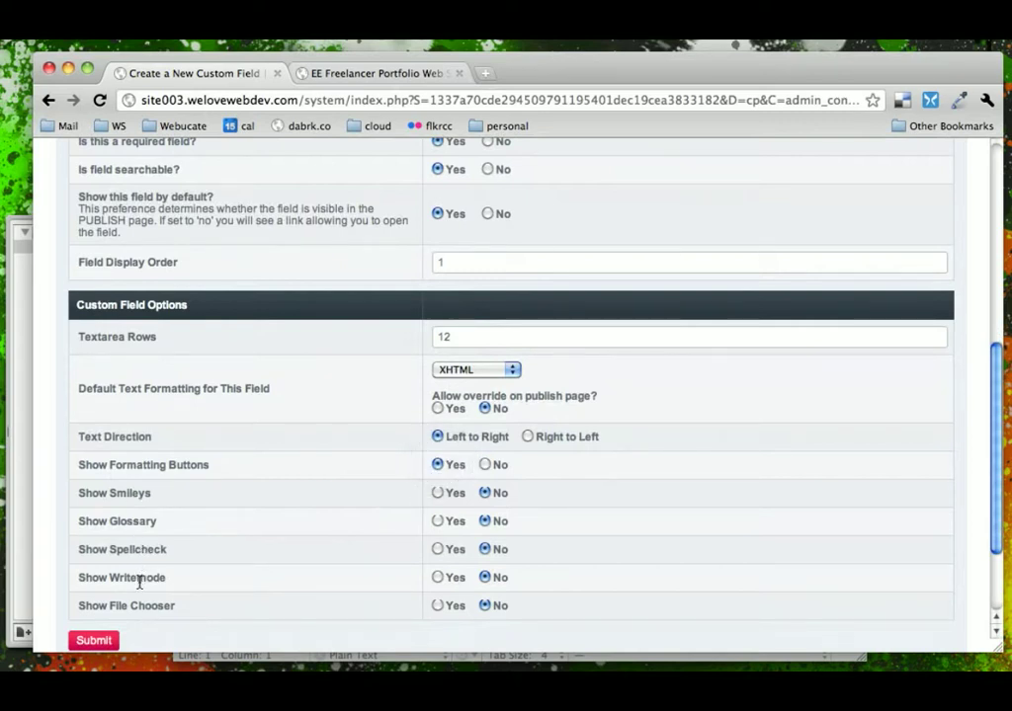
{"action": "left_click", "coordinate": [438, 577]}
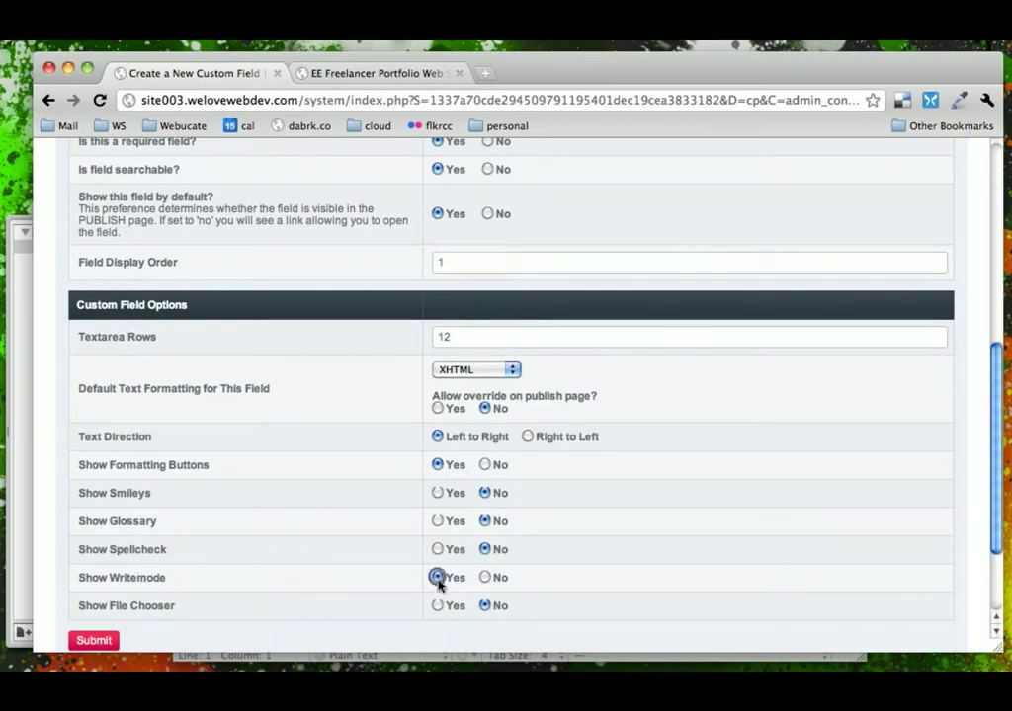
{"action": "left_click", "coordinate": [439, 605]}
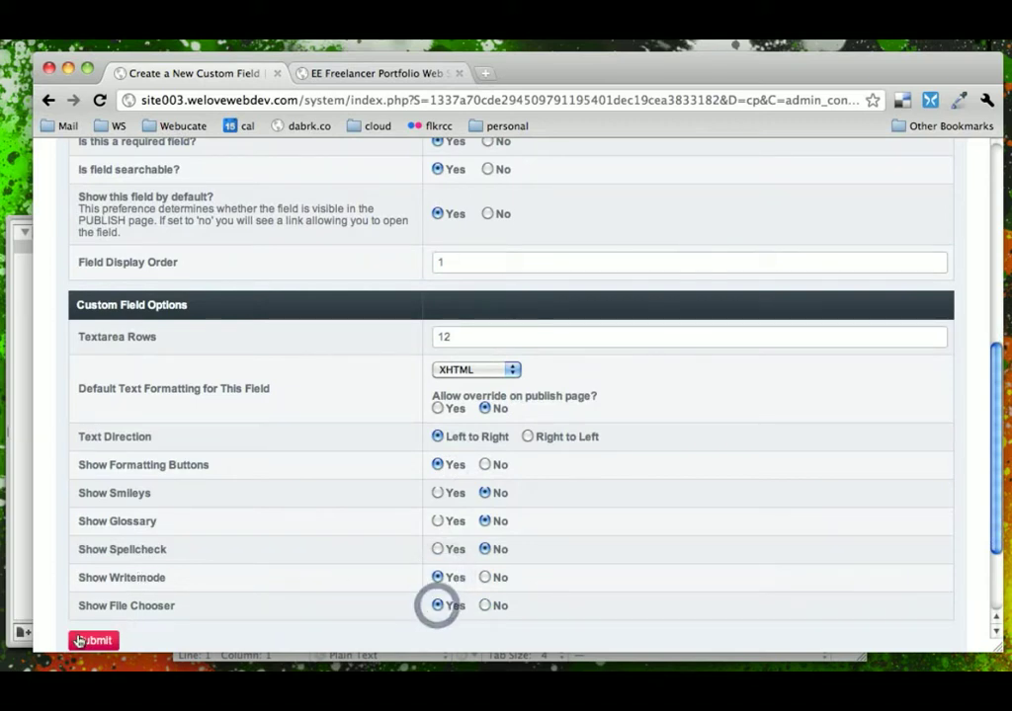
{"action": "left_click", "coordinate": [93, 640]}
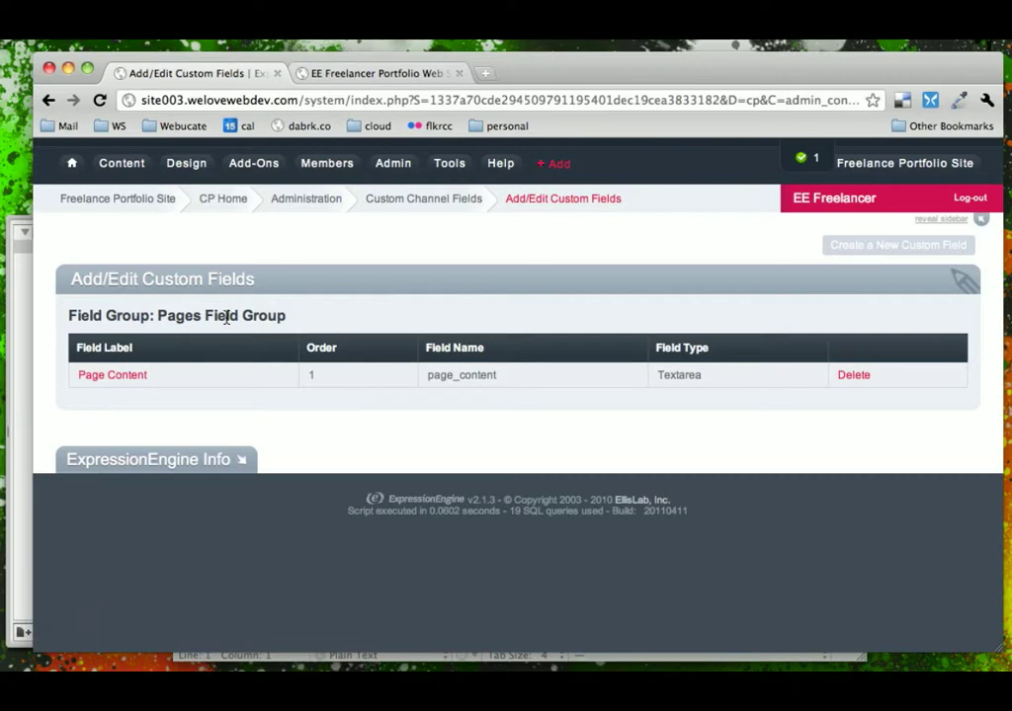
Assign Pages Field Group to the Pages channel via Edit Group Assignments and update
{"action": "left_click", "coordinate": [391, 162]}
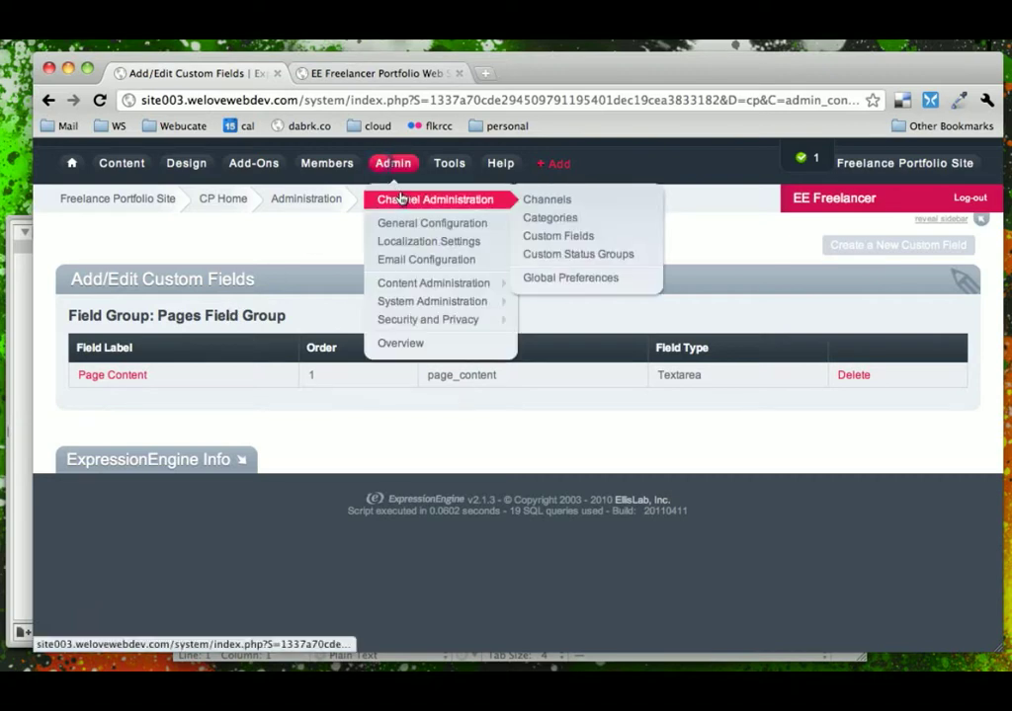
{"action": "left_click", "coordinate": [547, 197]}
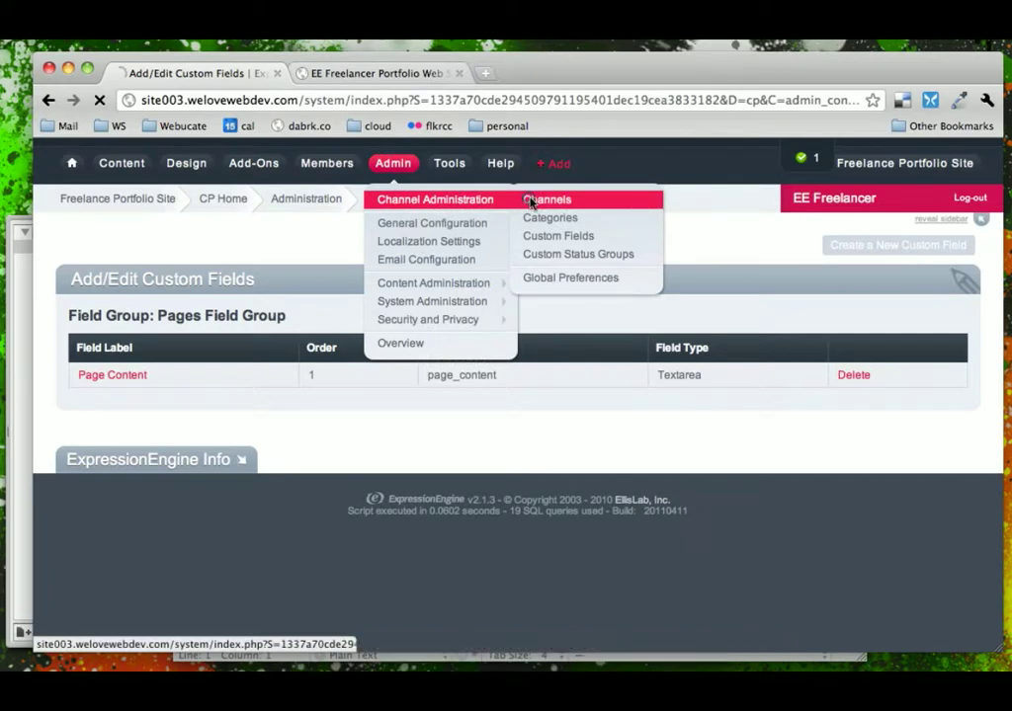
{"action": "left_click", "coordinate": [548, 197]}
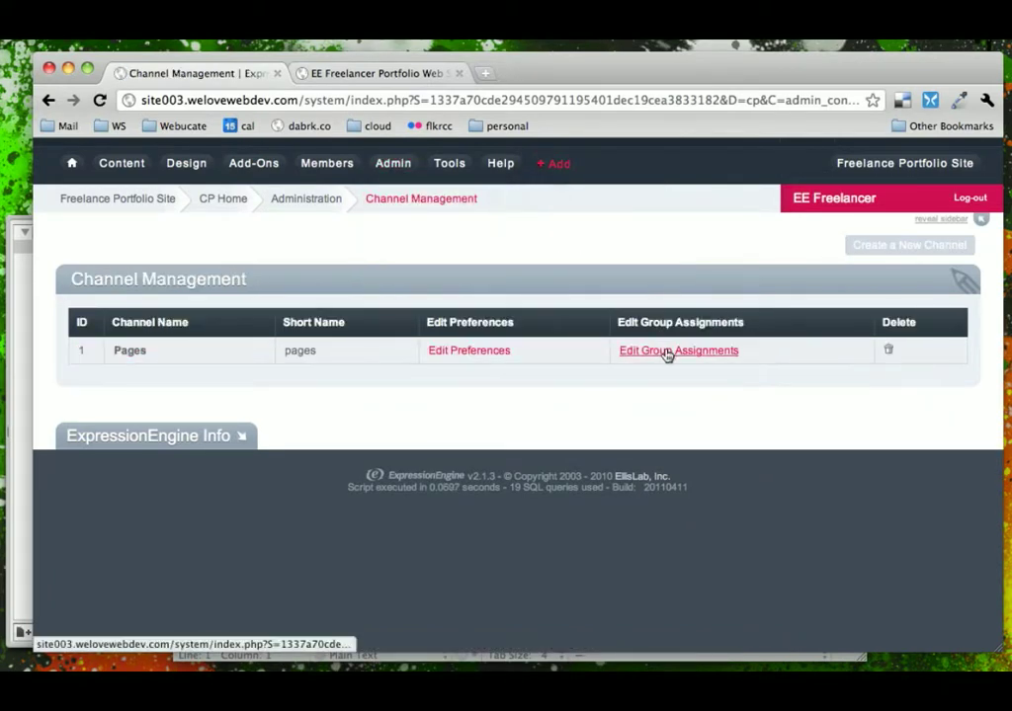
{"action": "left_click", "coordinate": [678, 350]}
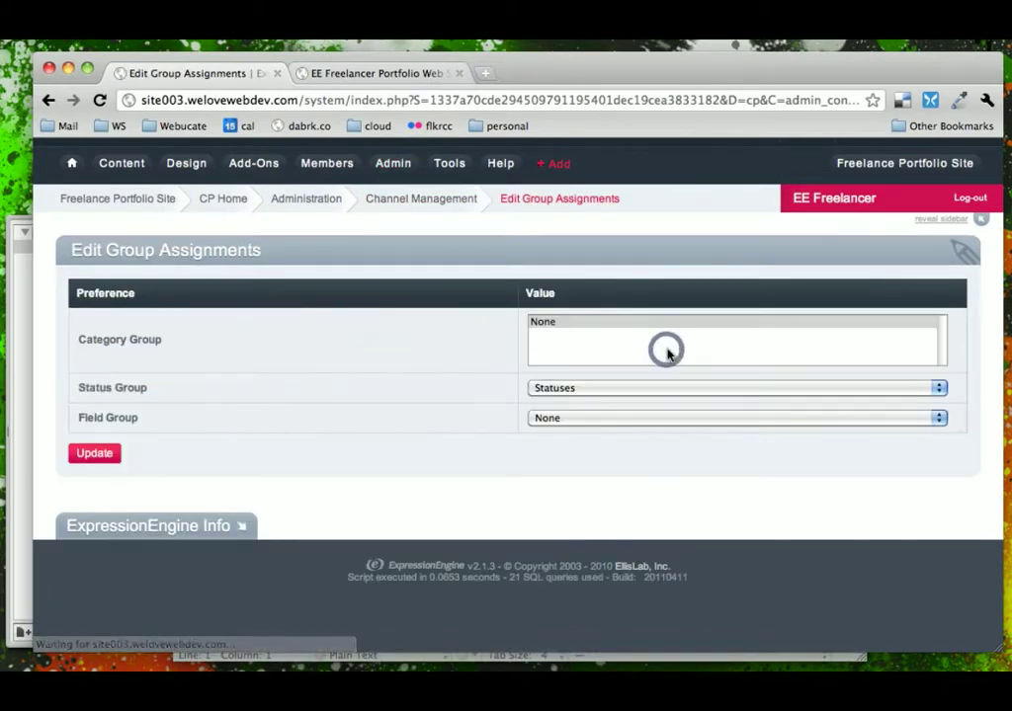
{"action": "left_click", "coordinate": [735, 417]}
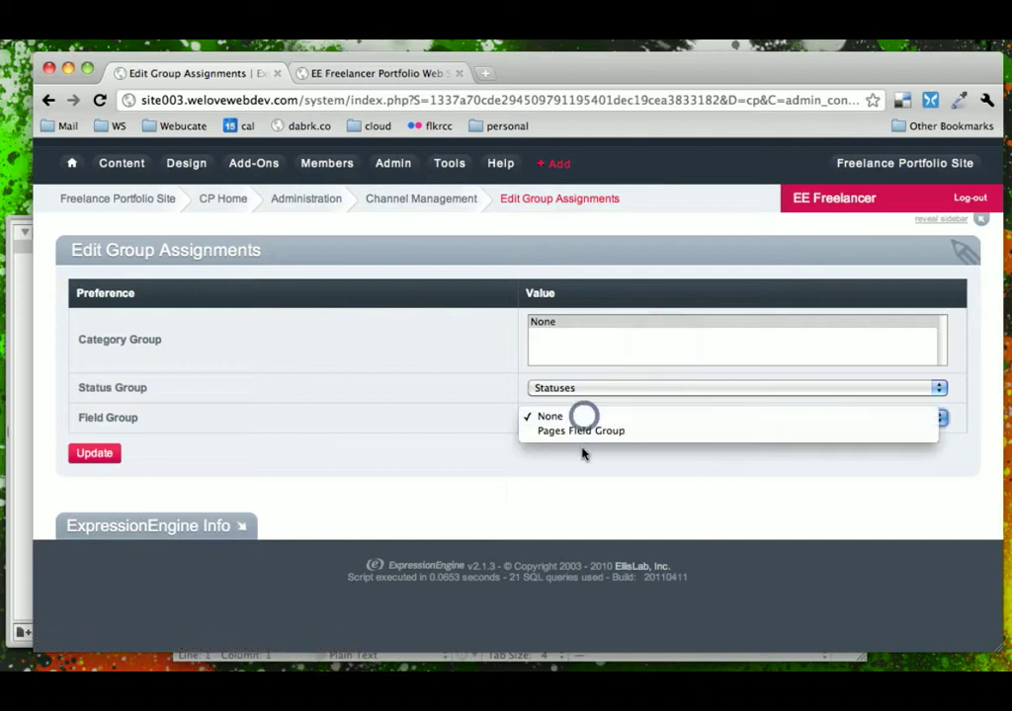
{"action": "left_click", "coordinate": [581, 431]}
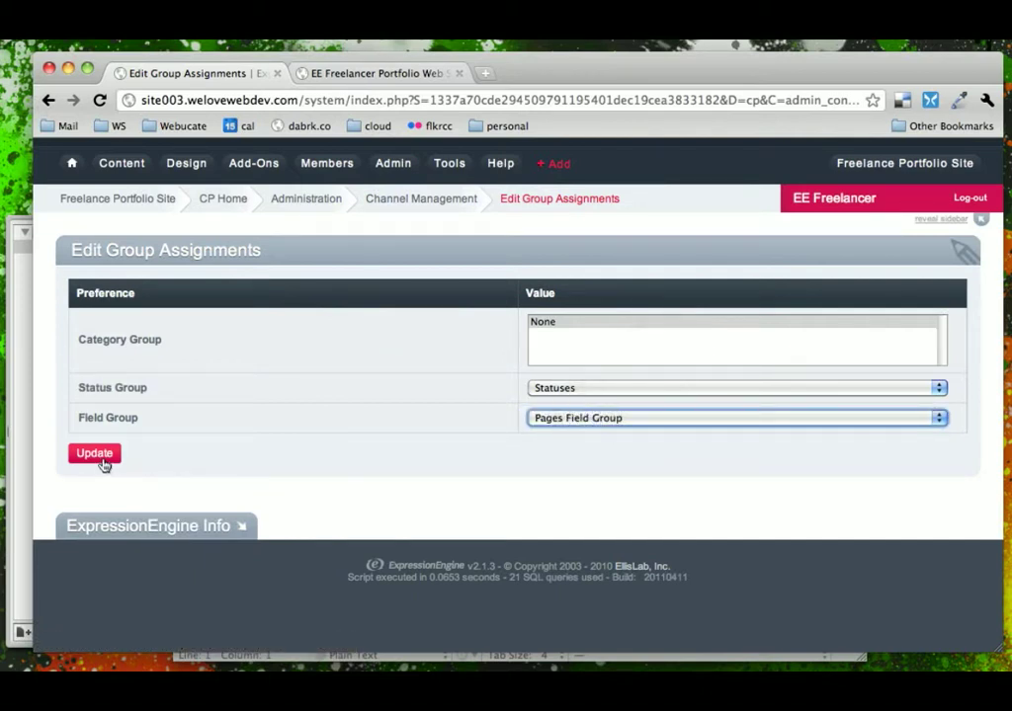
{"action": "left_click", "coordinate": [95, 453]}
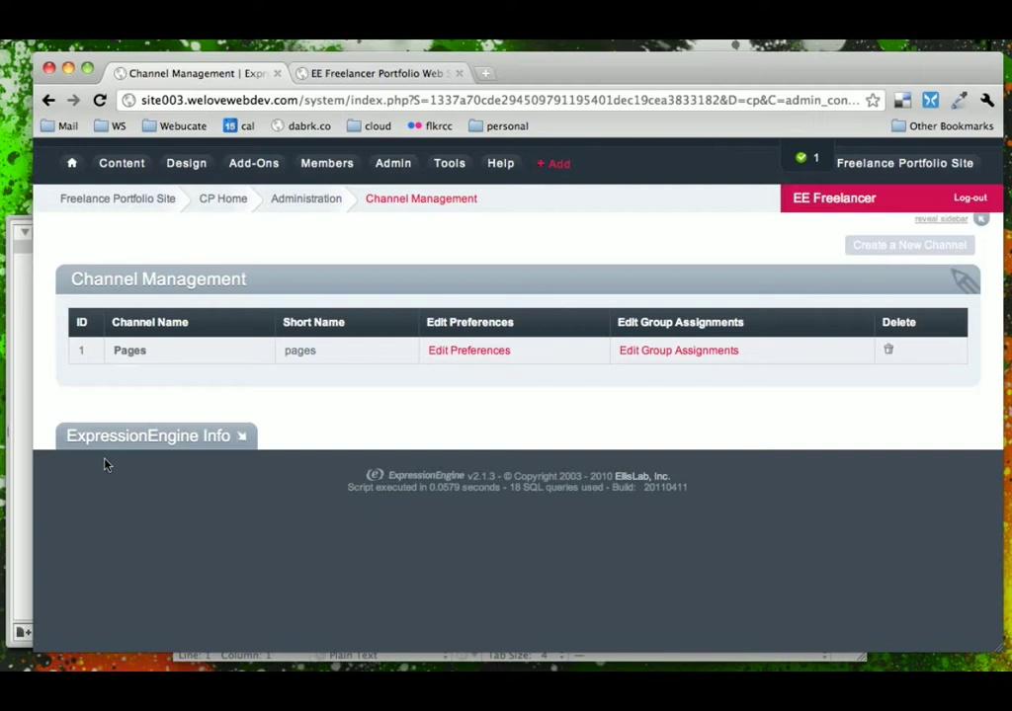
{"action": "mouse_move", "coordinate": [394, 162]}
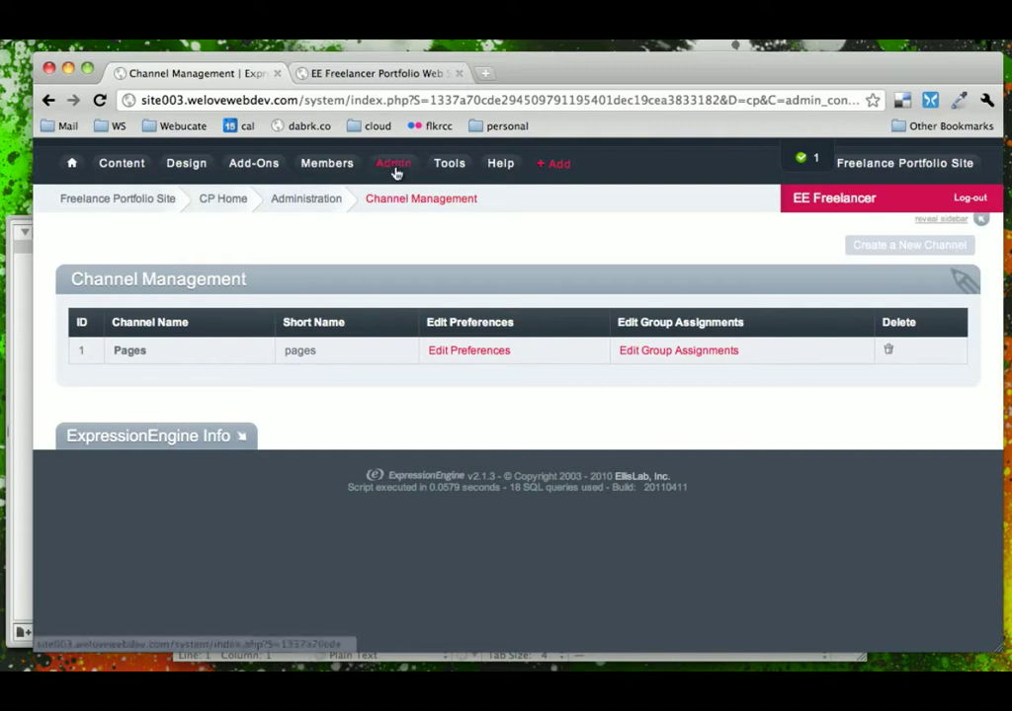
Recheck the Pages channel's group assignments and update them again
{"action": "left_click", "coordinate": [393, 162]}
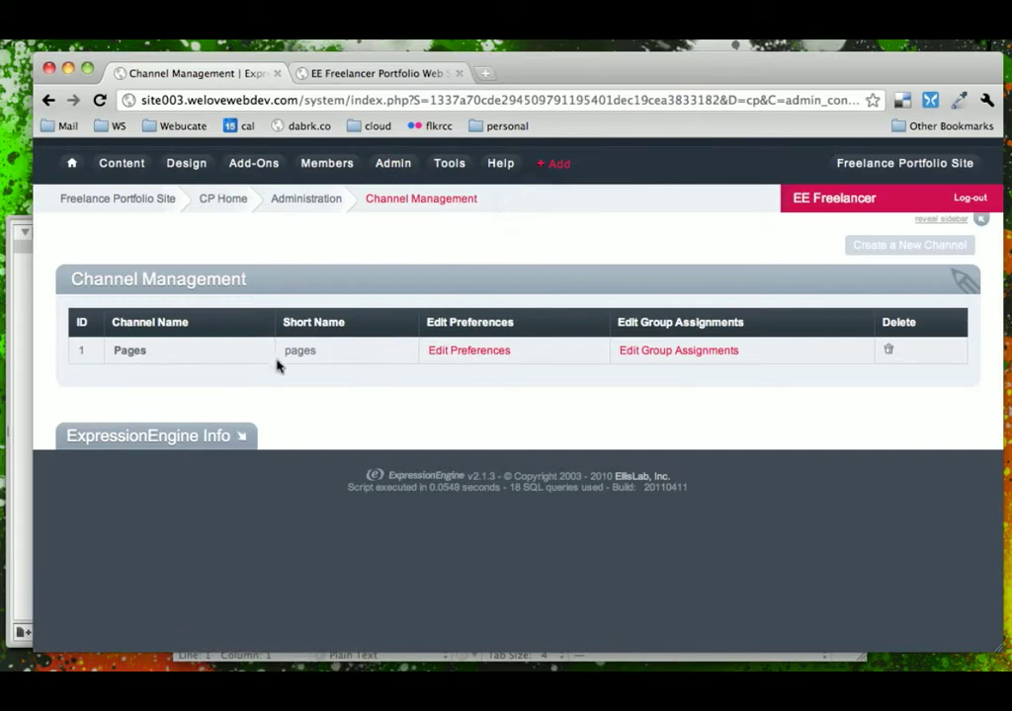
{"action": "left_click", "coordinate": [680, 350]}
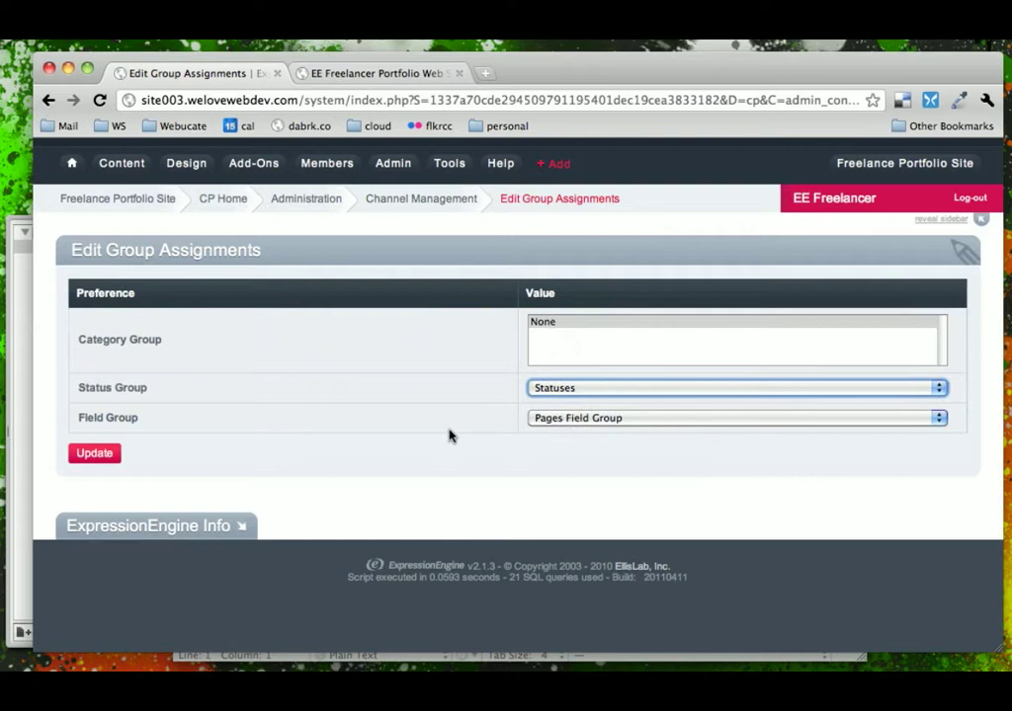
{"action": "mouse_move", "coordinate": [620, 451]}
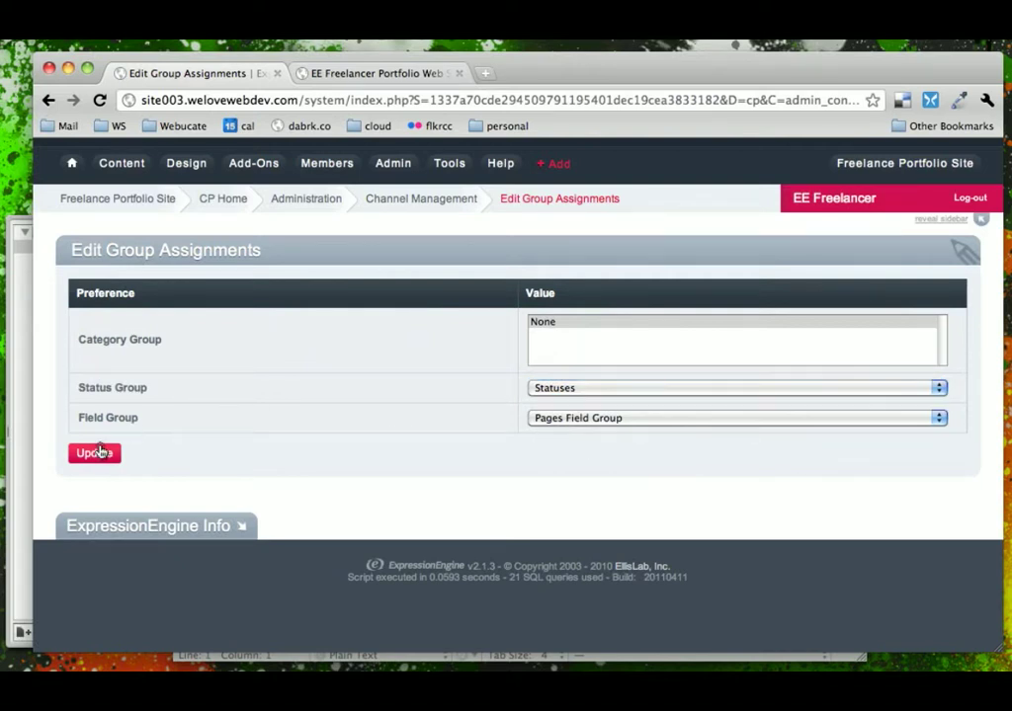
{"action": "left_click", "coordinate": [95, 453]}
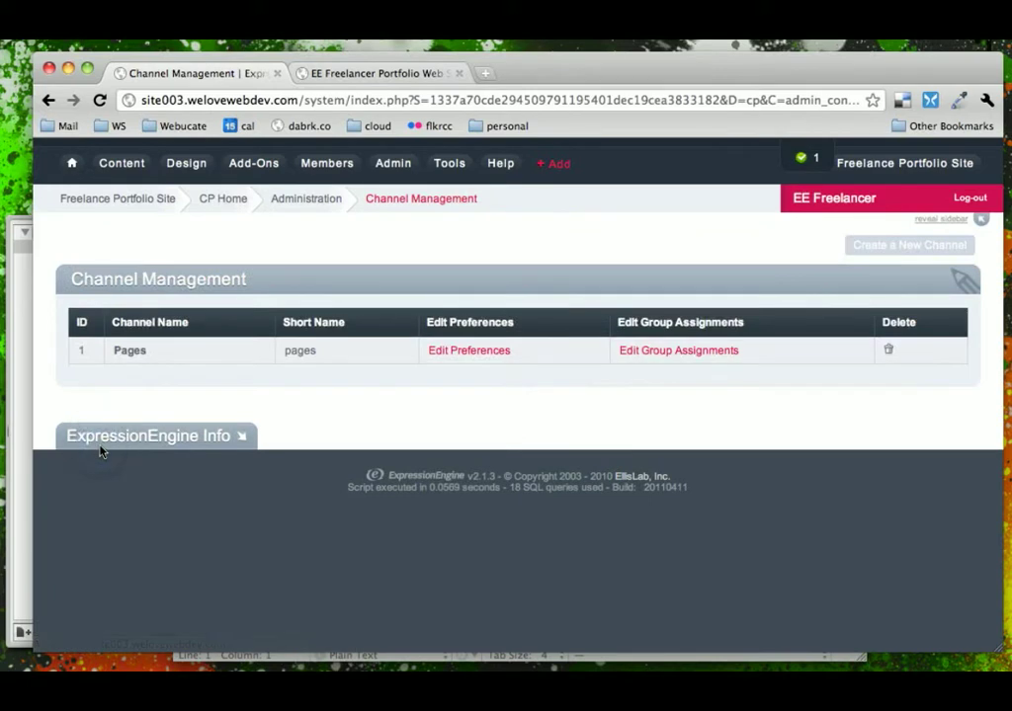
{"action": "mouse_move", "coordinate": [393, 168]}
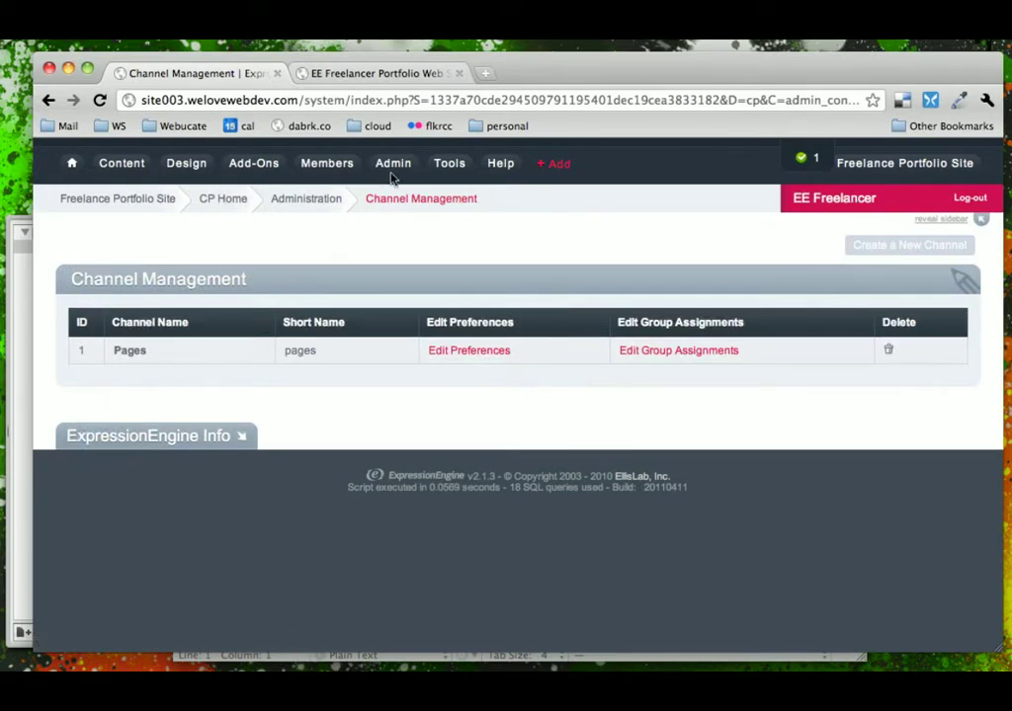
Go to Custom Fields and list the Pages Field Group's fields, including Page Content
{"action": "left_click", "coordinate": [392, 162]}
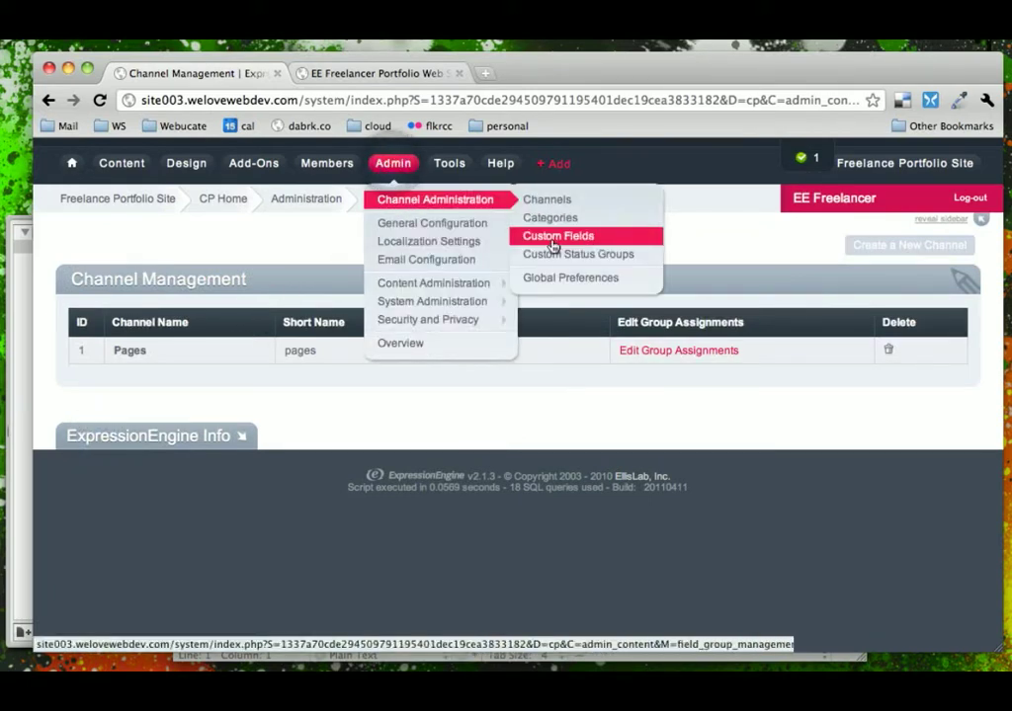
{"action": "left_click", "coordinate": [558, 235]}
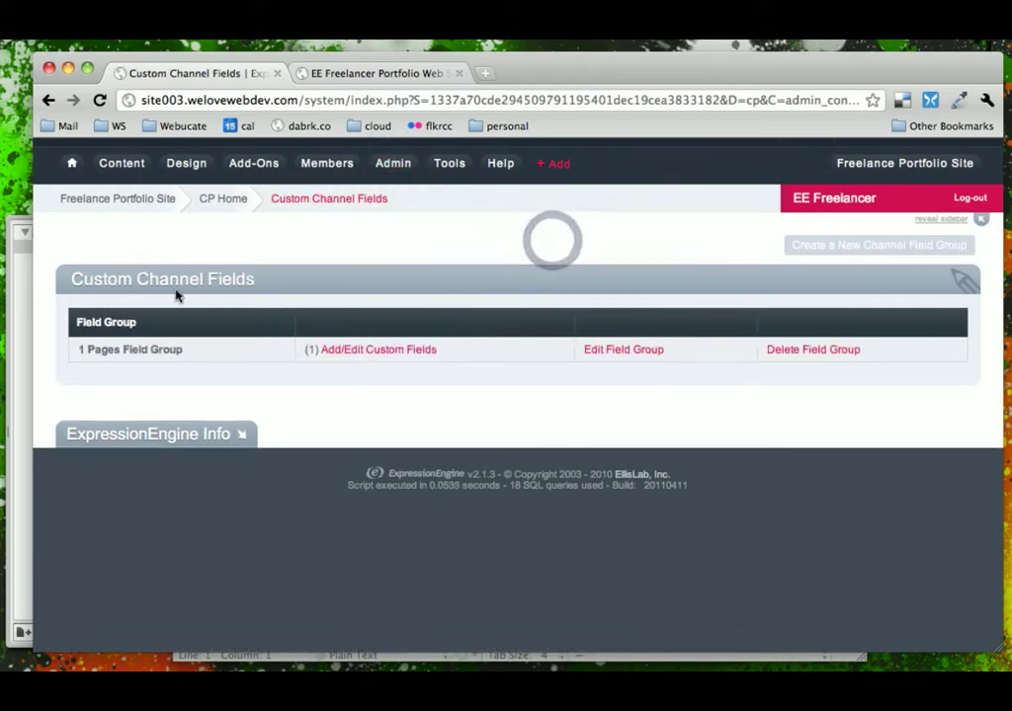
{"action": "left_click", "coordinate": [377, 348]}
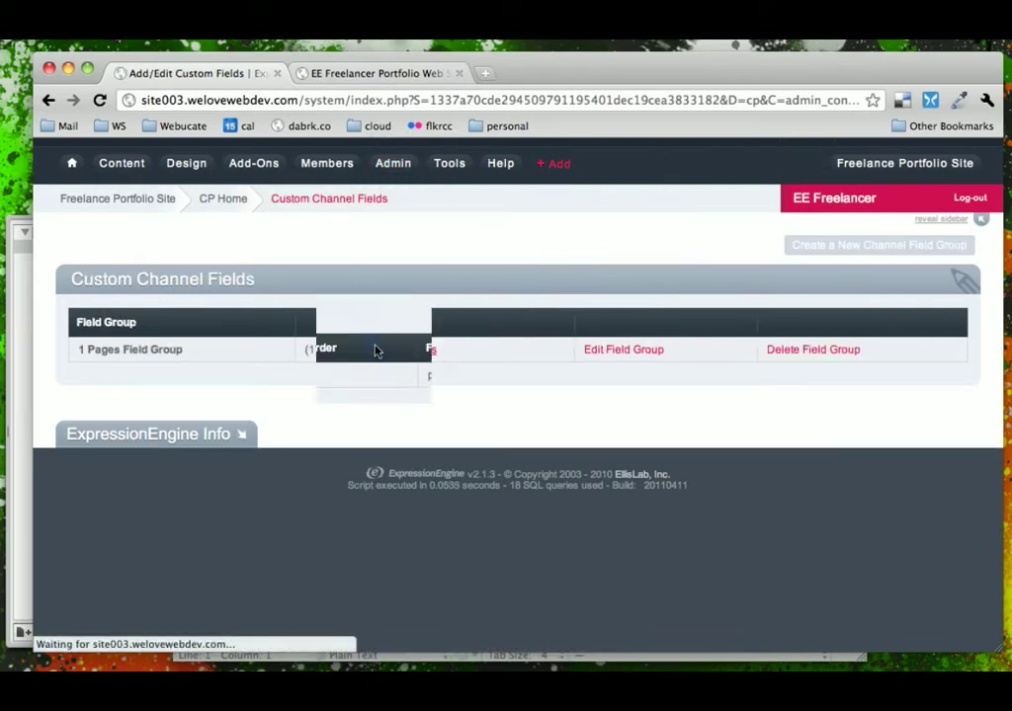
{"action": "left_click", "coordinate": [130, 348]}
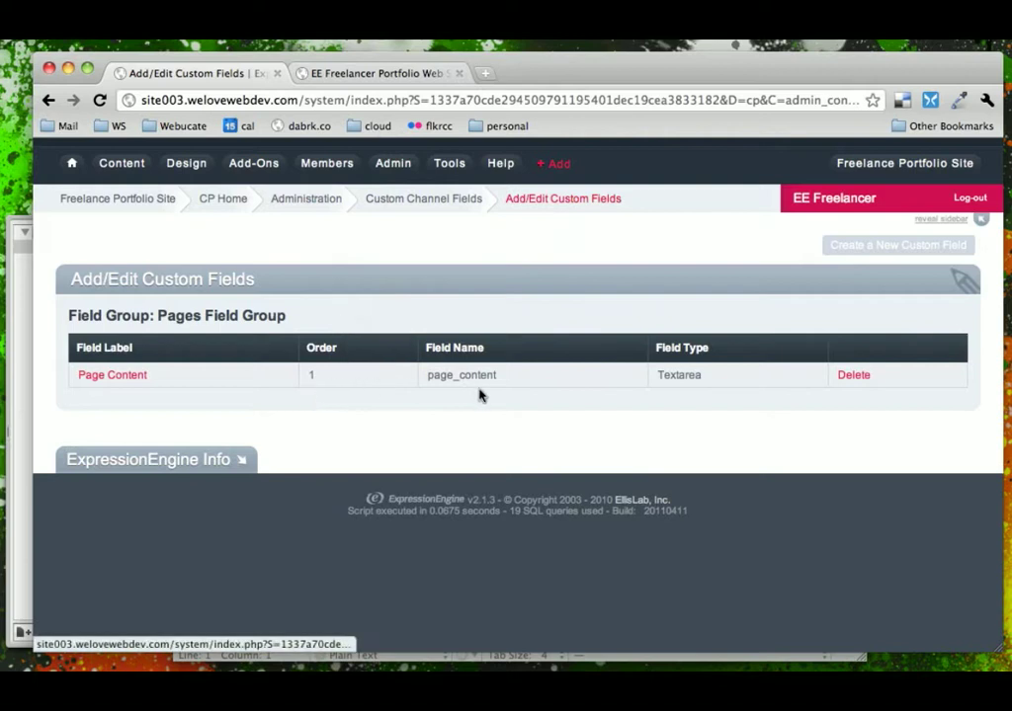
{"action": "left_click", "coordinate": [460, 376]}
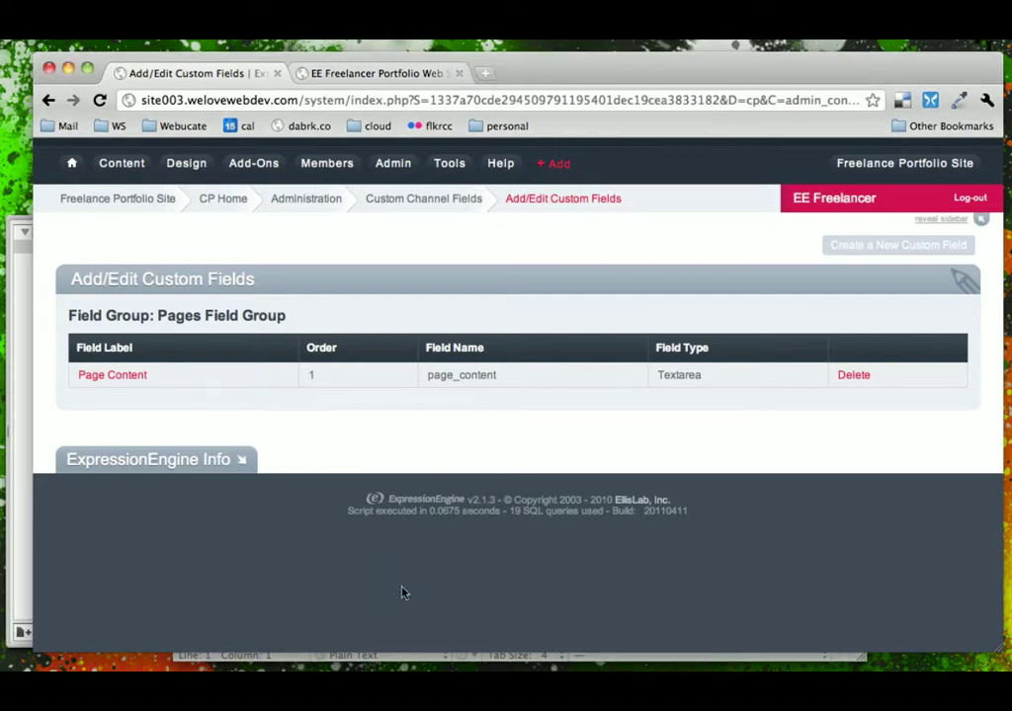
{"action": "mouse_move", "coordinate": [391, 231]}
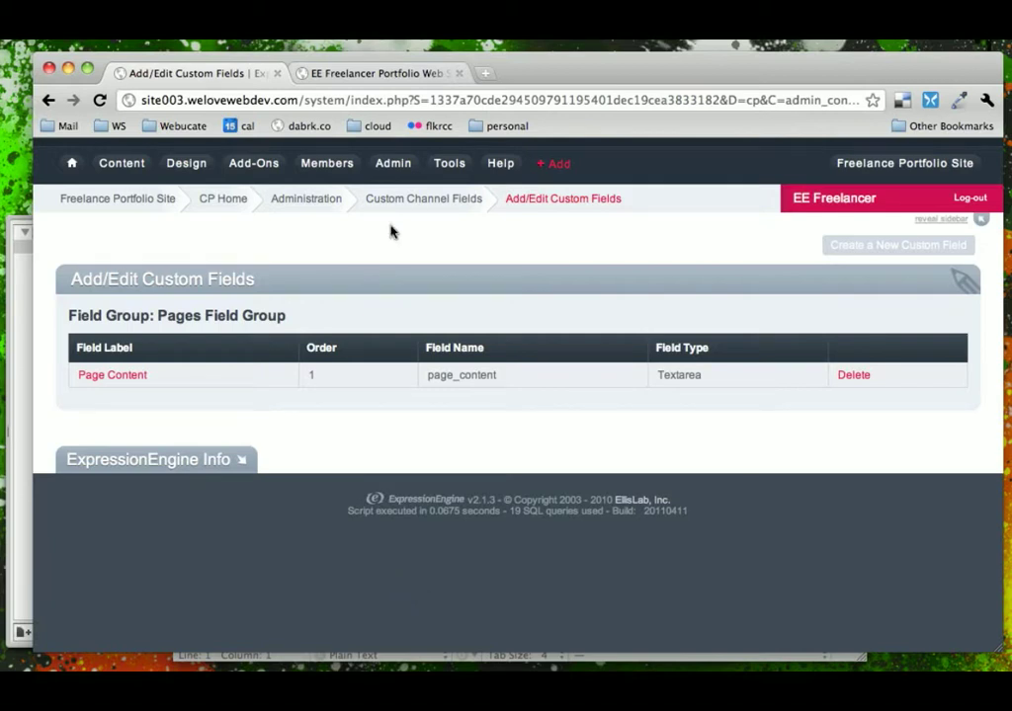
Set Word Separator for URL Titles to Dash in Global Channel Preferences and submit
{"action": "left_click", "coordinate": [392, 162]}
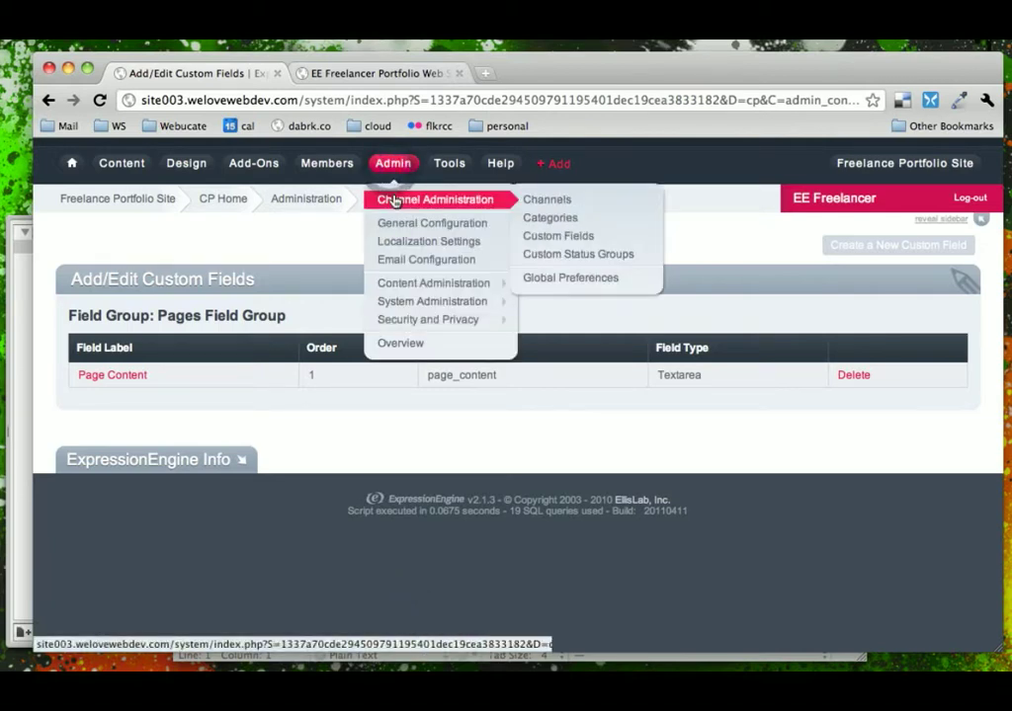
{"action": "mouse_move", "coordinate": [569, 277]}
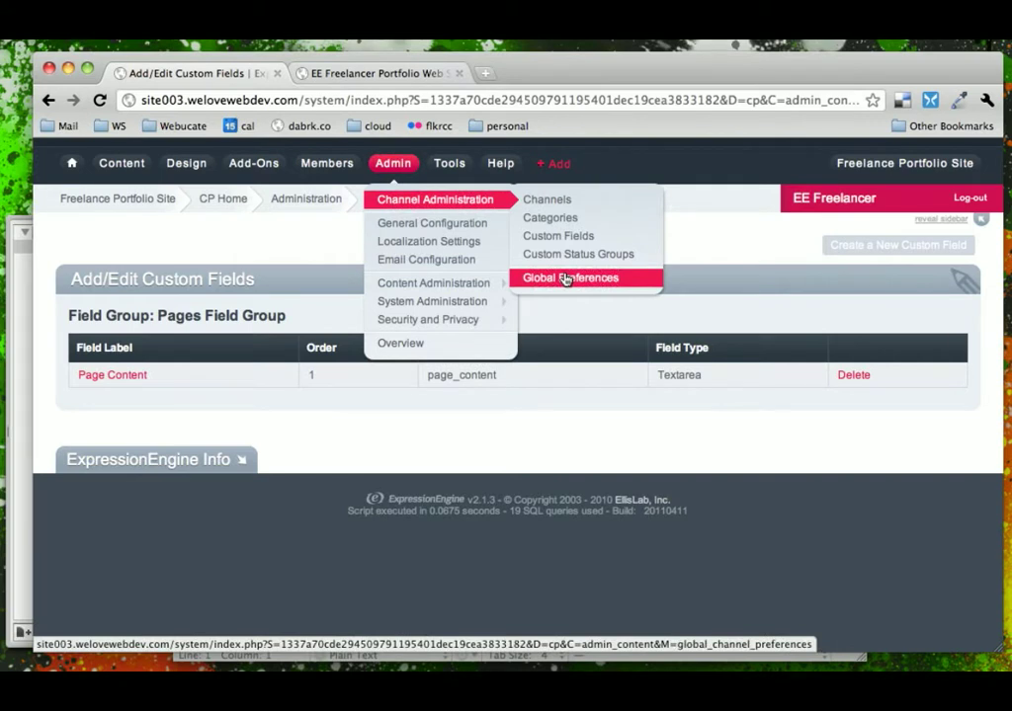
{"action": "left_click", "coordinate": [569, 277]}
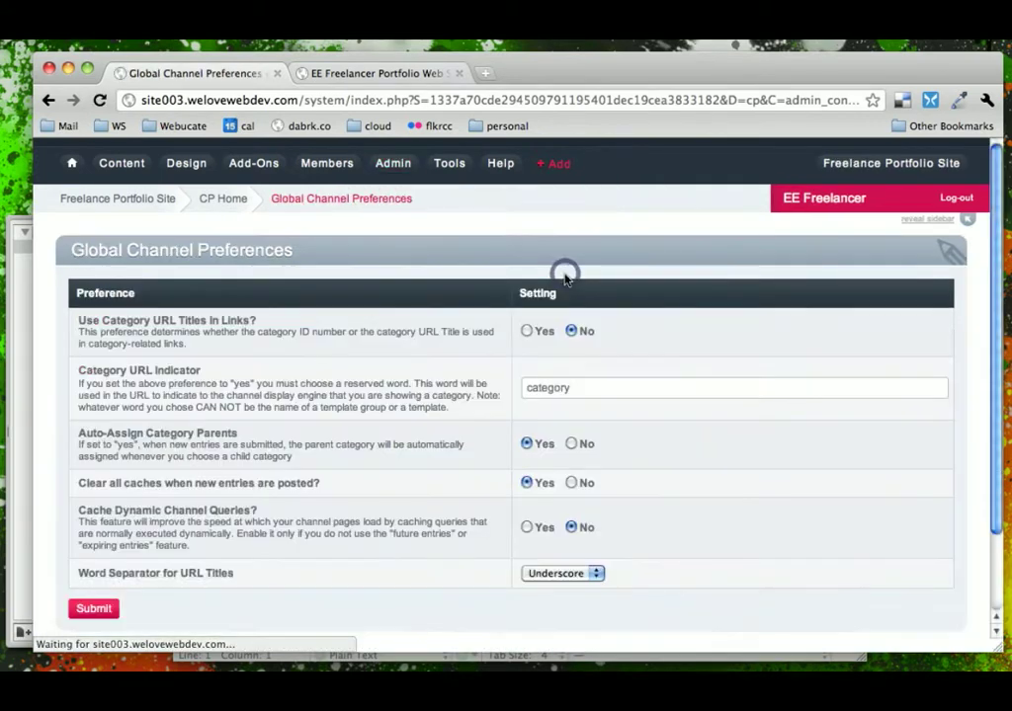
{"action": "left_click", "coordinate": [563, 573]}
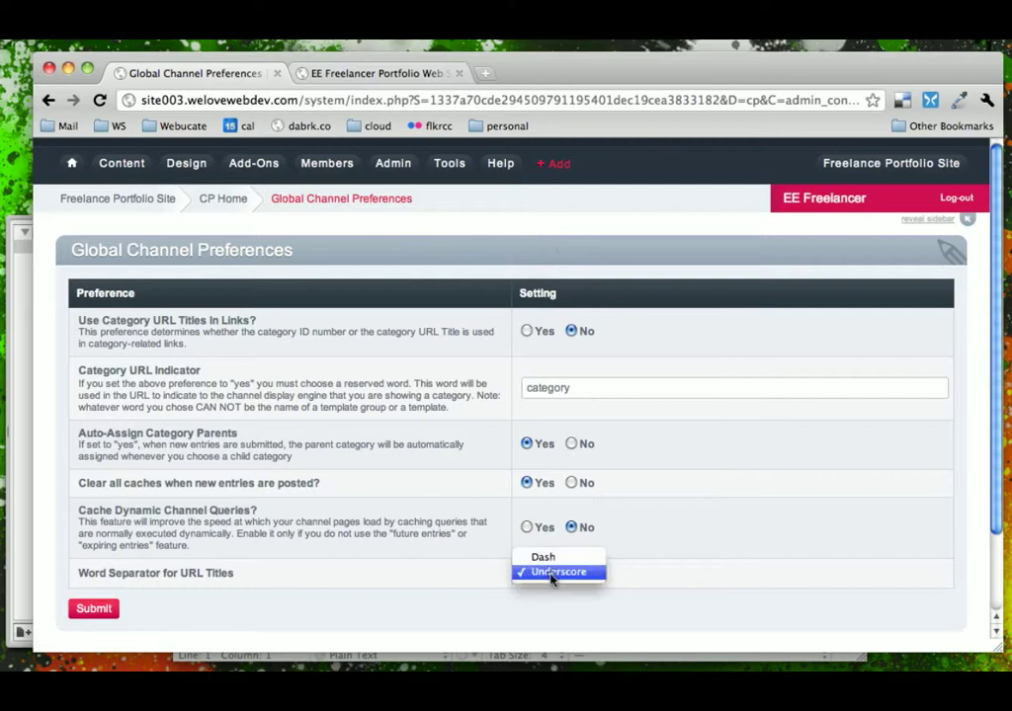
{"action": "mouse_move", "coordinate": [541, 557]}
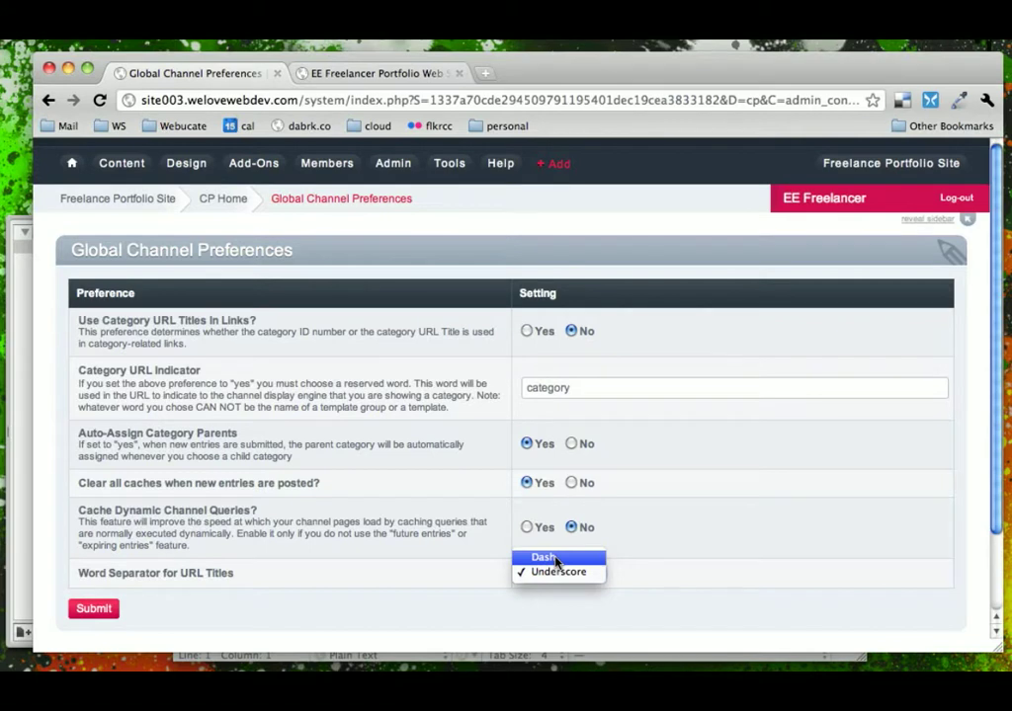
{"action": "left_click", "coordinate": [543, 558]}
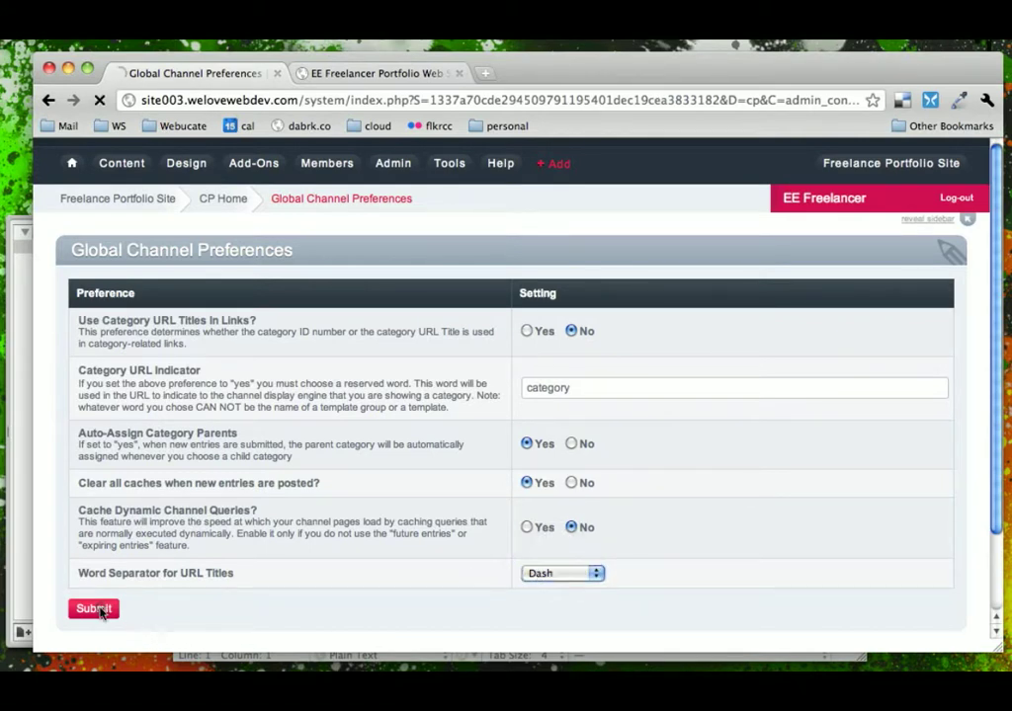
{"action": "left_click", "coordinate": [94, 608]}
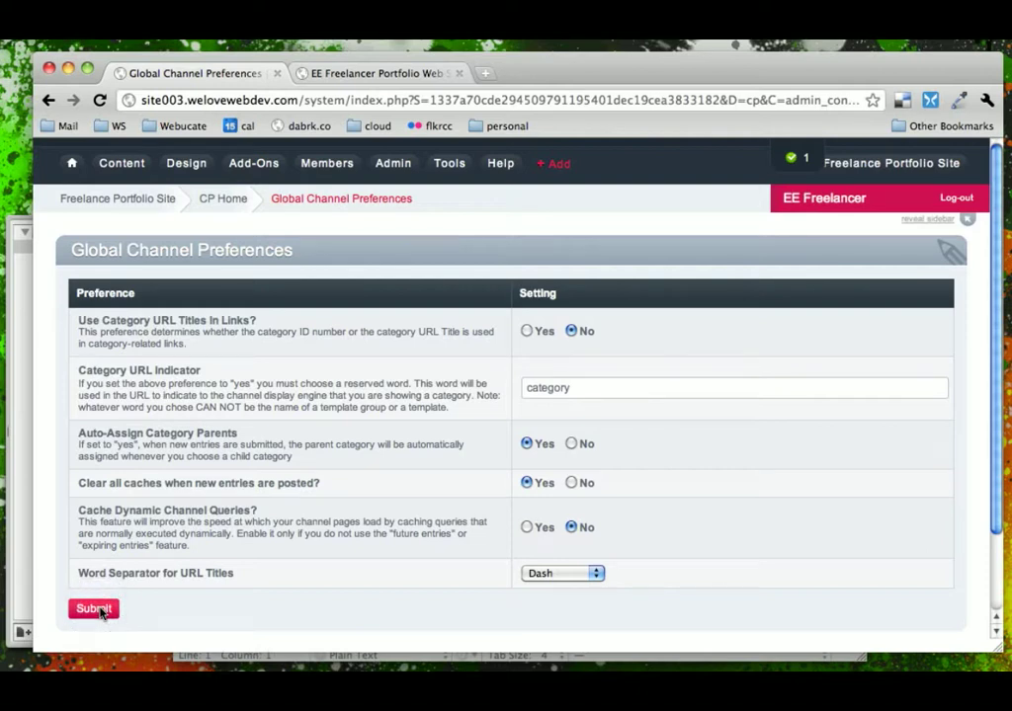
{"action": "left_click", "coordinate": [93, 609]}
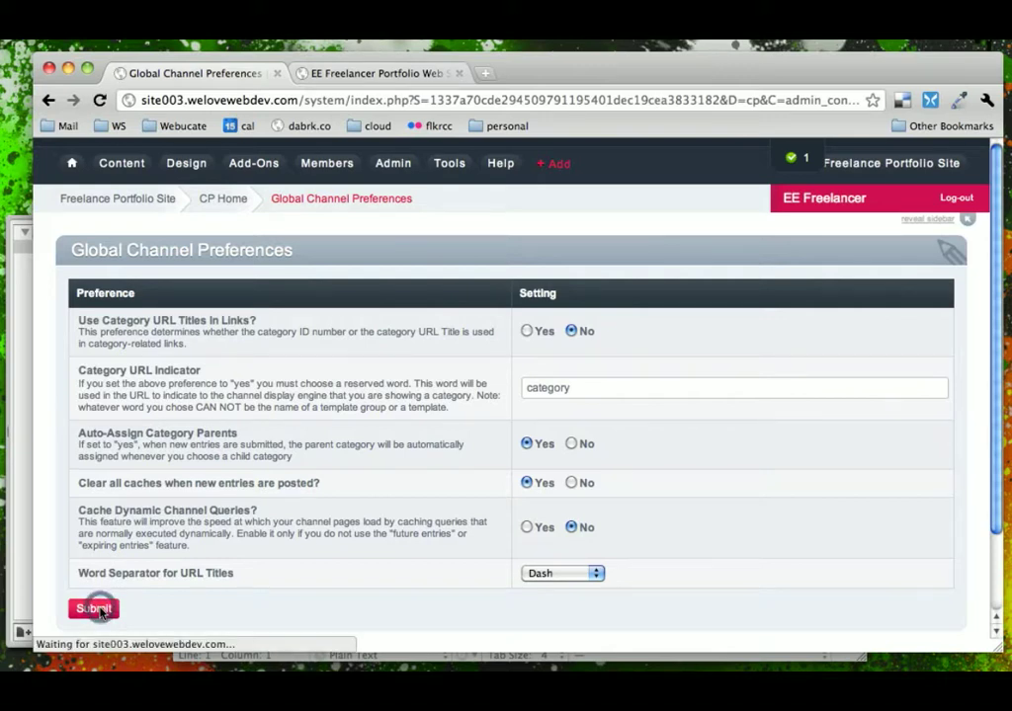
{"action": "left_click", "coordinate": [93, 609]}
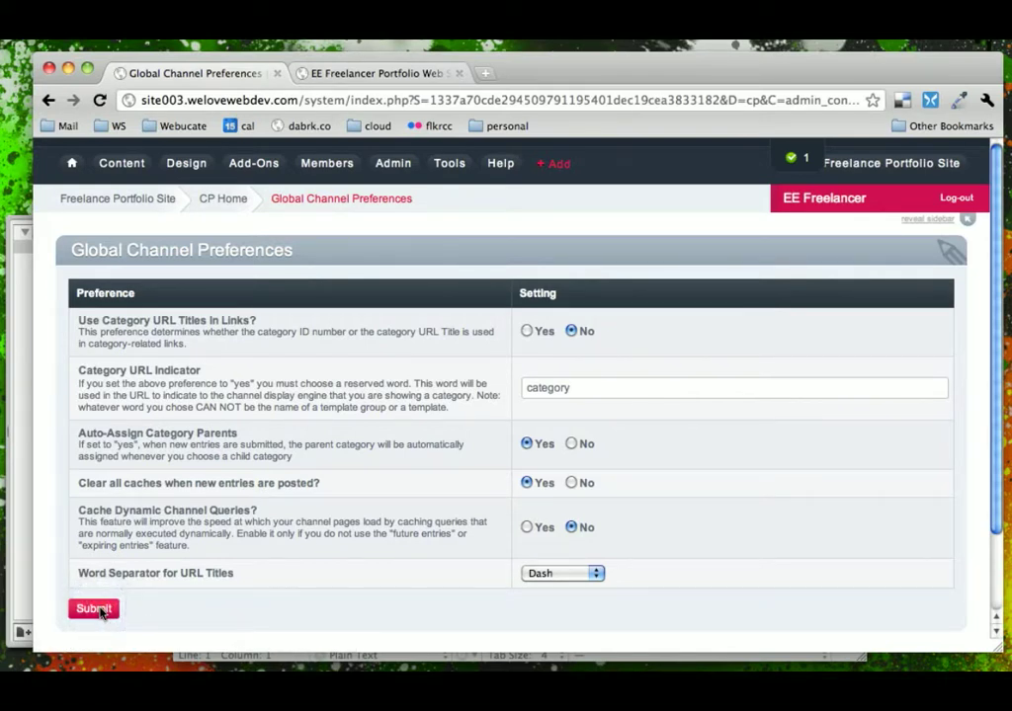